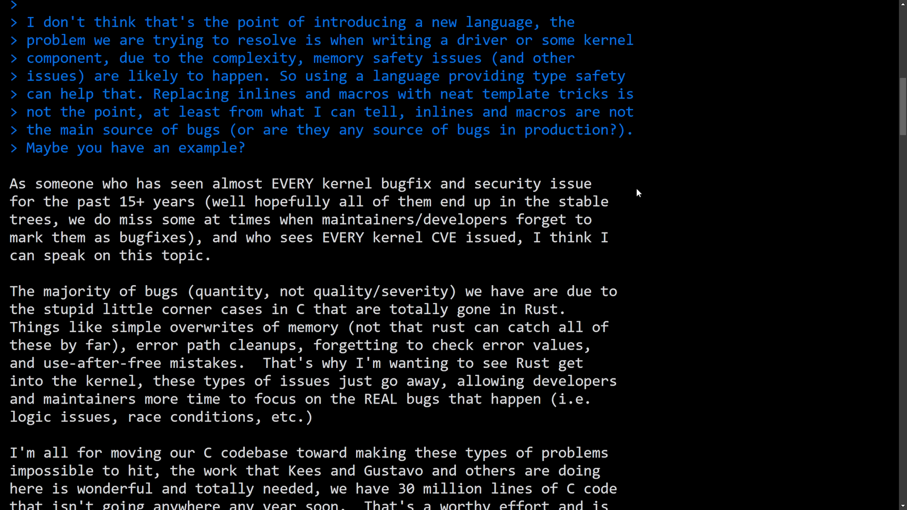
pyautogui.moveTo(529, 205)
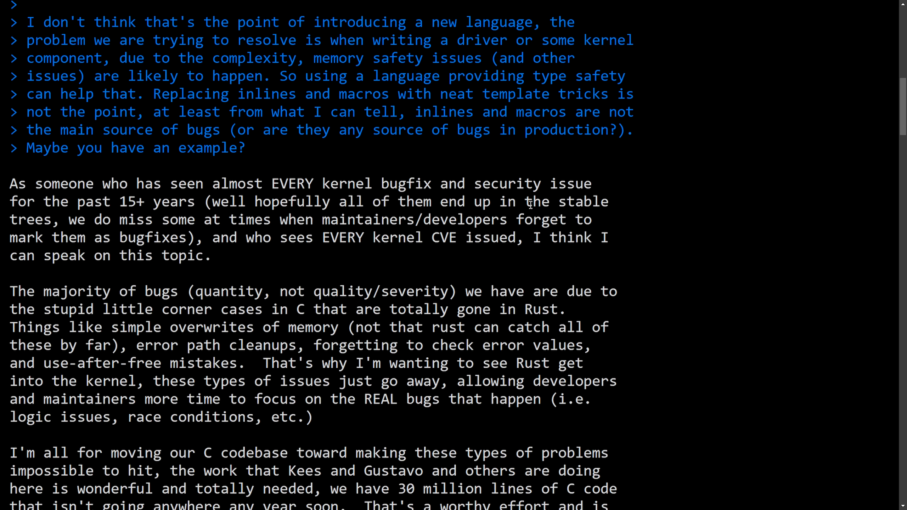
pyautogui.moveTo(224, 167)
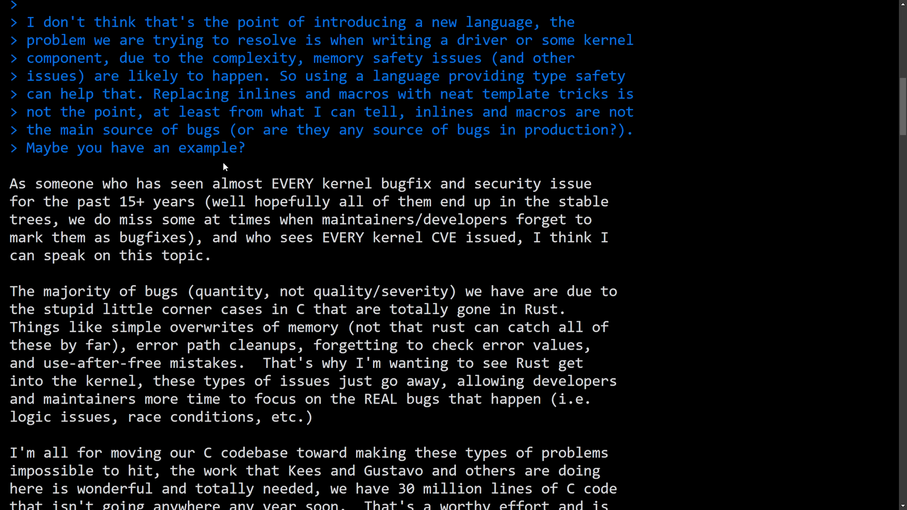
pyautogui.moveTo(232, 176)
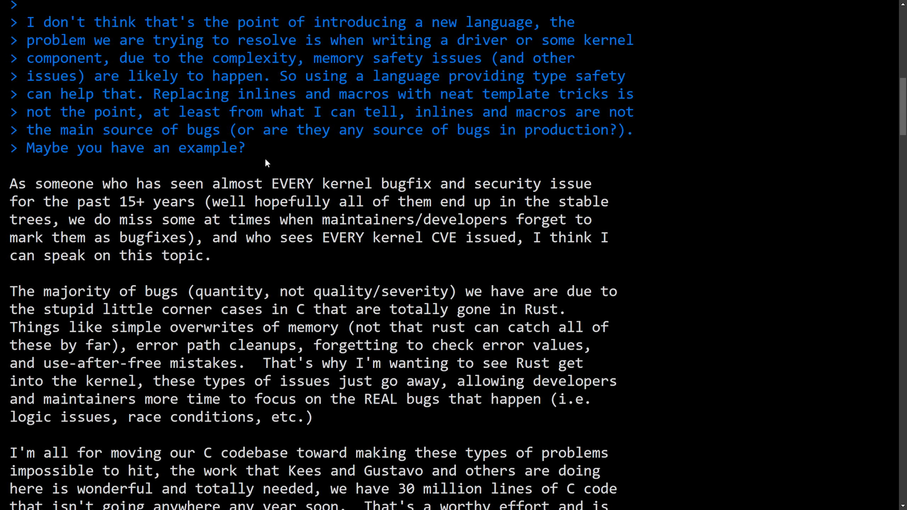
# Highlight 'are likely to happen', then 'the main source of bugs' through 'Maybe you have an example?'.
pyautogui.moveTo(12, 17); pyautogui.dragTo(245, 148)
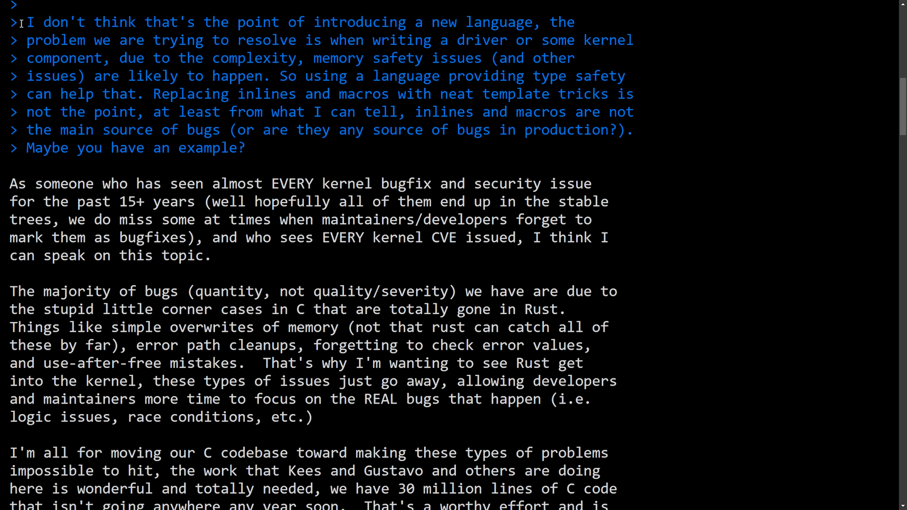
pyautogui.moveTo(28, 22); pyautogui.dragTo(398, 22)
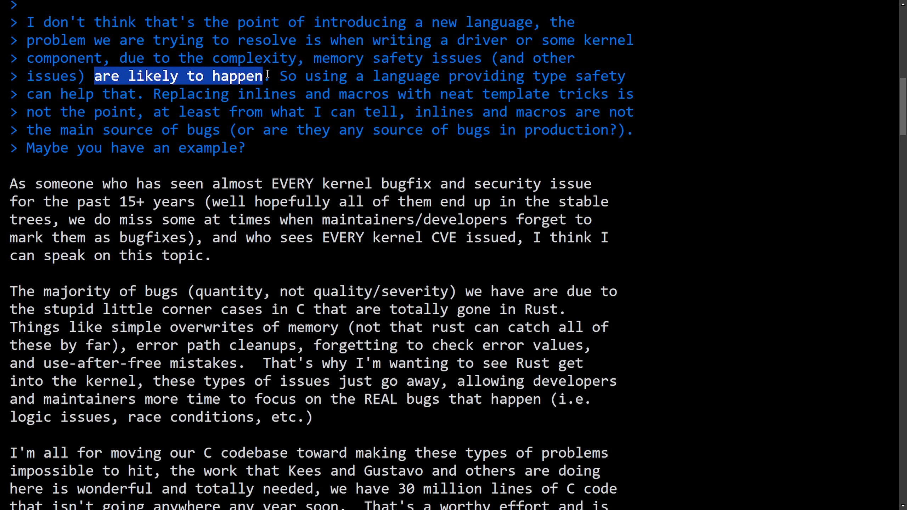
pyautogui.moveTo(266, 76); pyautogui.dragTo(546, 76)
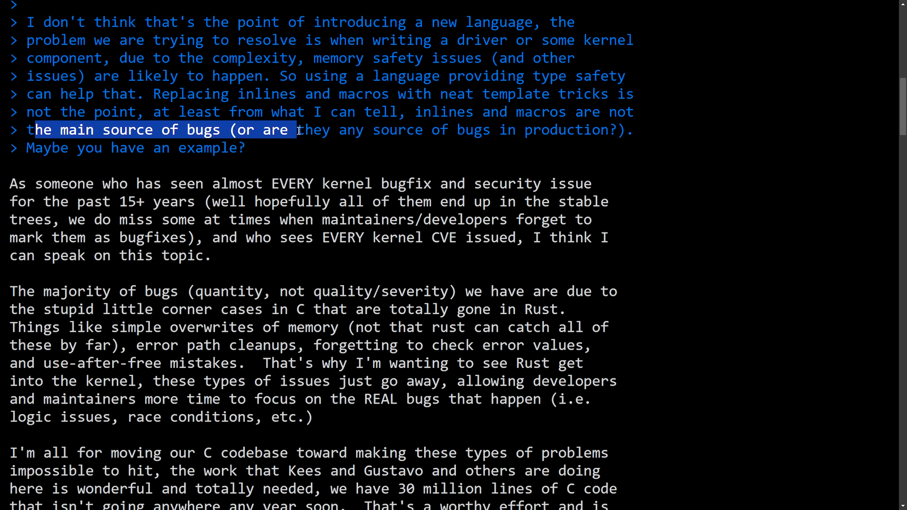
pyautogui.moveTo(295, 130); pyautogui.dragTo(506, 148)
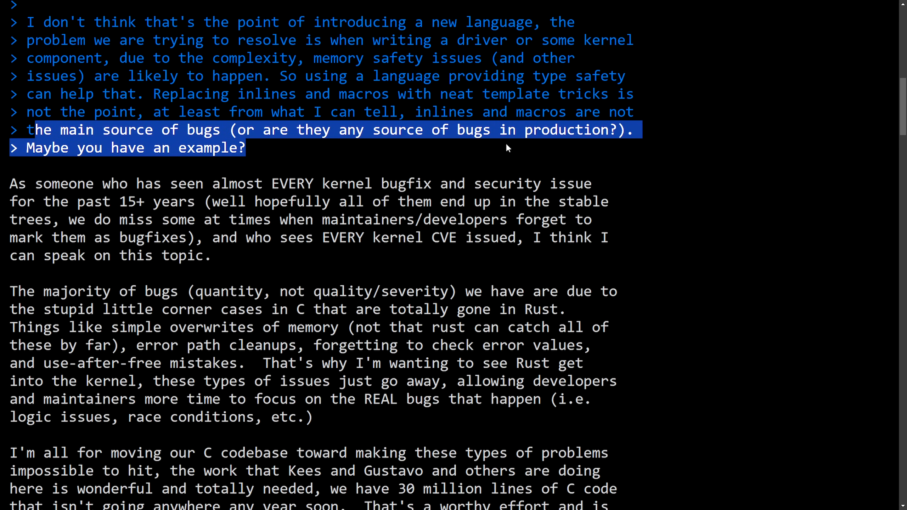
pyautogui.moveTo(323, 151)
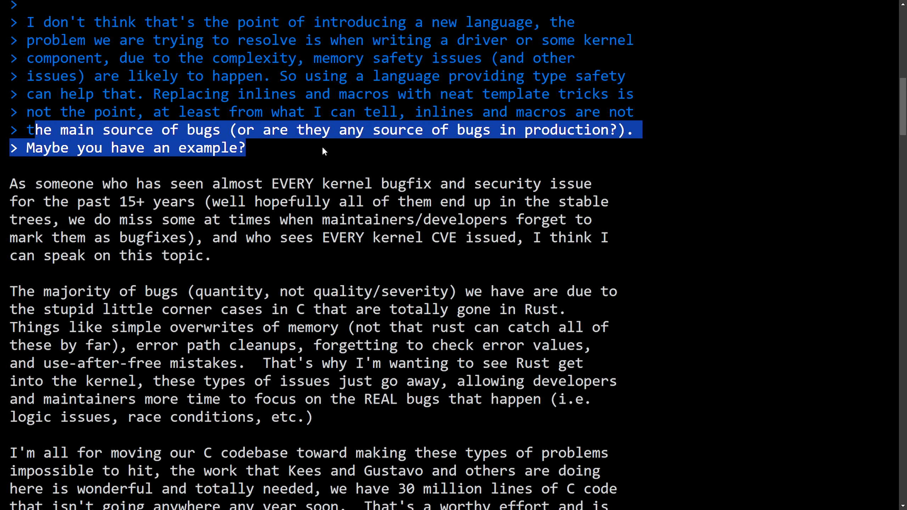
# Scroll down until the reply's first paragraph sits at the top of the page.
pyautogui.scroll(-3)
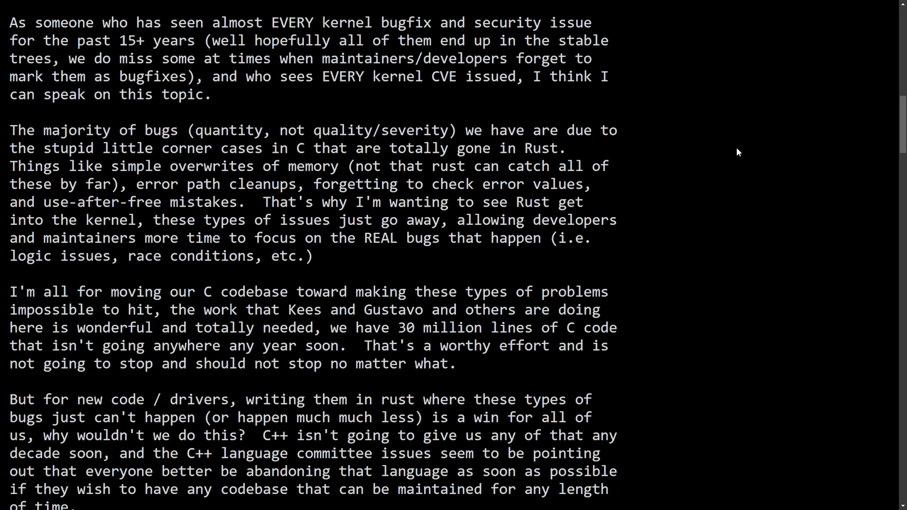
pyautogui.moveTo(741, 77)
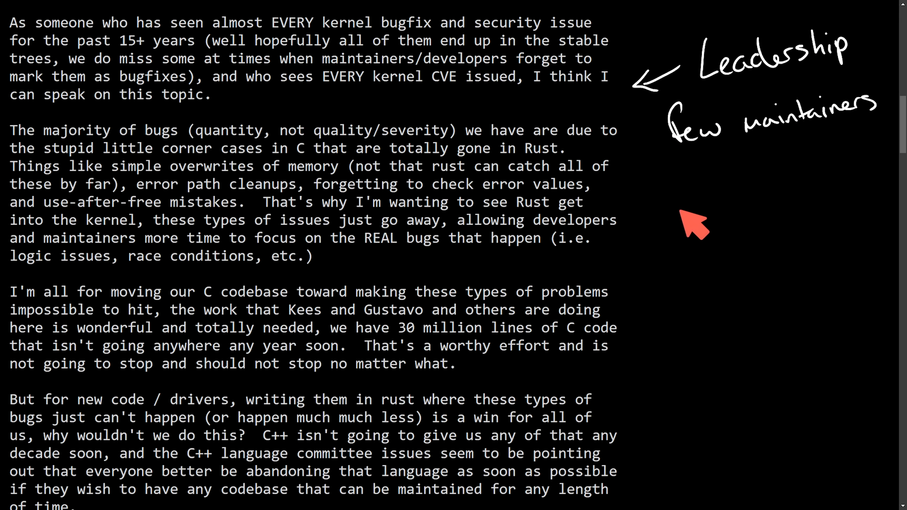
pyautogui.moveTo(697, 217)
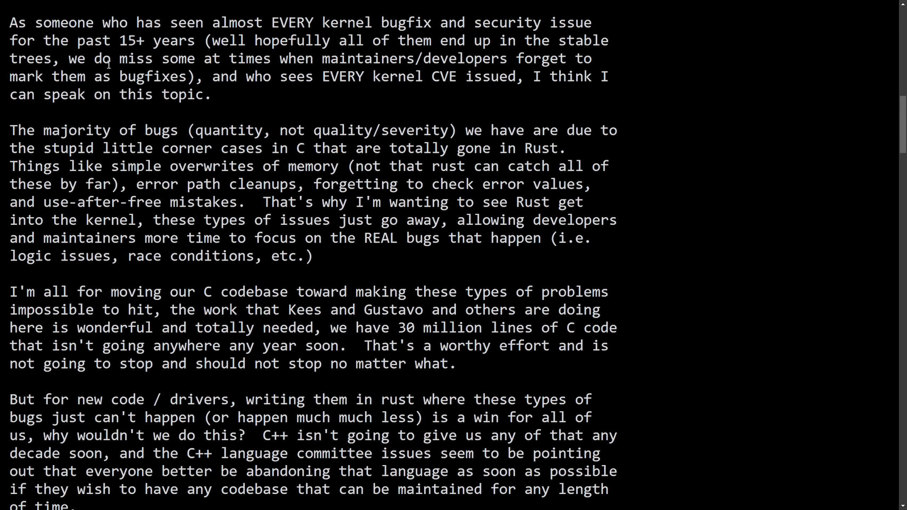
# Highlight the reply's opening, 'who sees EVERY kernel CVE' and 'The majority of bugs' sentence.
pyautogui.doubleClick(17, 22)
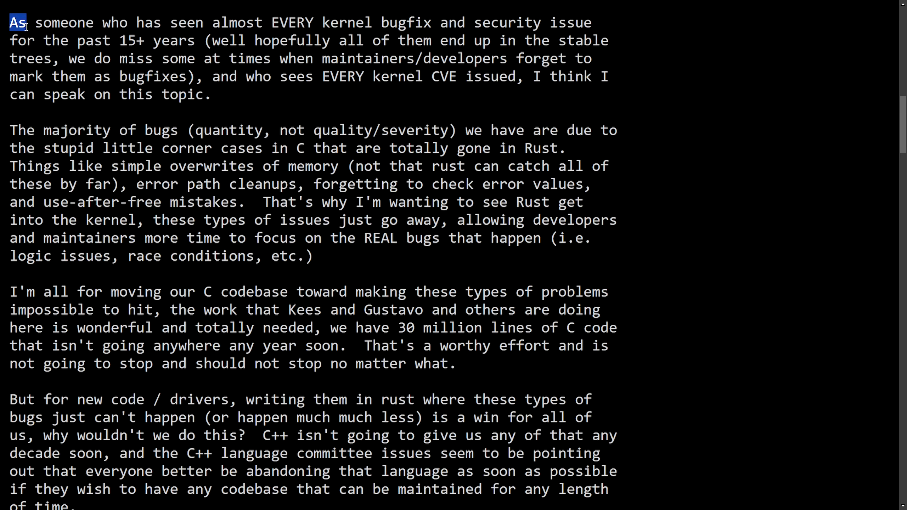
pyautogui.moveTo(23, 23); pyautogui.dragTo(344, 23)
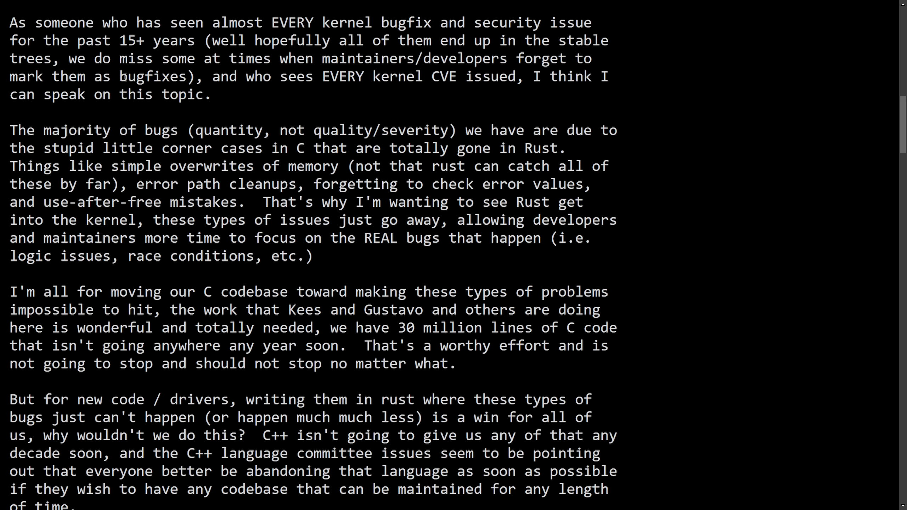
pyautogui.moveTo(212, 76); pyautogui.dragTo(457, 76)
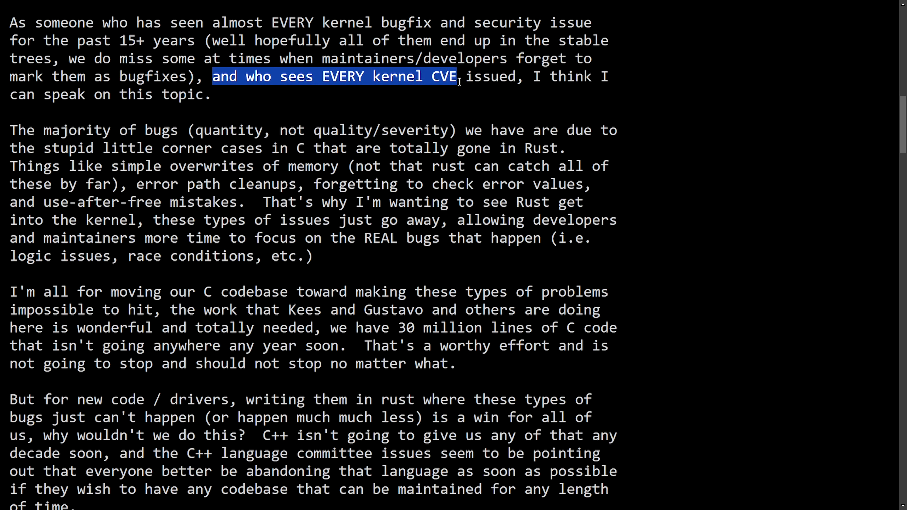
pyautogui.moveTo(456, 76); pyautogui.dragTo(609, 76)
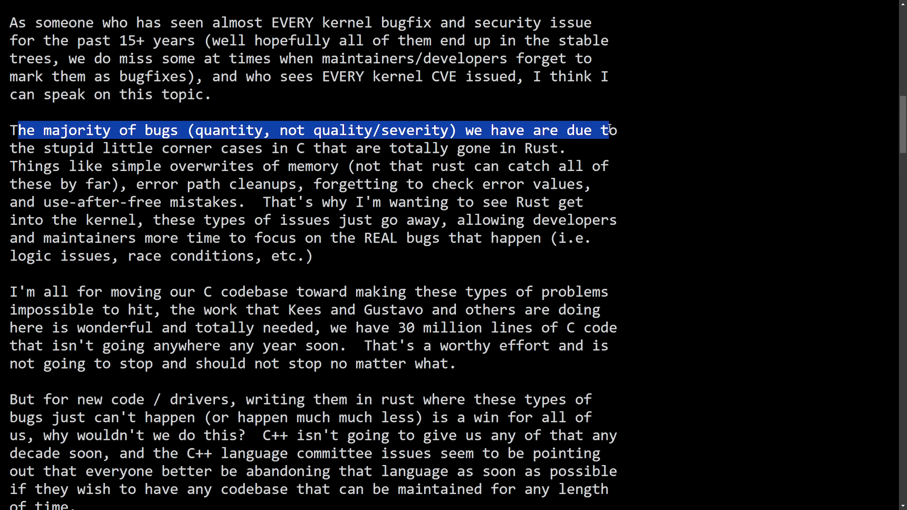
# Highlight 'simple overwrites of memory', 'error path cleanups' and 'the REAL bugs' examples, then clear the selection.
pyautogui.moveTo(610, 131); pyautogui.dragTo(344, 148)
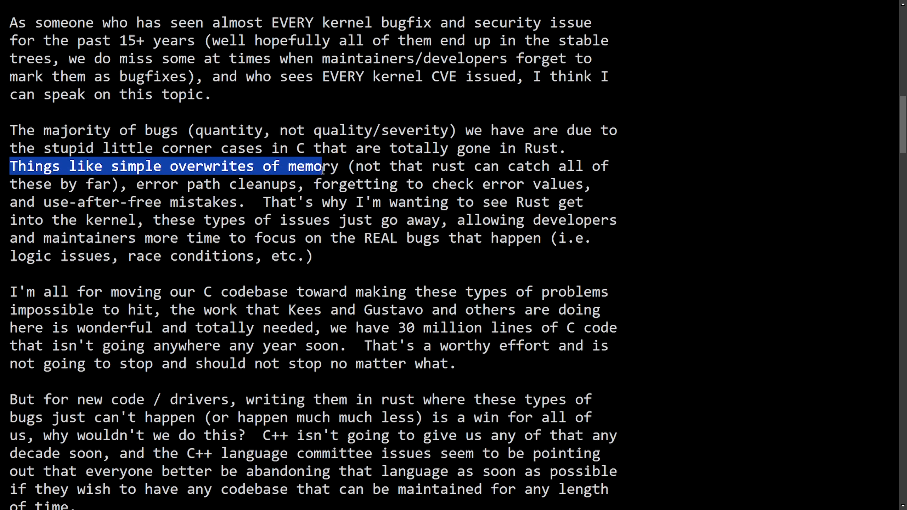
pyautogui.moveTo(341, 166); pyautogui.dragTo(596, 166)
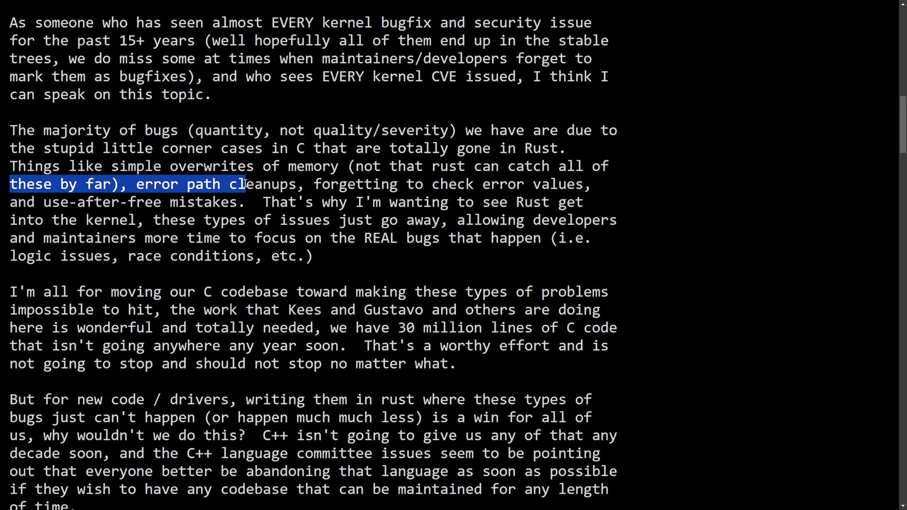
pyautogui.moveTo(246, 184); pyautogui.dragTo(592, 184)
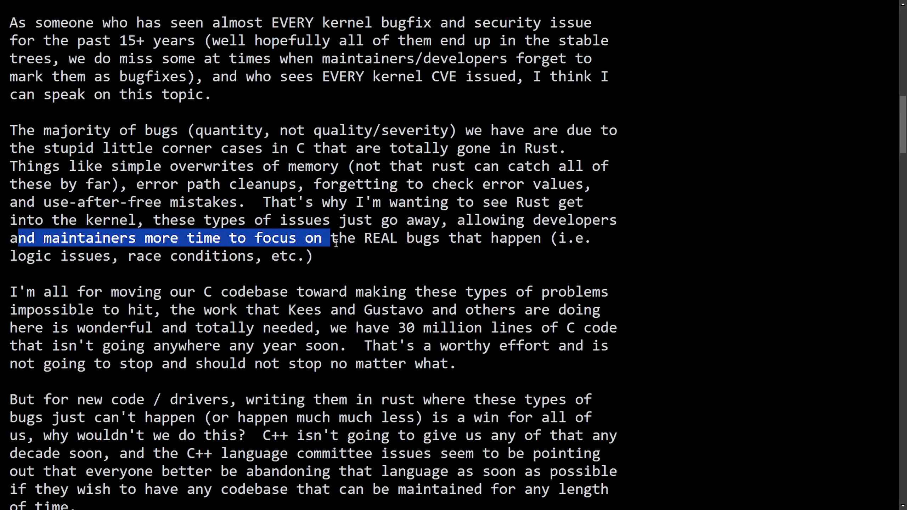
pyautogui.moveTo(332, 238); pyautogui.dragTo(454, 238)
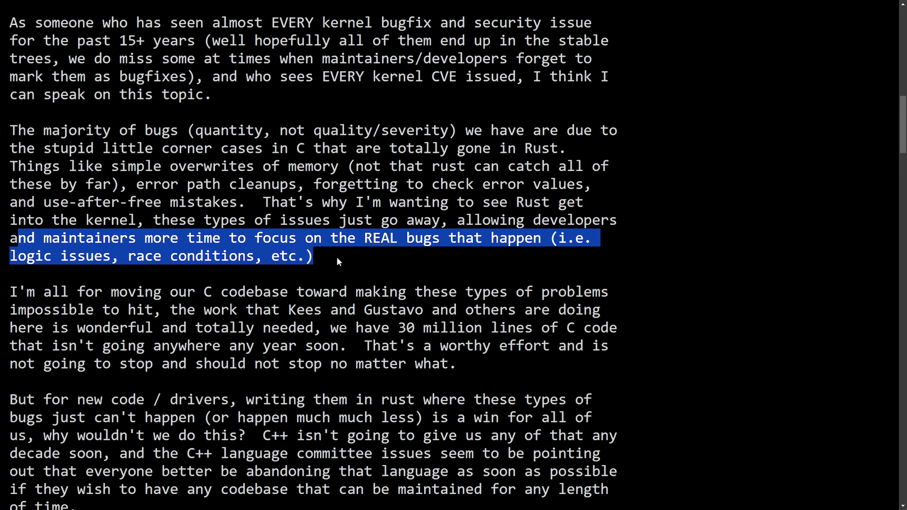
pyautogui.click(338, 261)
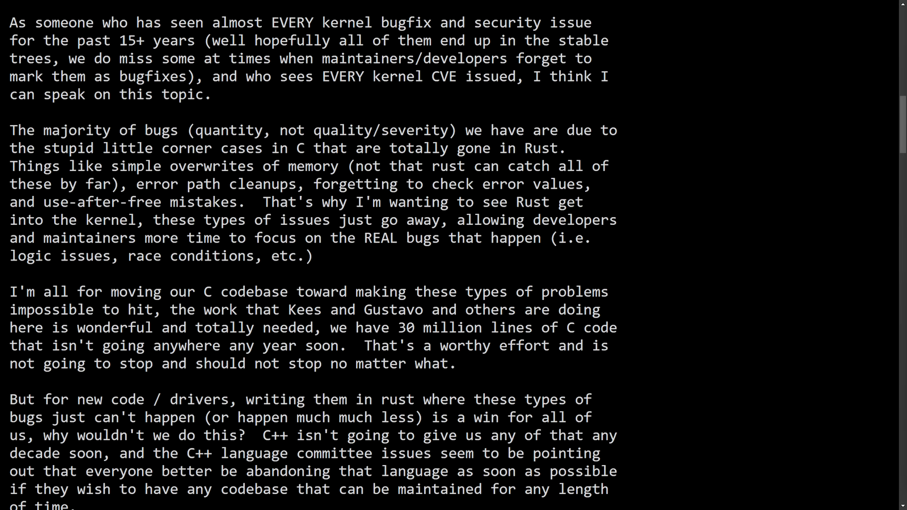
# Highlight 'here is wonderful and totally needed', 'isn't going anywhere any year soon', 'not going to stop and should', then clear.
pyautogui.doubleClick(11, 291)
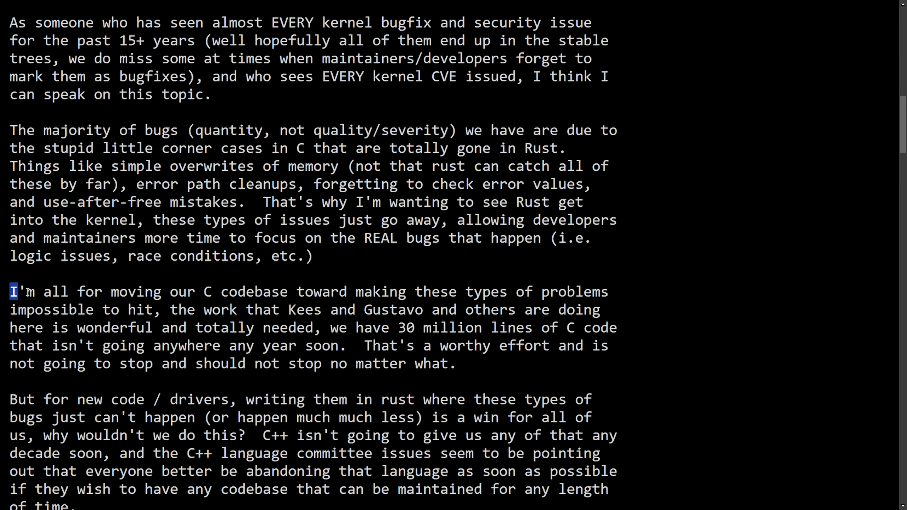
pyautogui.moveTo(11, 291); pyautogui.dragTo(399, 291)
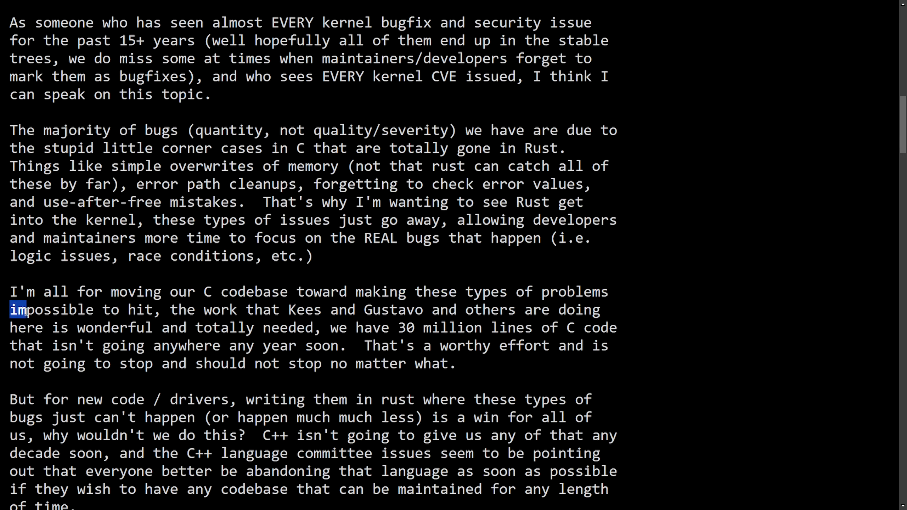
pyautogui.moveTo(20, 310); pyautogui.dragTo(390, 309)
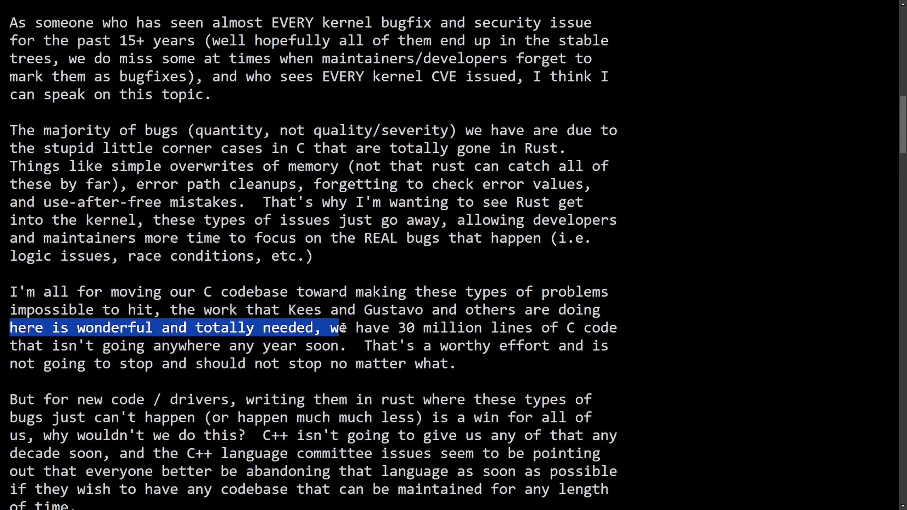
pyautogui.moveTo(341, 327); pyautogui.dragTo(617, 327)
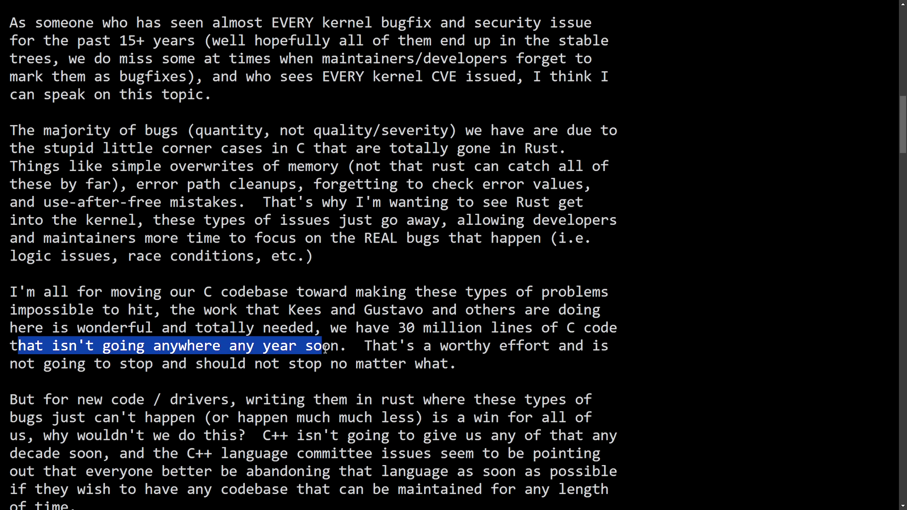
pyautogui.moveTo(324, 345); pyautogui.dragTo(612, 345)
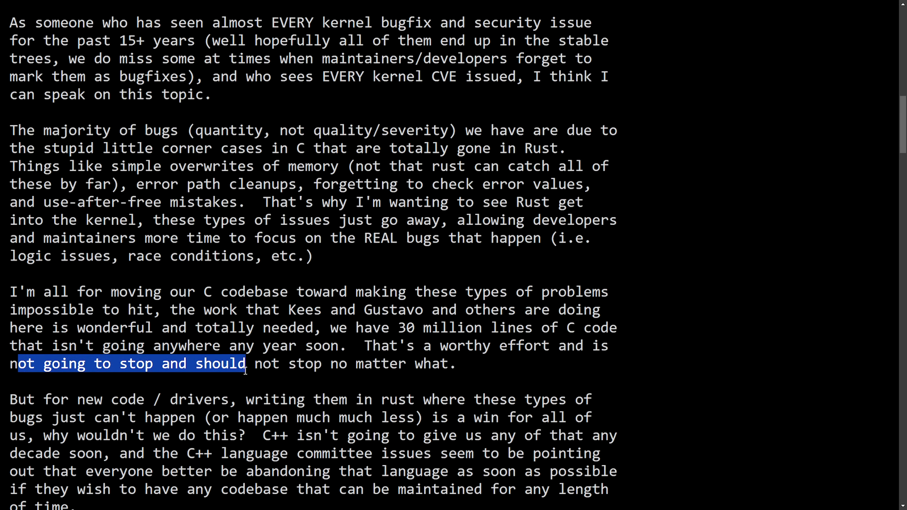
pyautogui.click(480, 371)
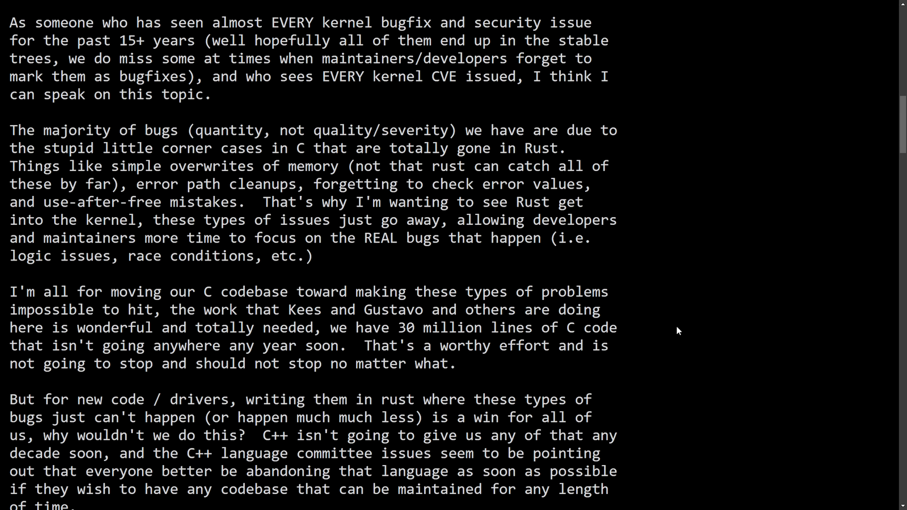
# Highlight 'decade soon' and 'they wish to have any codebase that', clear it, and scroll to 'Rust also gives us the ability'.
pyautogui.scroll(-3)
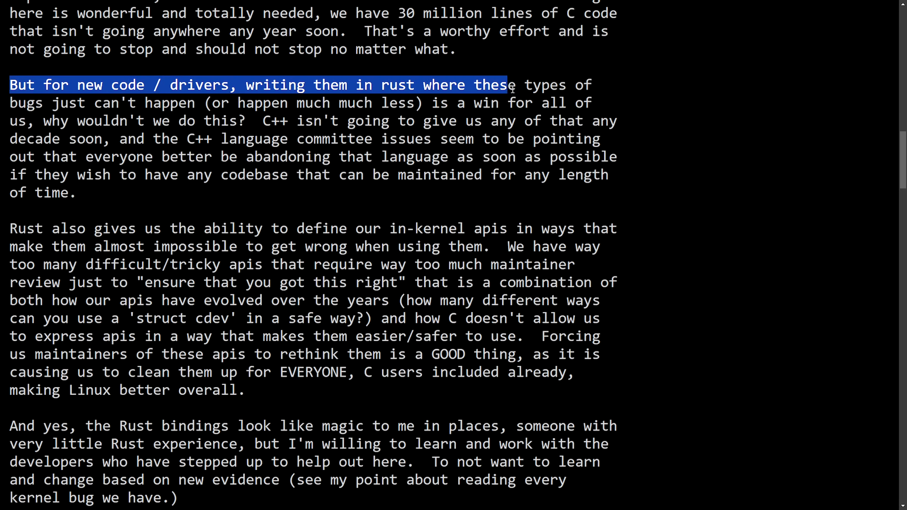
pyautogui.moveTo(509, 85); pyautogui.dragTo(184, 103)
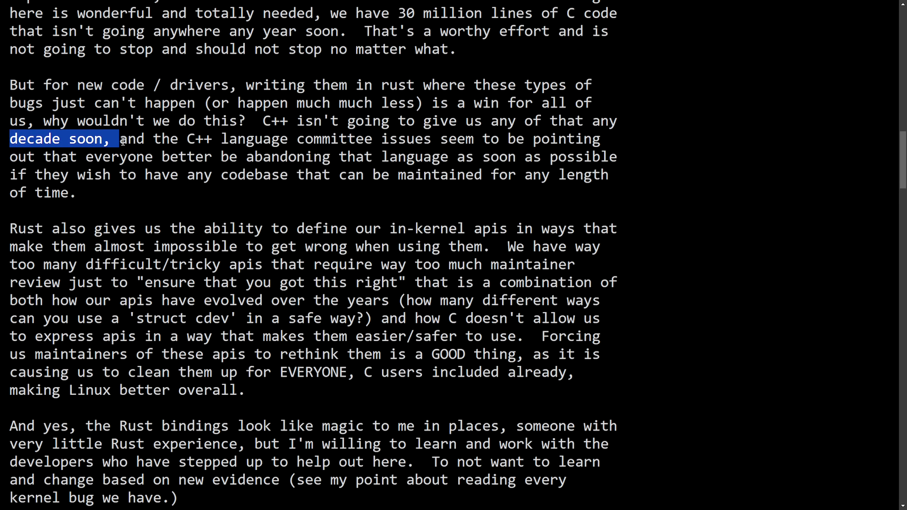
pyautogui.moveTo(120, 139); pyautogui.dragTo(471, 139)
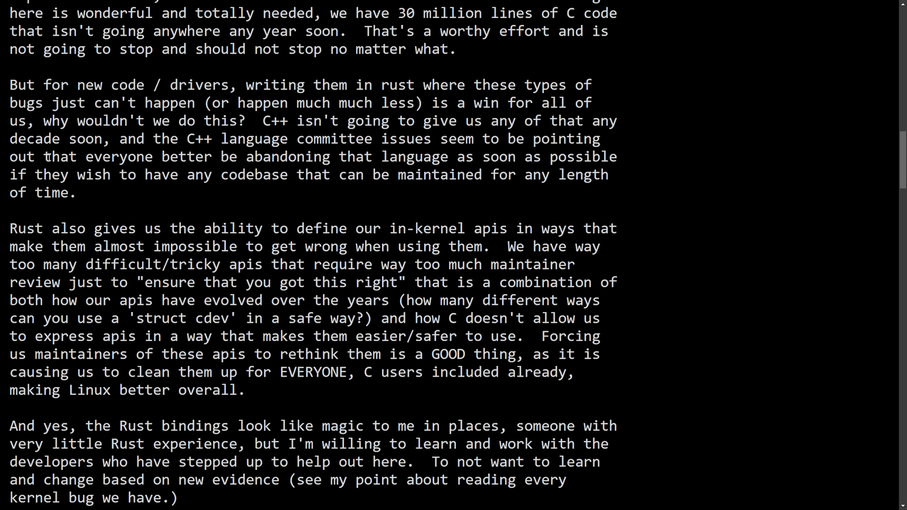
pyautogui.moveTo(43, 156); pyautogui.dragTo(393, 162)
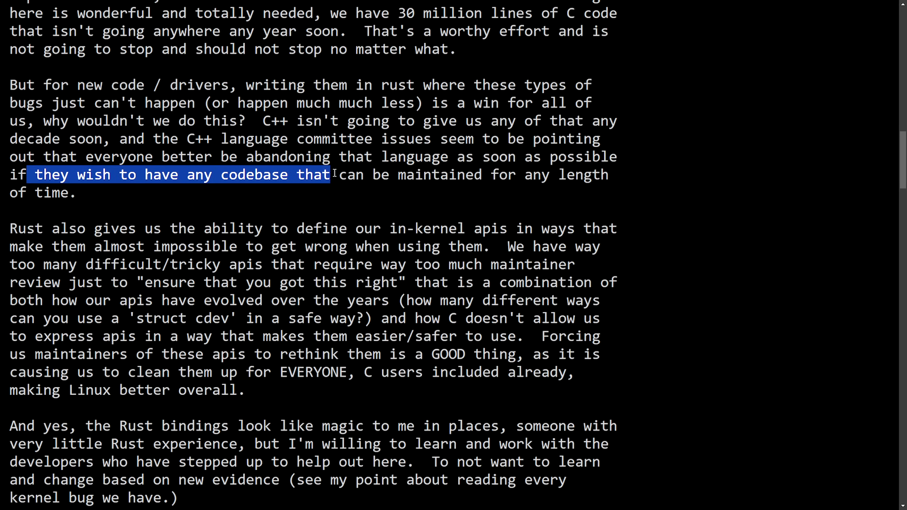
pyautogui.click(209, 189)
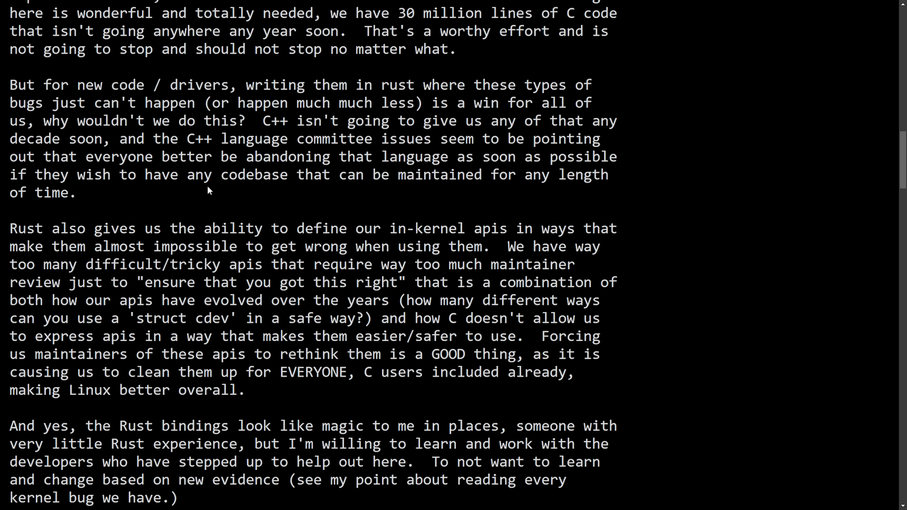
pyautogui.scroll(-3)
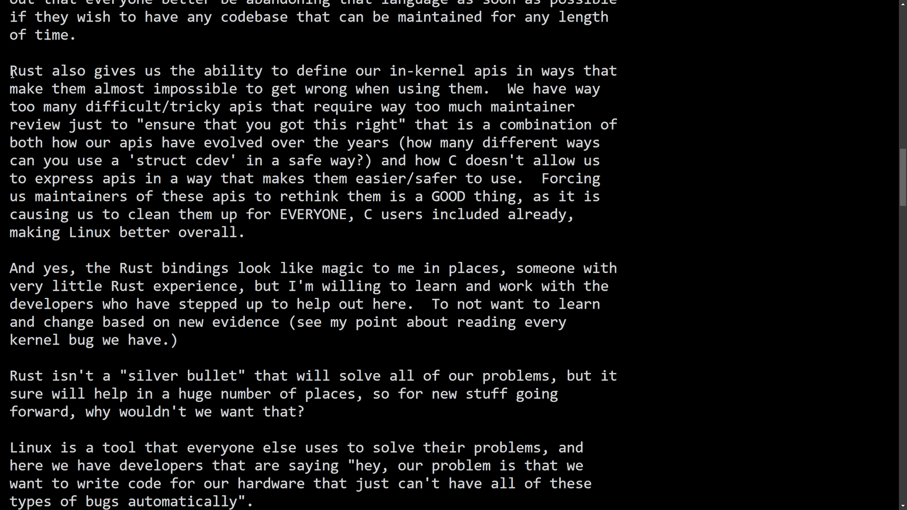
pyautogui.moveTo(10, 70); pyautogui.dragTo(167, 70)
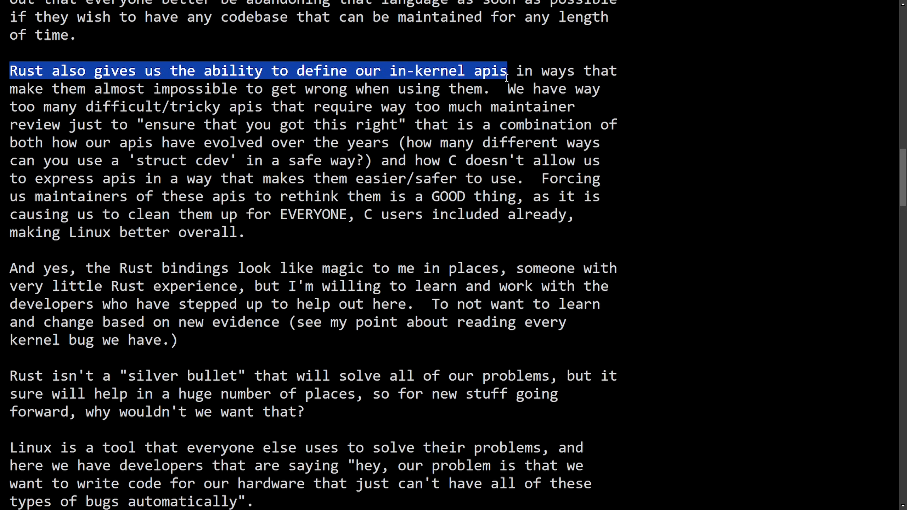
pyautogui.doubleClick(27, 88)
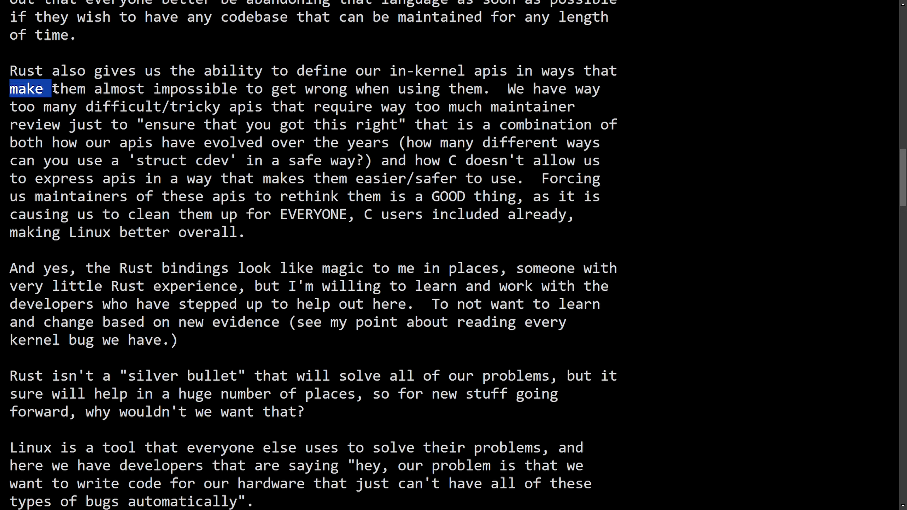
pyautogui.moveTo(29, 88); pyautogui.dragTo(442, 89)
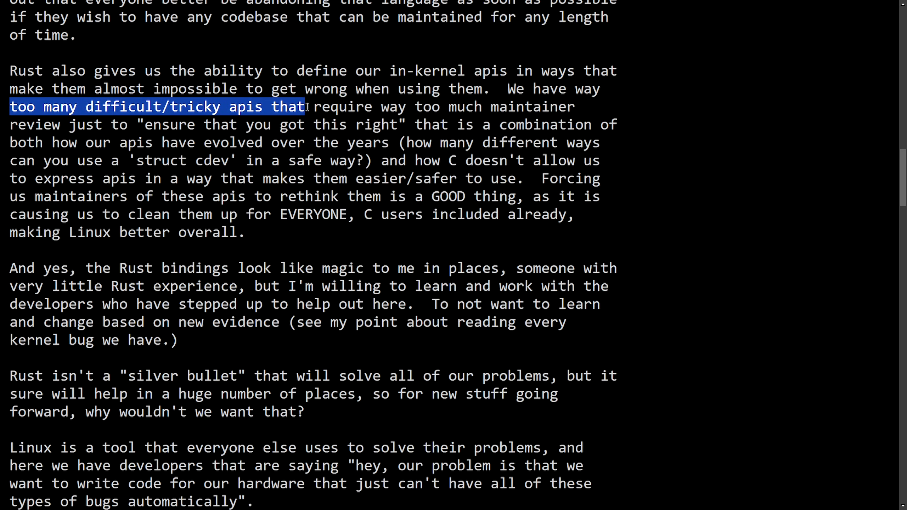
pyautogui.moveTo(305, 106); pyautogui.dragTo(573, 106)
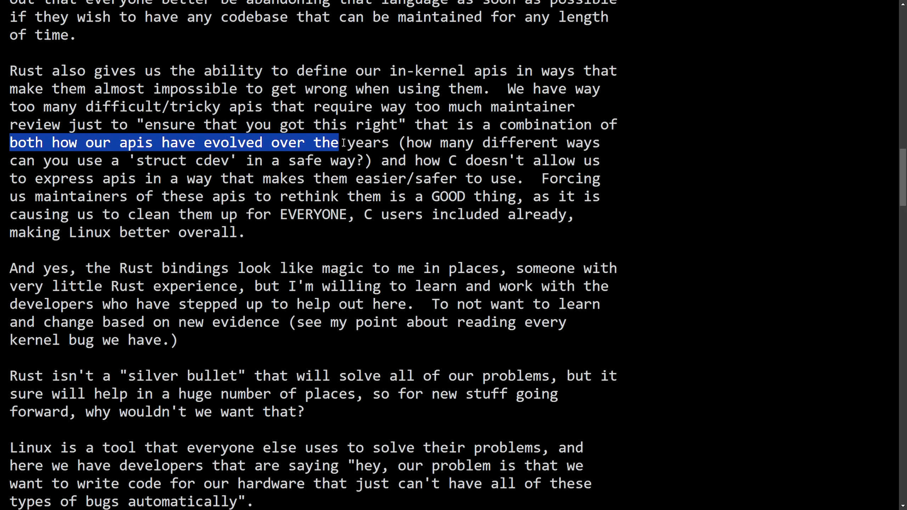
pyautogui.moveTo(339, 143); pyautogui.dragTo(601, 143)
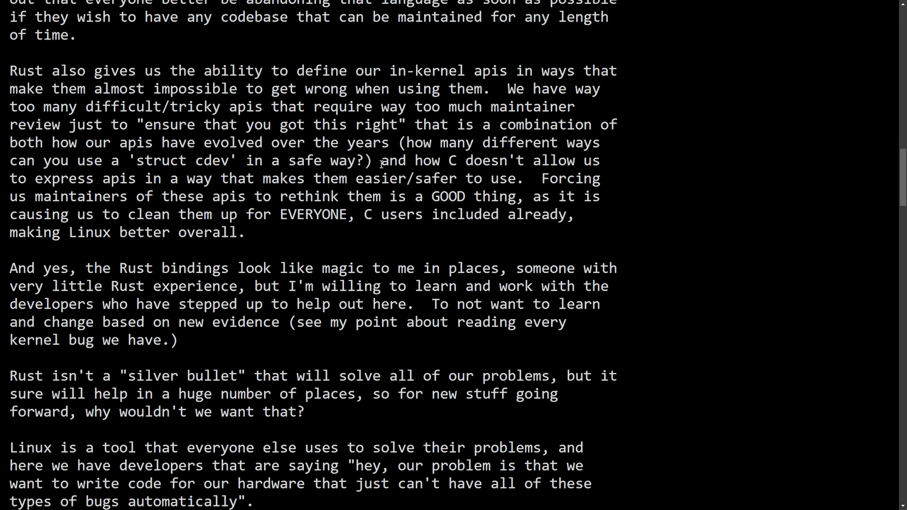
pyautogui.moveTo(381, 160); pyautogui.dragTo(600, 160)
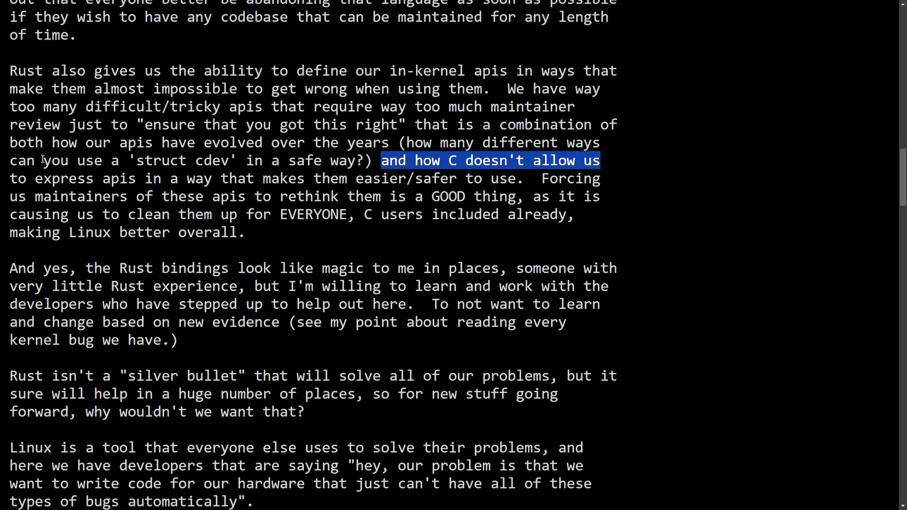
pyautogui.moveTo(381, 160); pyautogui.dragTo(294, 196)
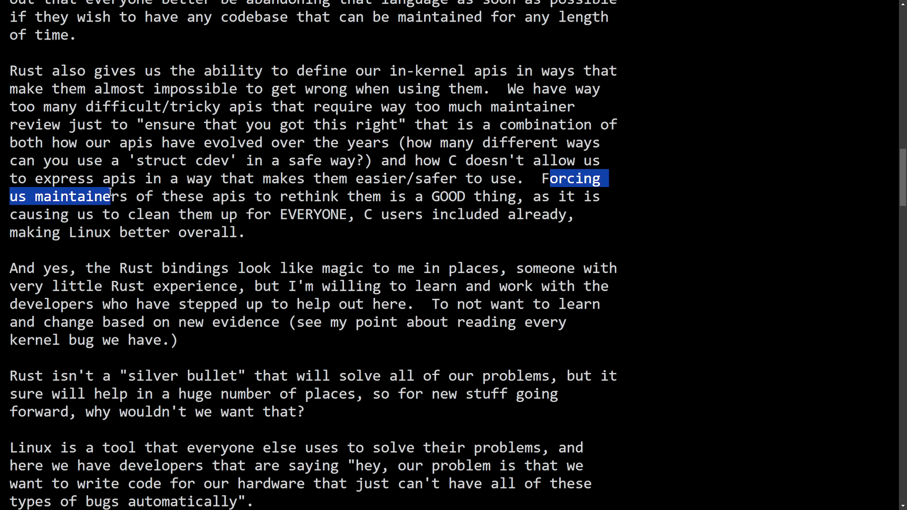
pyautogui.moveTo(110, 196); pyautogui.dragTo(272, 196)
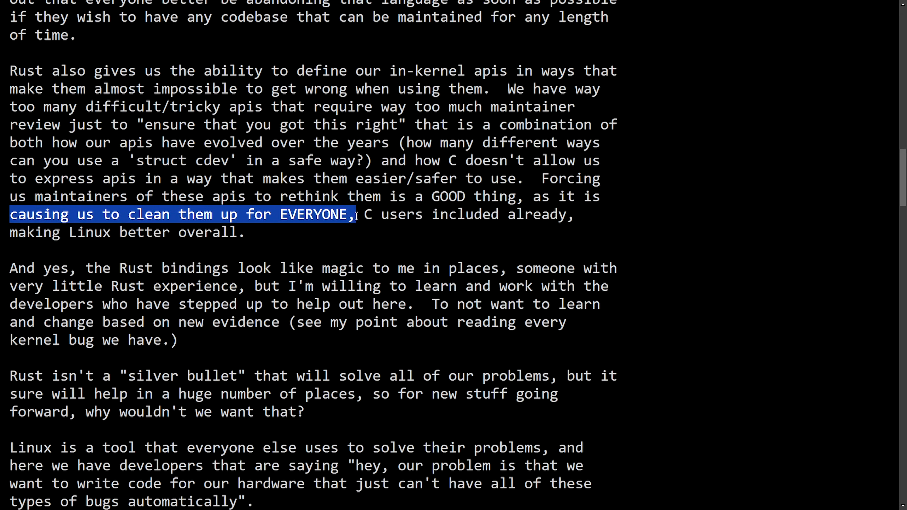
pyautogui.click(4, 232)
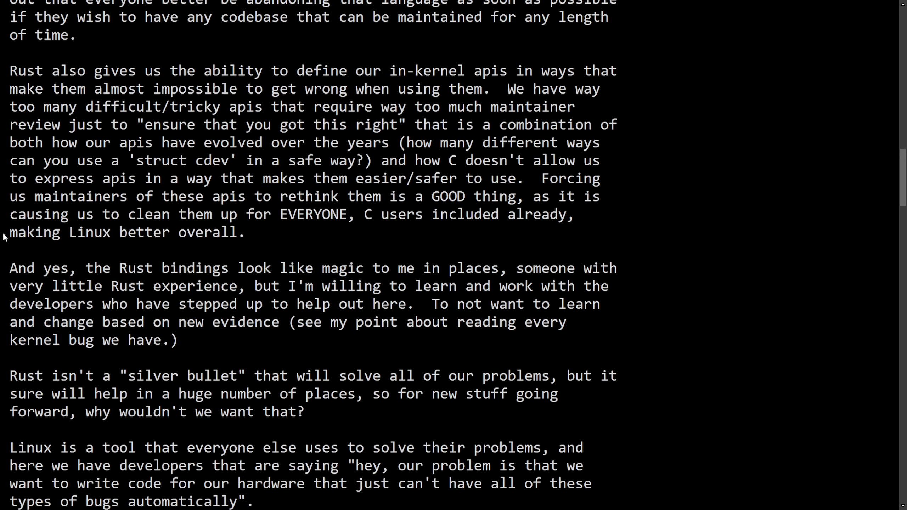
pyautogui.moveTo(279, 238)
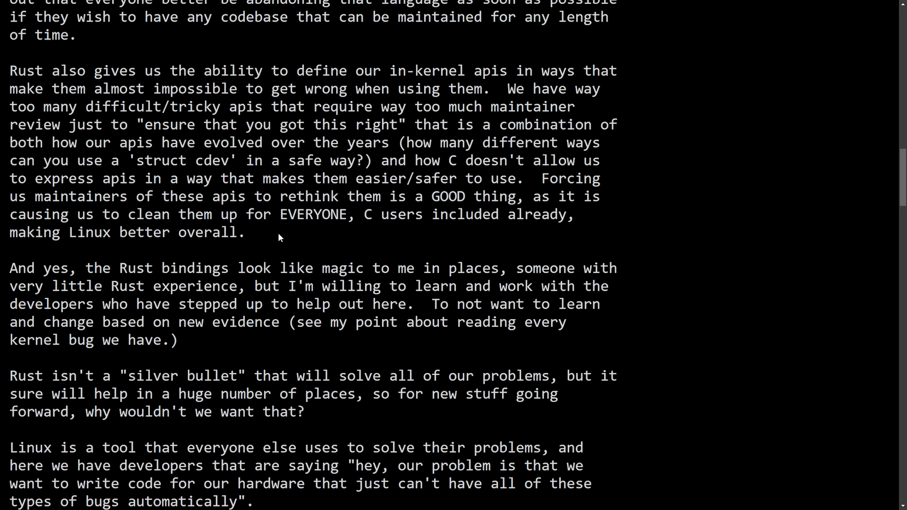
pyautogui.moveTo(9, 71); pyautogui.dragTo(243, 232)
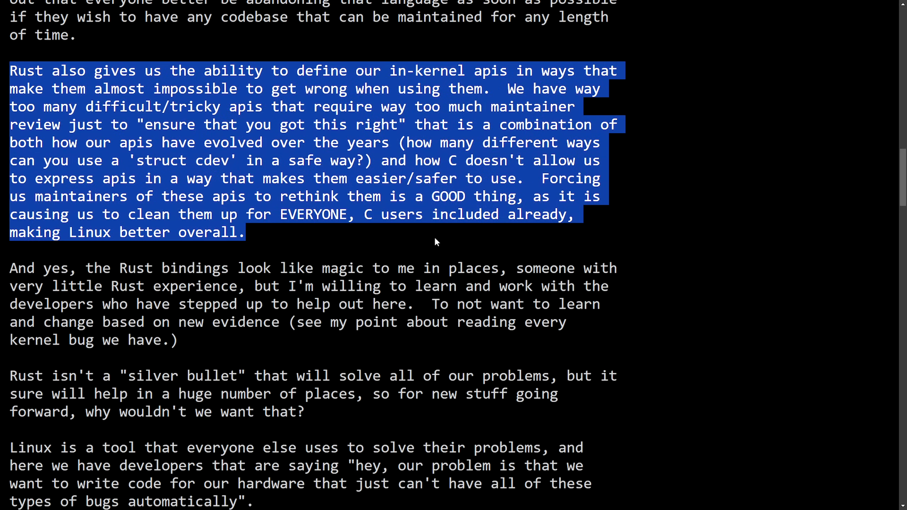
pyautogui.click(419, 243)
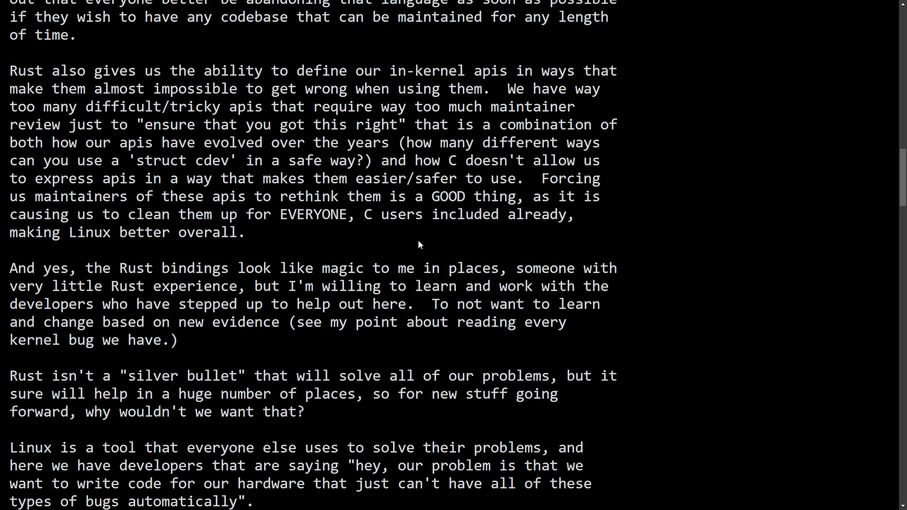
pyautogui.moveTo(304, 241)
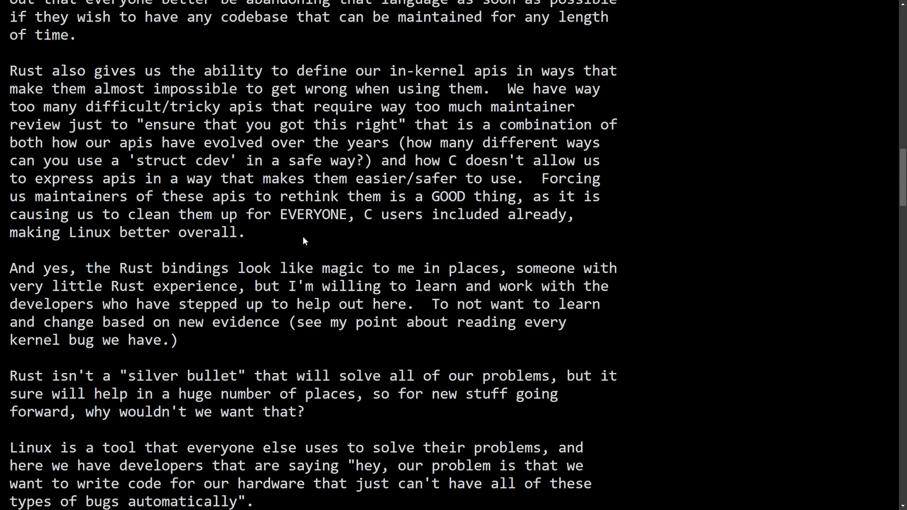
pyautogui.moveTo(442, 203)
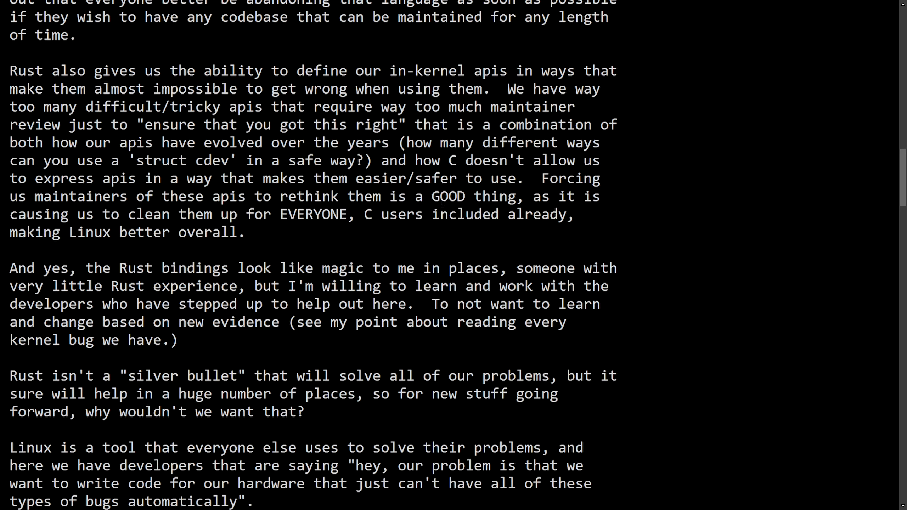
pyautogui.moveTo(306, 238)
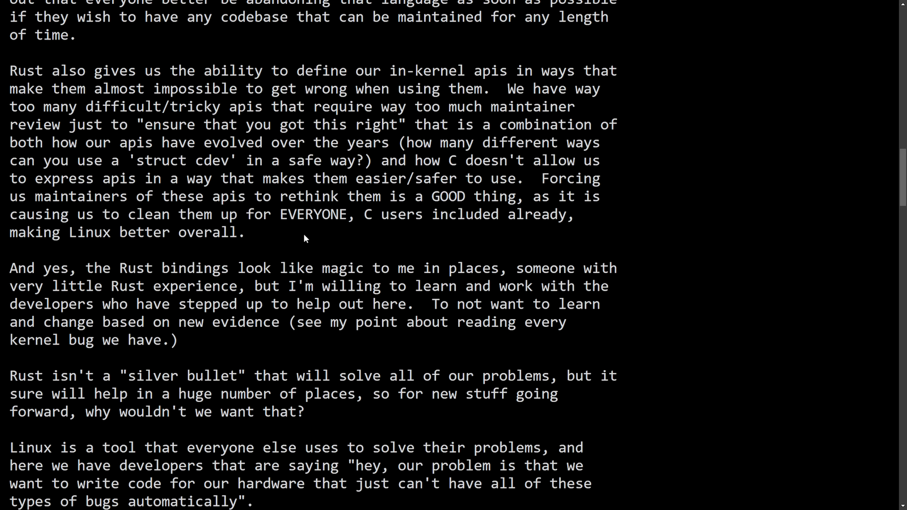
# Scroll to the Rust bindings paragraph, highlight lines in it and annotate the silver-bullet paragraph 'Maintainer code'.
pyautogui.scroll(-3)
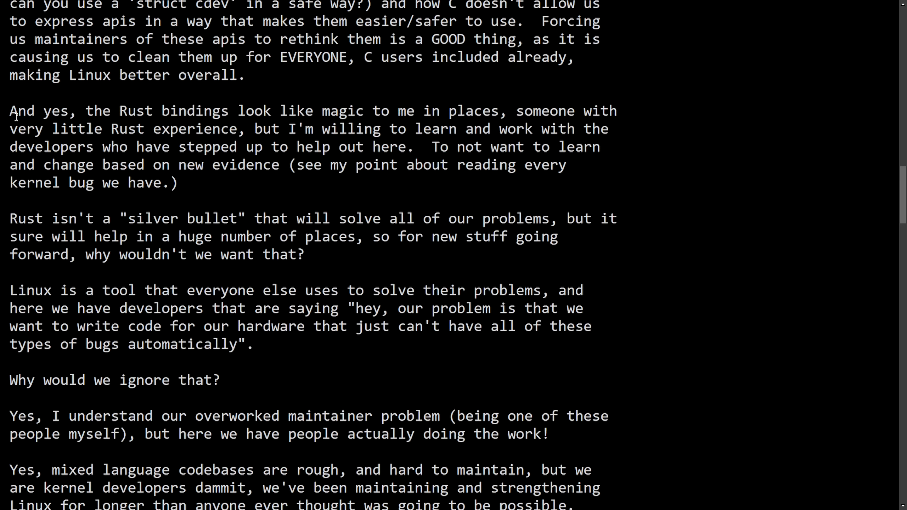
pyautogui.moveTo(11, 111); pyautogui.dragTo(398, 110)
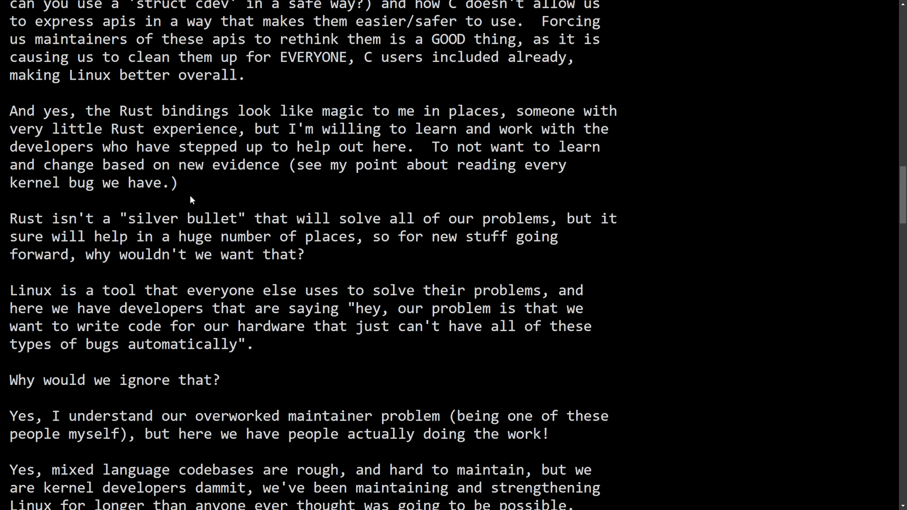
pyautogui.moveTo(9, 218); pyautogui.dragTo(381, 219)
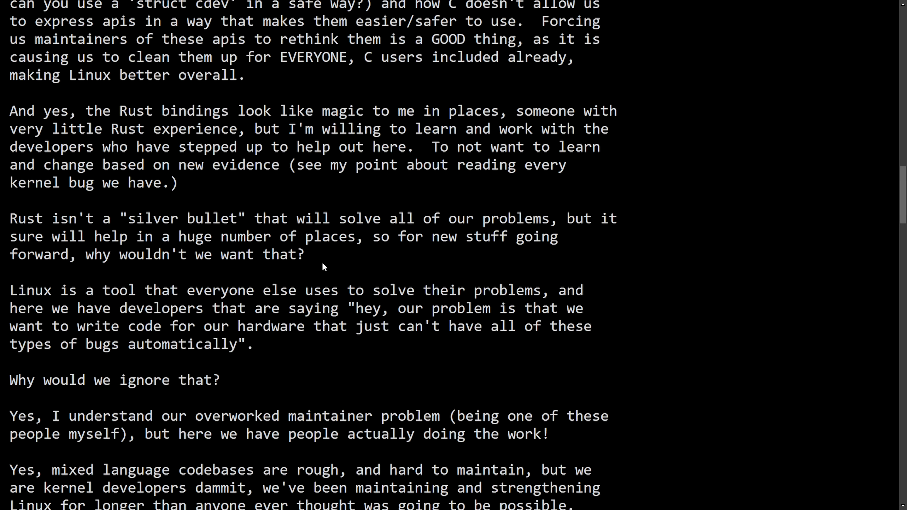
pyautogui.moveTo(315, 257)
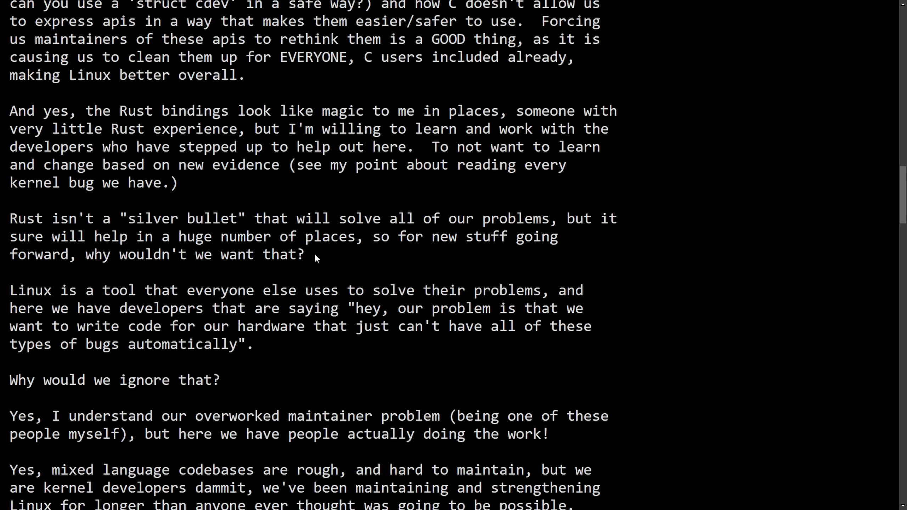
pyautogui.moveTo(644, 225)
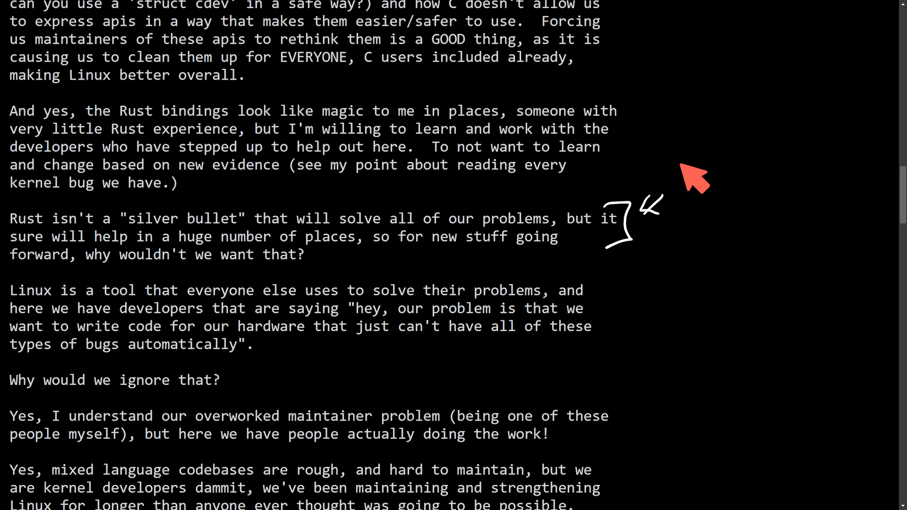
pyautogui.moveTo(688, 194)
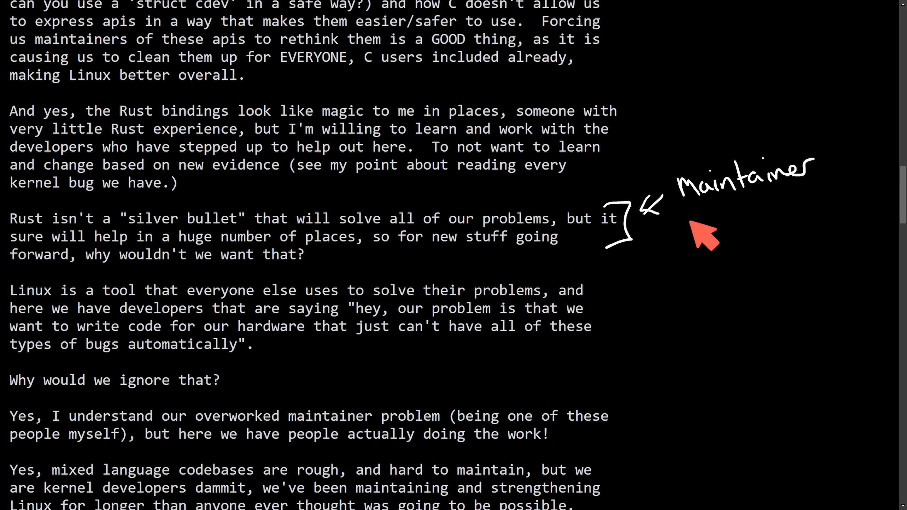
pyautogui.write('code')
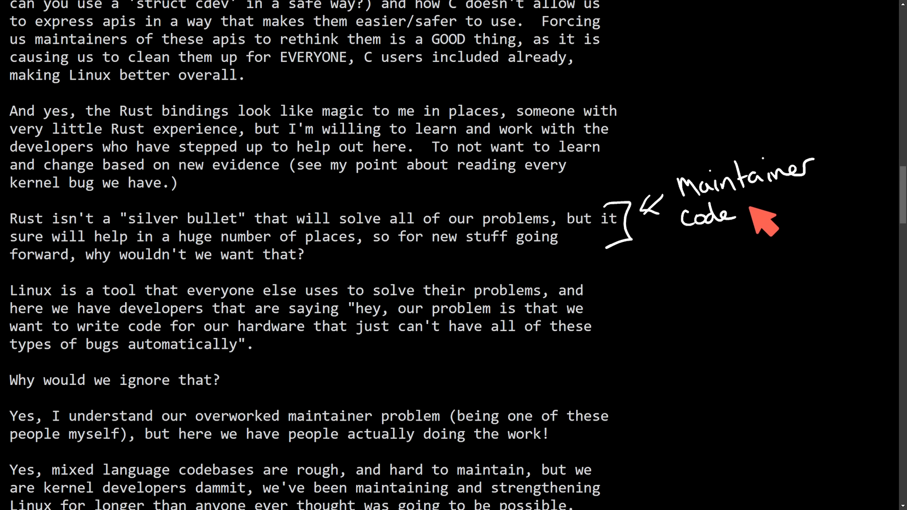
pyautogui.moveTo(723, 248)
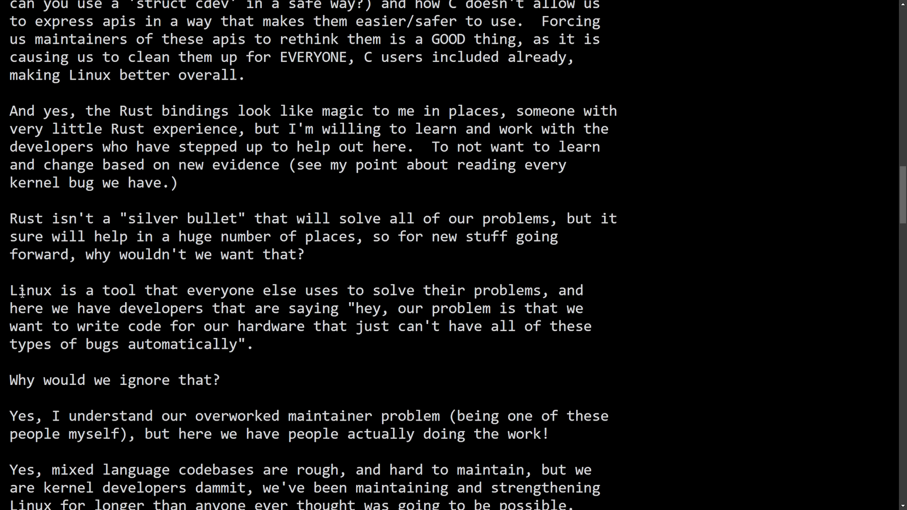
# Highlight the developers-saying phrase and the bug-free hardware code wish, then scroll to the closing paragraphs.
pyautogui.moveTo(9, 289); pyautogui.dragTo(263, 290)
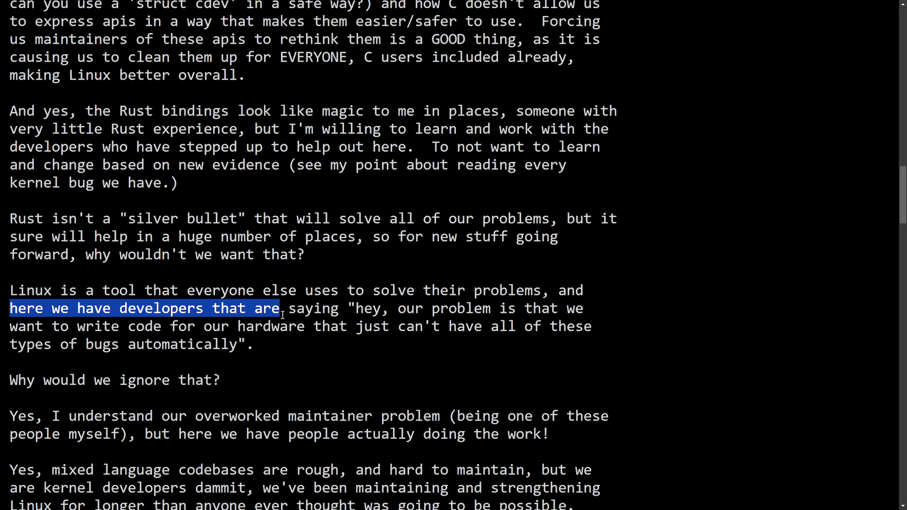
pyautogui.moveTo(278, 308); pyautogui.dragTo(583, 308)
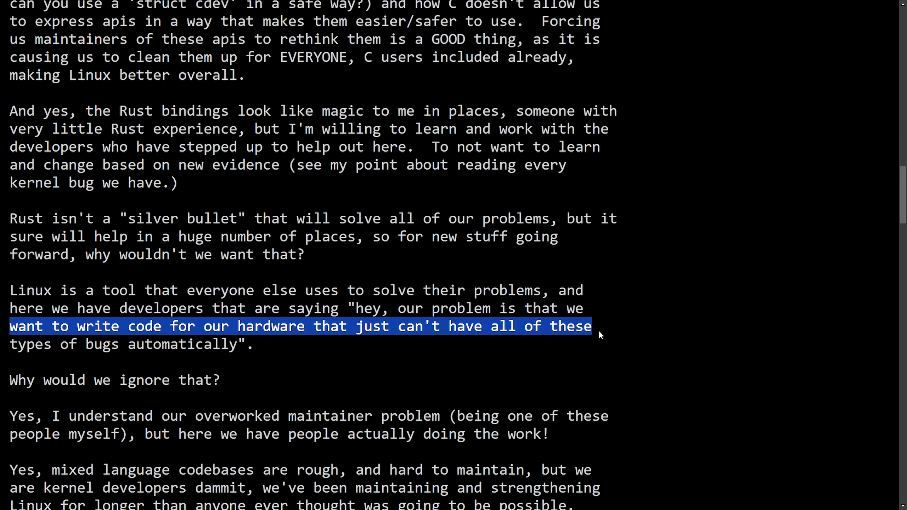
pyautogui.scroll(-3)
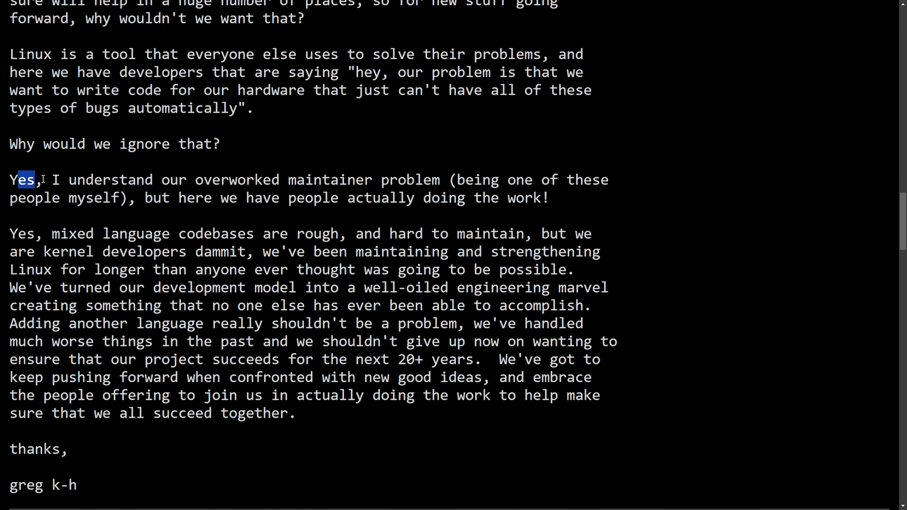
pyautogui.moveTo(32, 180); pyautogui.dragTo(434, 179)
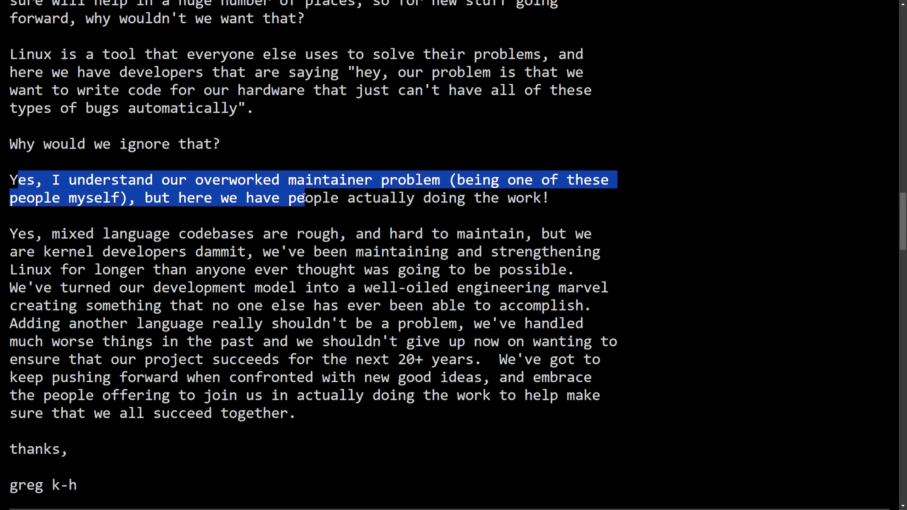
pyautogui.click(588, 209)
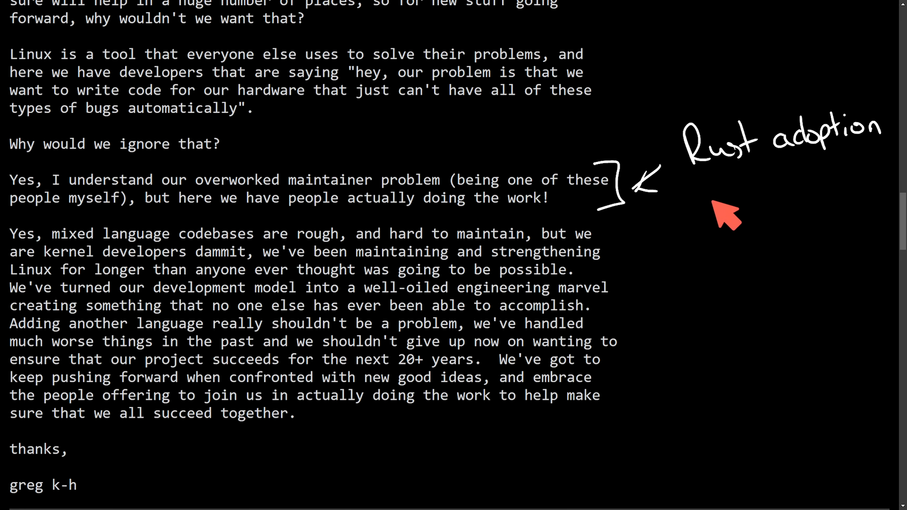
pyautogui.moveTo(700, 220)
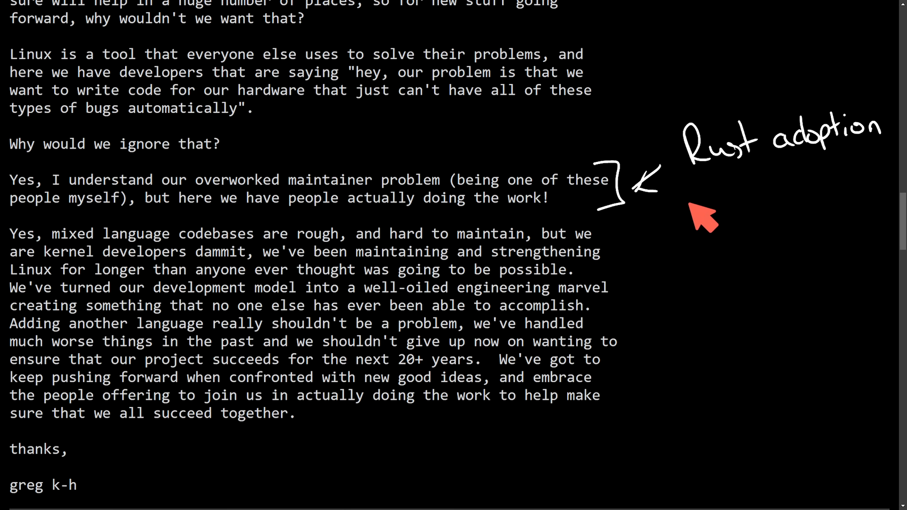
pyautogui.moveTo(703, 217)
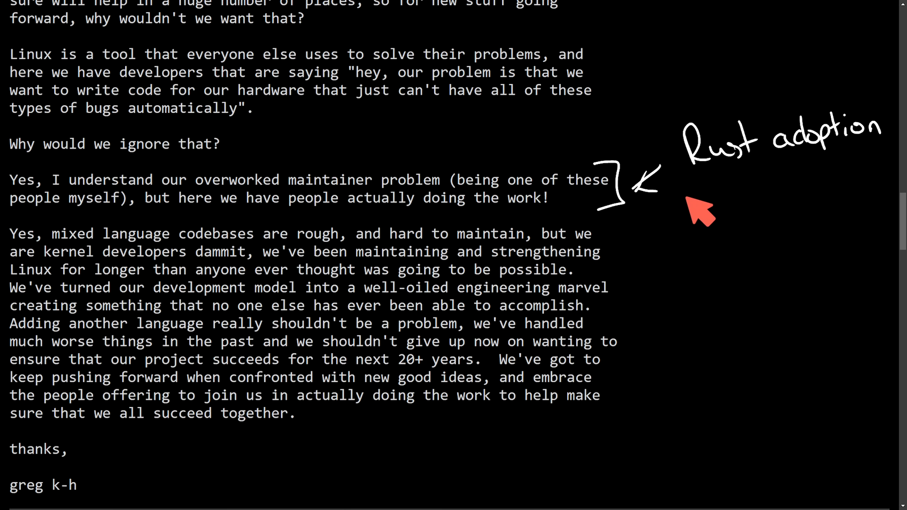
pyautogui.moveTo(700, 206)
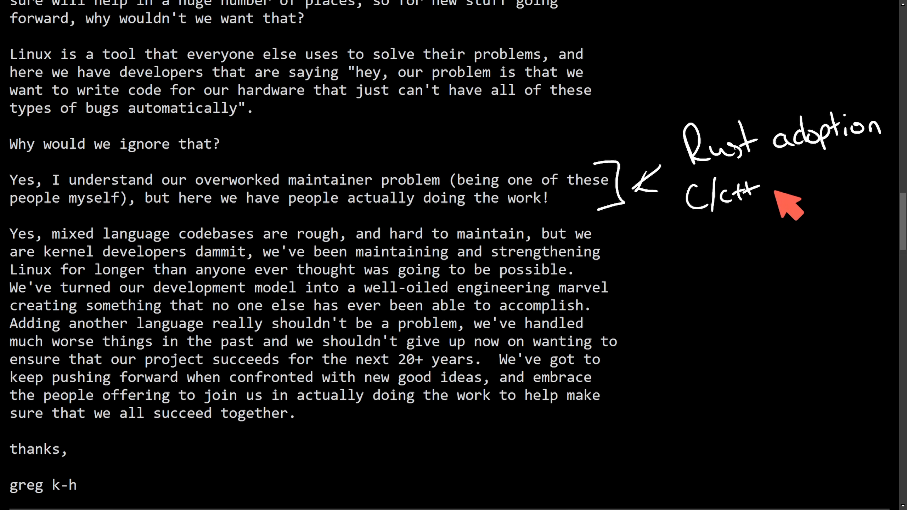
pyautogui.moveTo(792, 197)
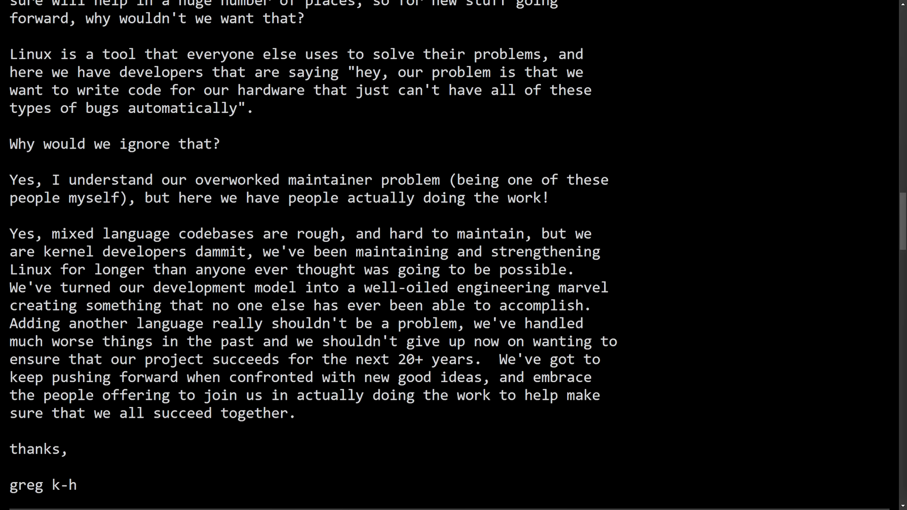
pyautogui.moveTo(9, 234); pyautogui.dragTo(196, 234)
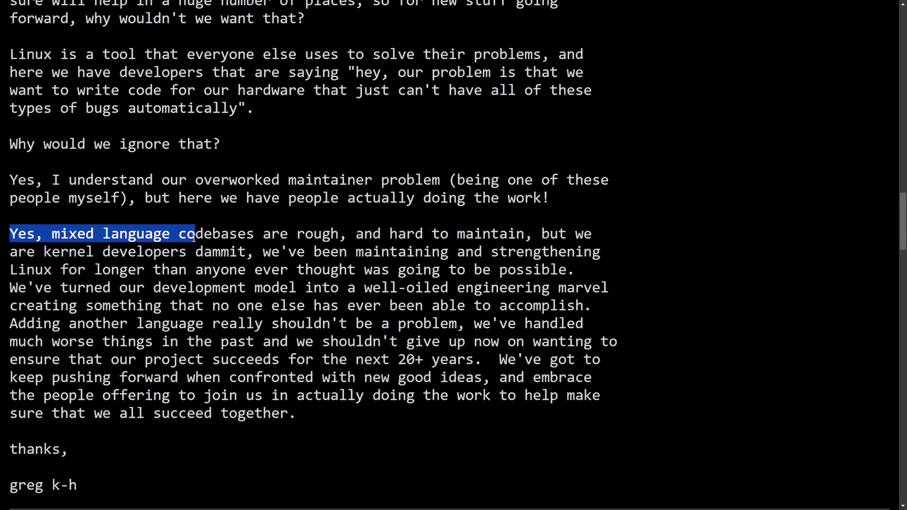
pyautogui.moveTo(185, 234); pyautogui.dragTo(524, 234)
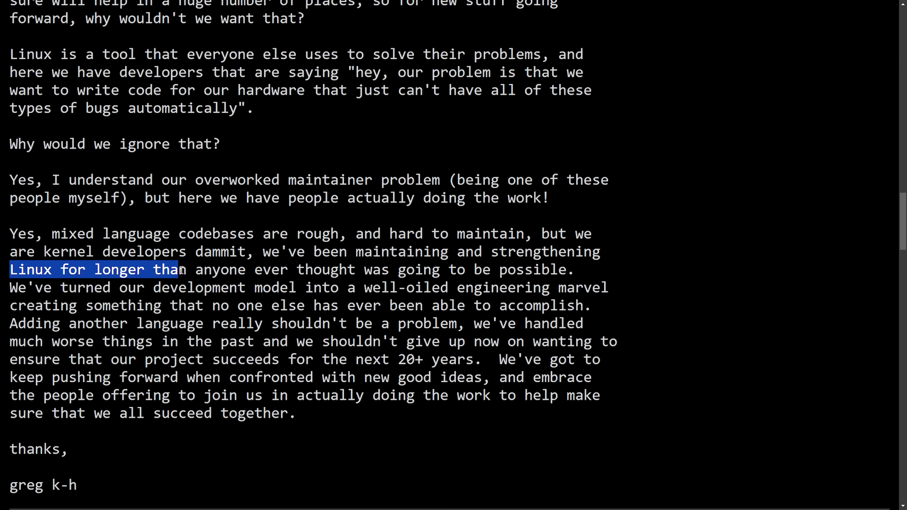
pyautogui.moveTo(182, 269); pyautogui.dragTo(572, 269)
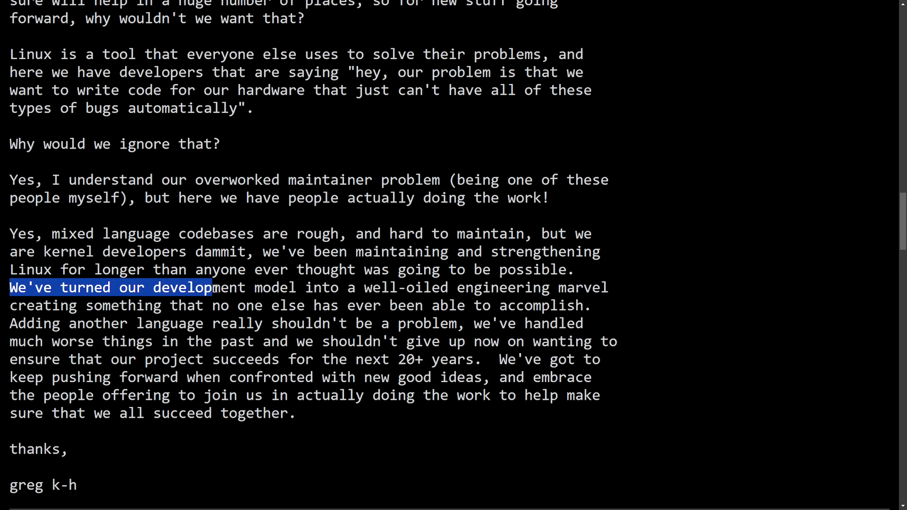
pyautogui.moveTo(211, 288); pyautogui.dragTo(501, 287)
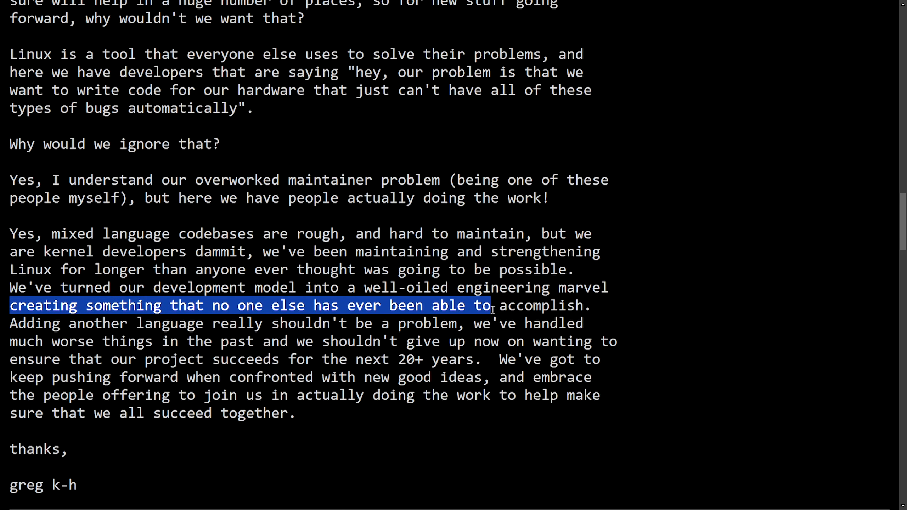
pyautogui.moveTo(492, 306); pyautogui.dragTo(107, 323)
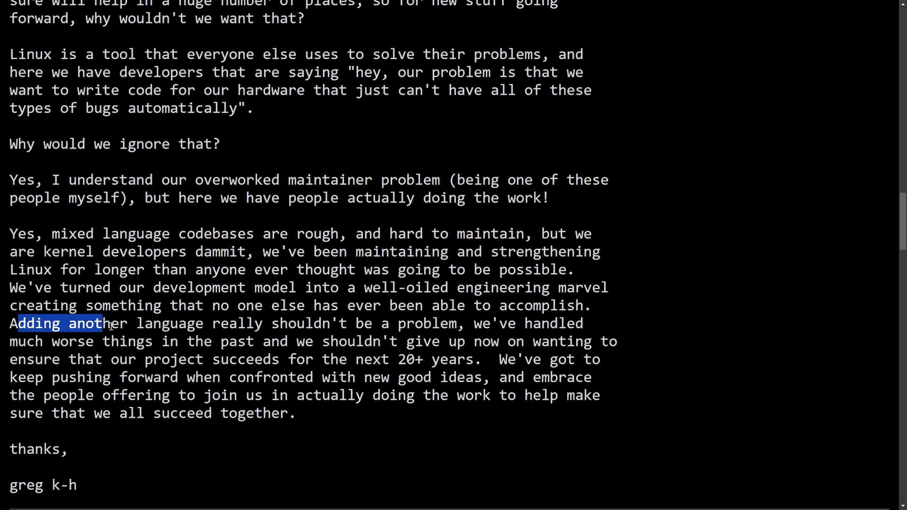
pyautogui.moveTo(102, 323); pyautogui.dragTo(523, 323)
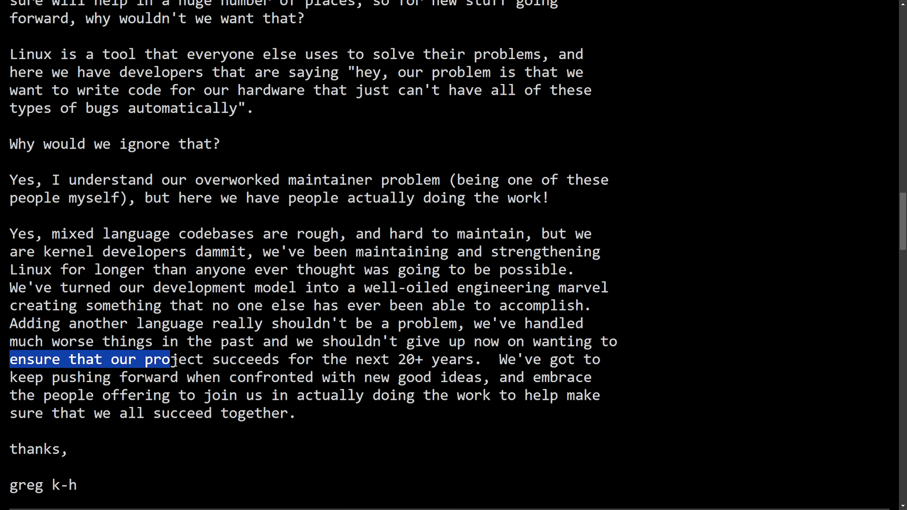
pyautogui.moveTo(170, 360); pyautogui.dragTo(473, 359)
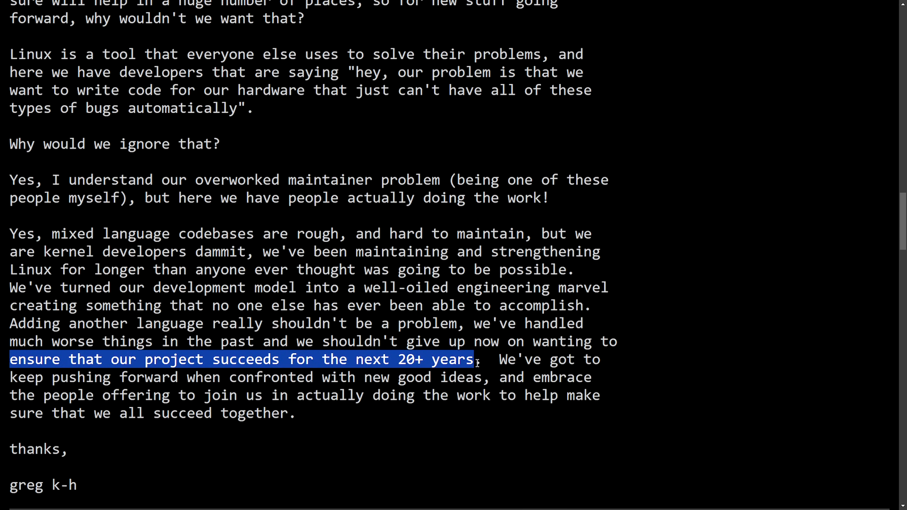
pyautogui.moveTo(474, 359); pyautogui.dragTo(387, 377)
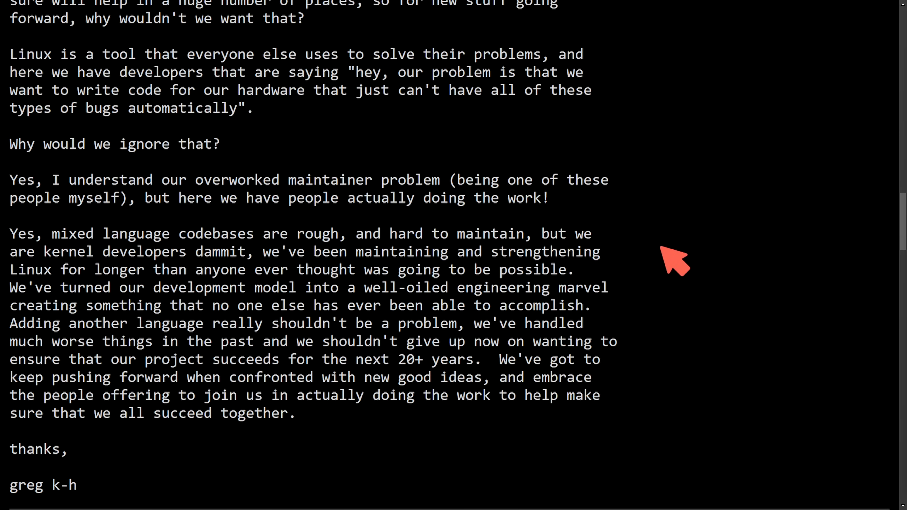
pyautogui.moveTo(682, 237)
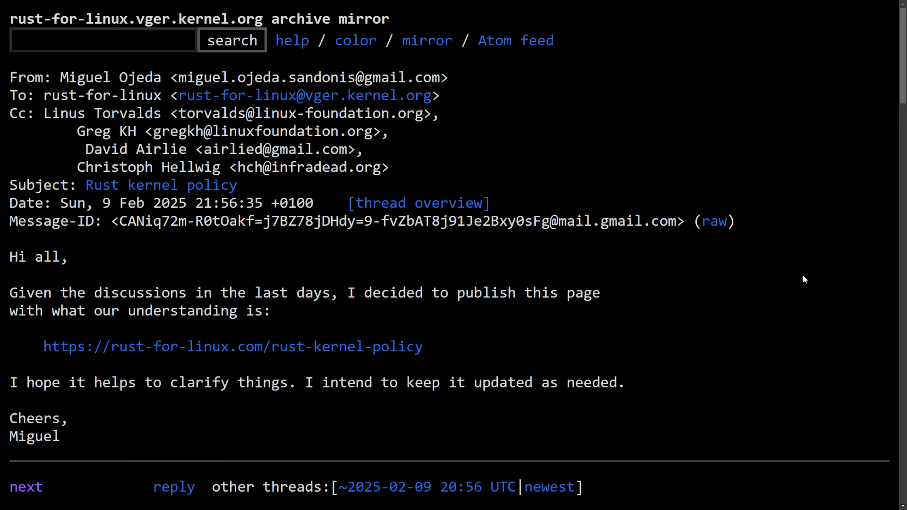
pyautogui.moveTo(193, 156)
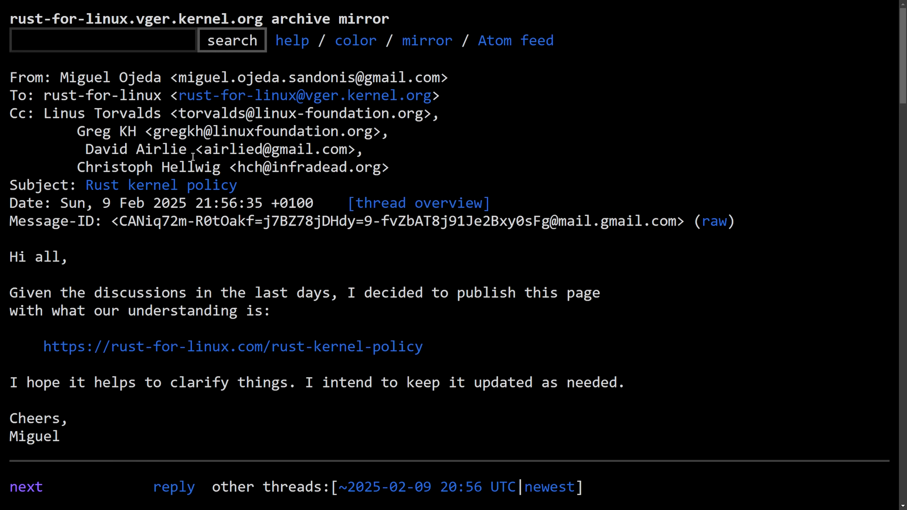
pyautogui.moveTo(291, 265)
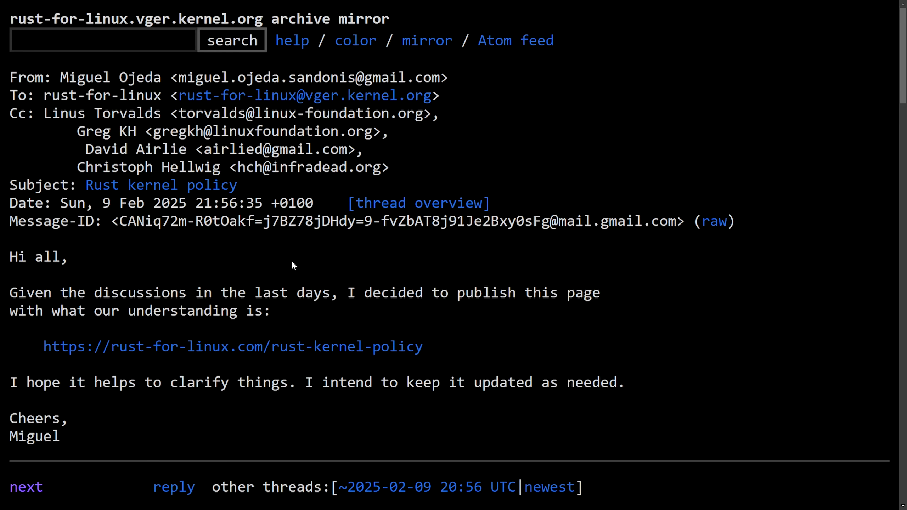
pyautogui.moveTo(115, 190)
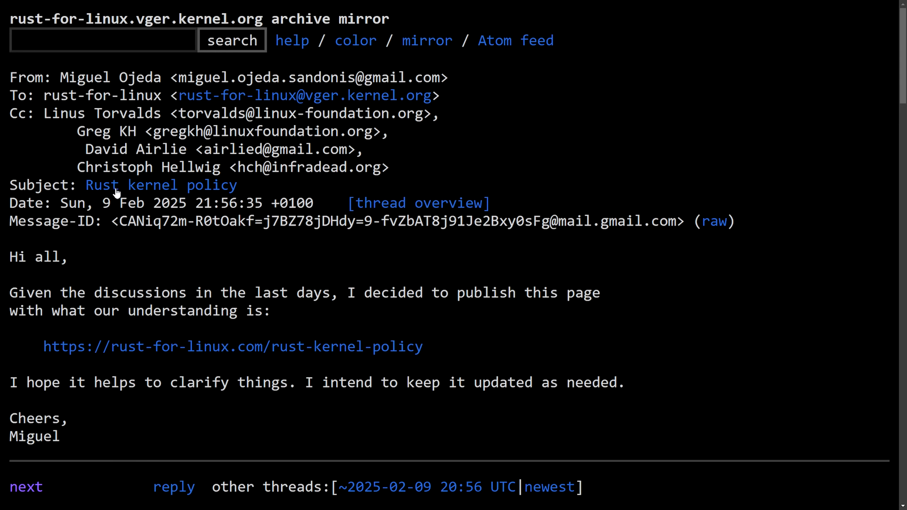
pyautogui.moveTo(31, 275)
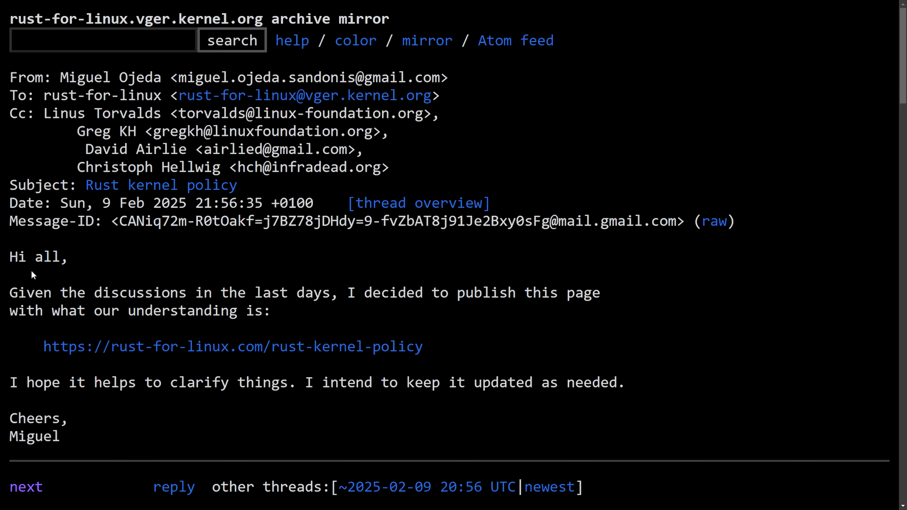
# Highlight the 'Given the discussions…' sentence and follow the rust-for-linux.com/rust-kernel-policy link.
pyautogui.moveTo(9, 291); pyautogui.dragTo(195, 291)
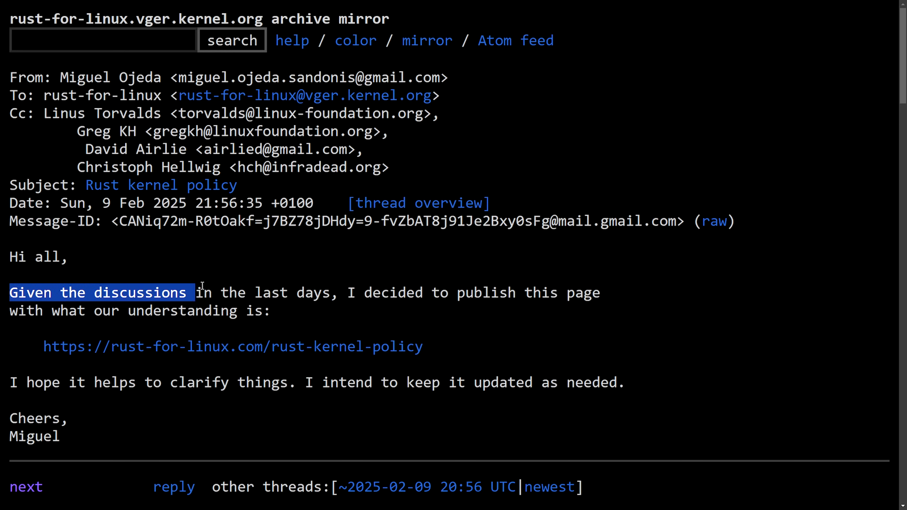
pyautogui.moveTo(197, 292); pyautogui.dragTo(408, 292)
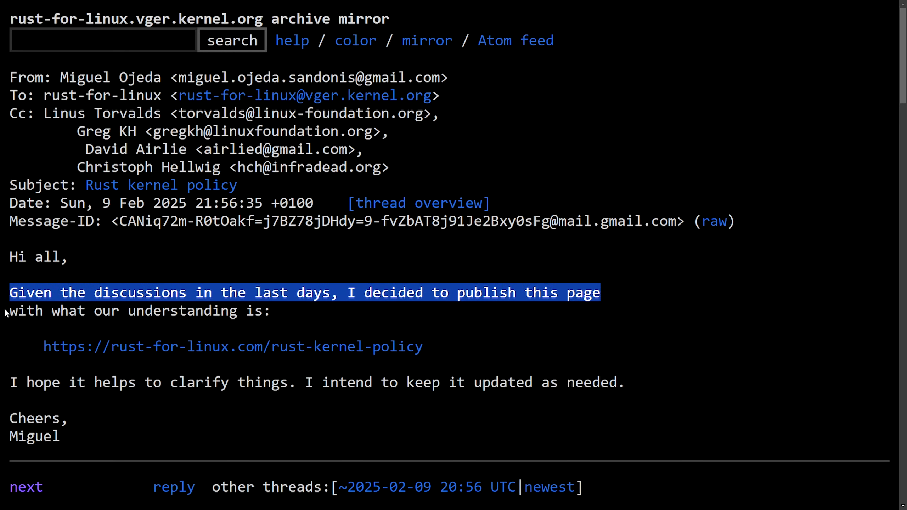
pyautogui.click(300, 330)
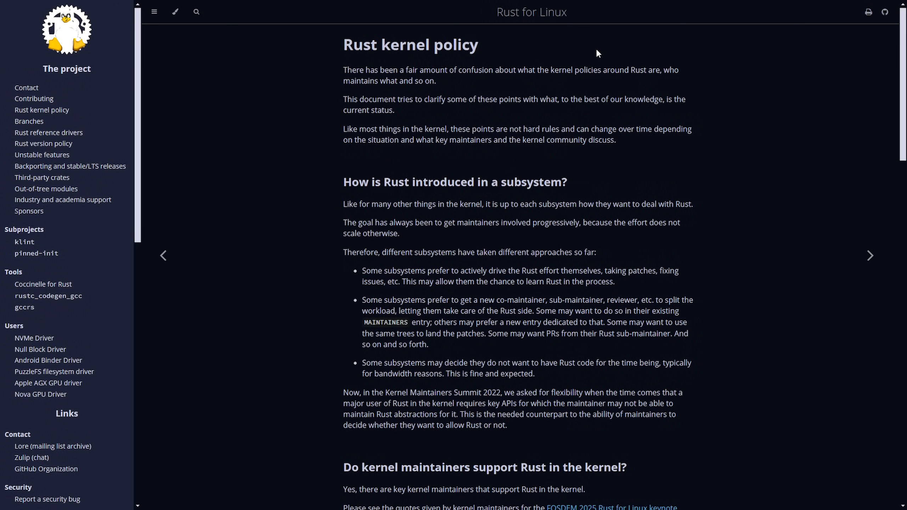
pyautogui.moveTo(320, 51)
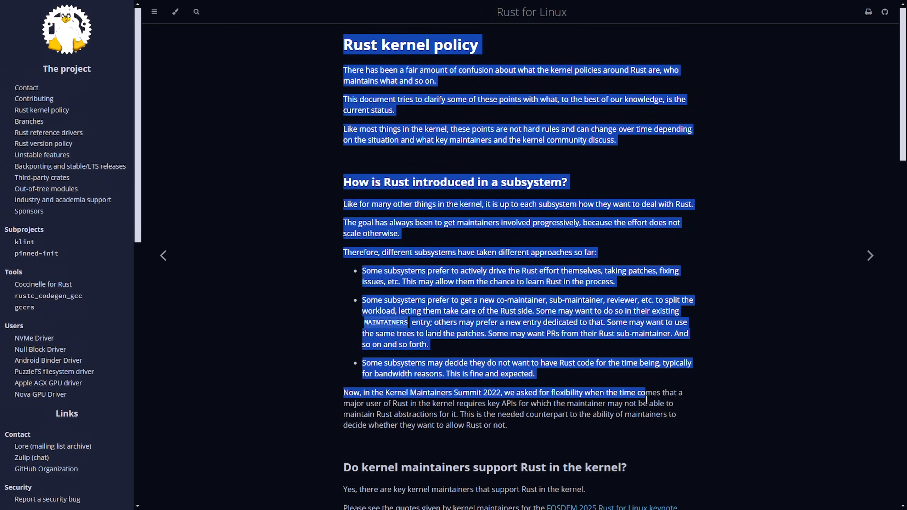
pyautogui.click(677, 430)
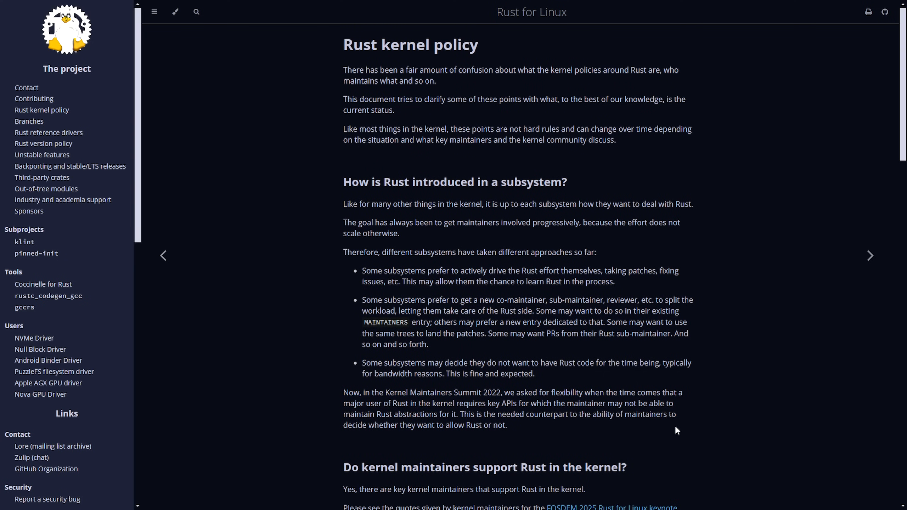
pyautogui.scroll(-3)
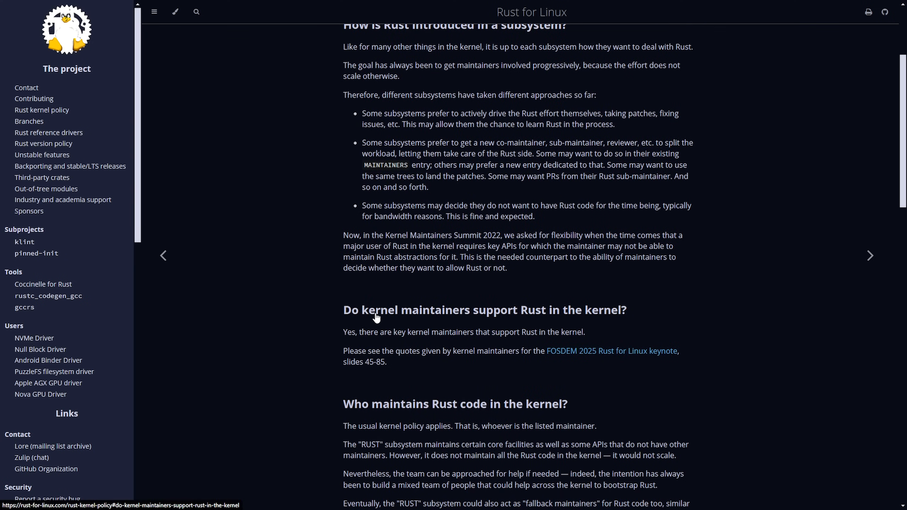
pyautogui.scroll(-3)
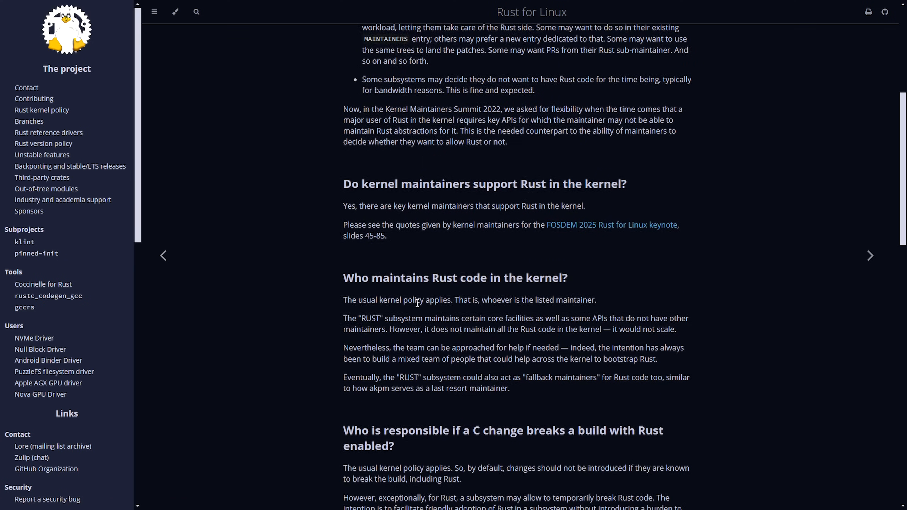
pyautogui.scroll(-3)
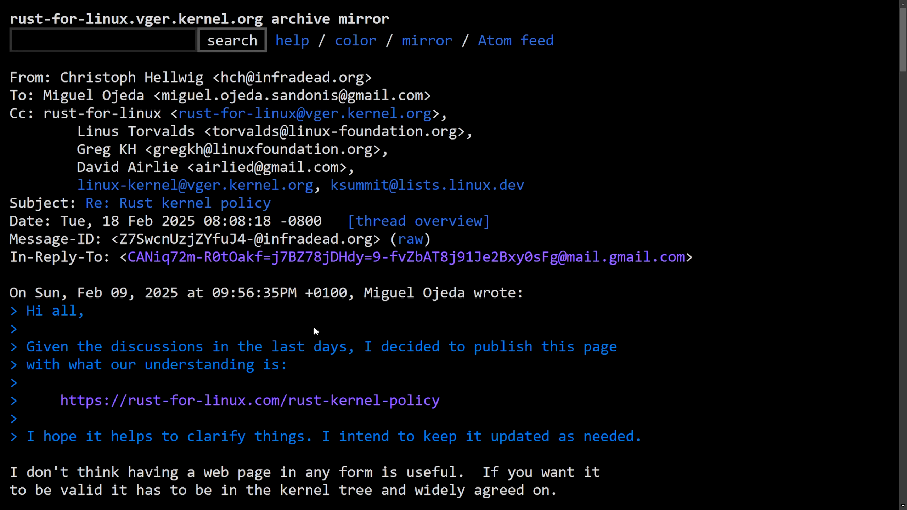
pyautogui.moveTo(317, 323)
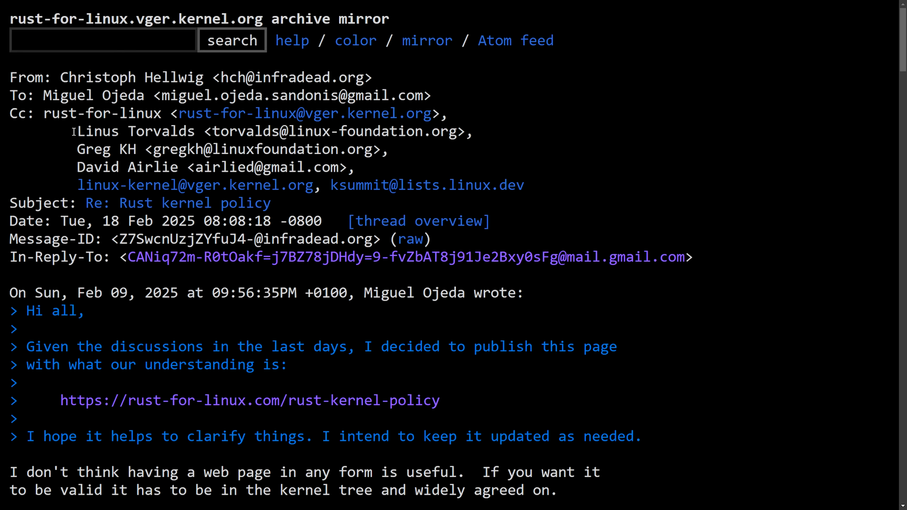
# Scroll past the Cc list and highlight the reply's opening objection to the web page.
pyautogui.doubleClick(98, 130)
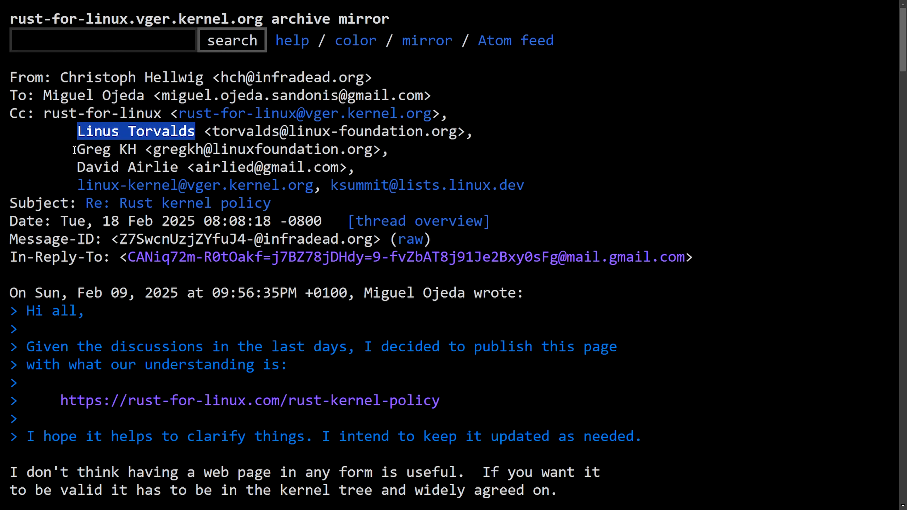
pyautogui.scroll(-3)
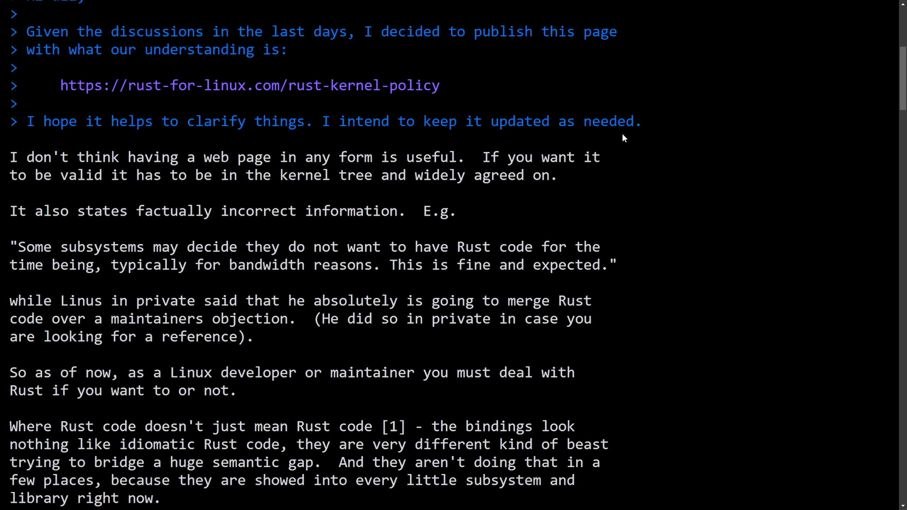
pyautogui.scroll(-3)
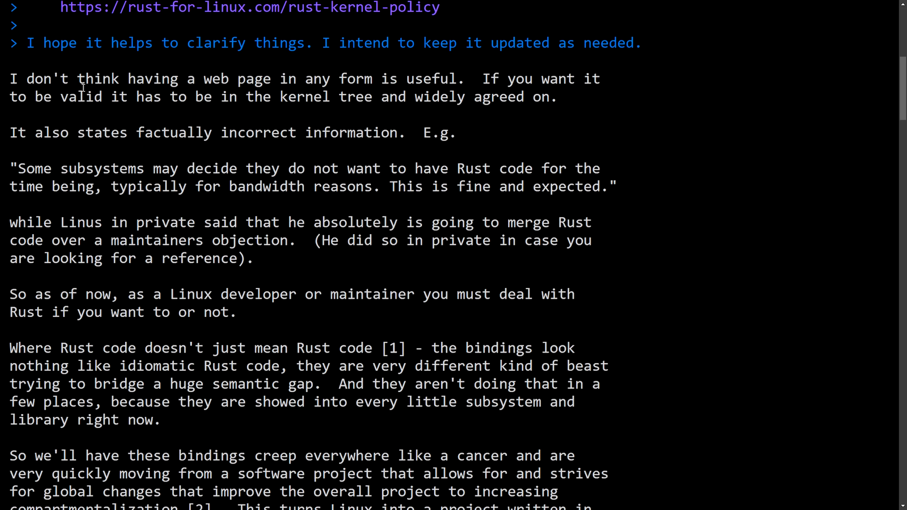
pyautogui.moveTo(55, 90)
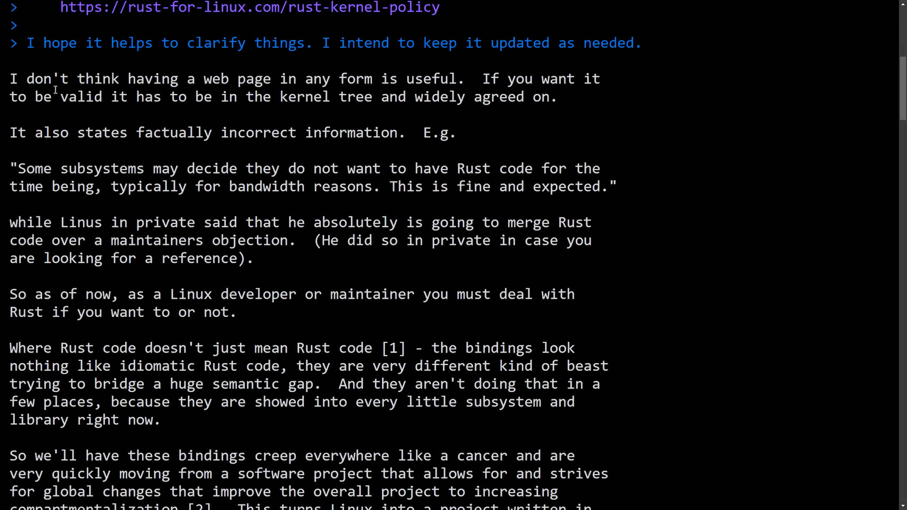
pyautogui.moveTo(145, 125)
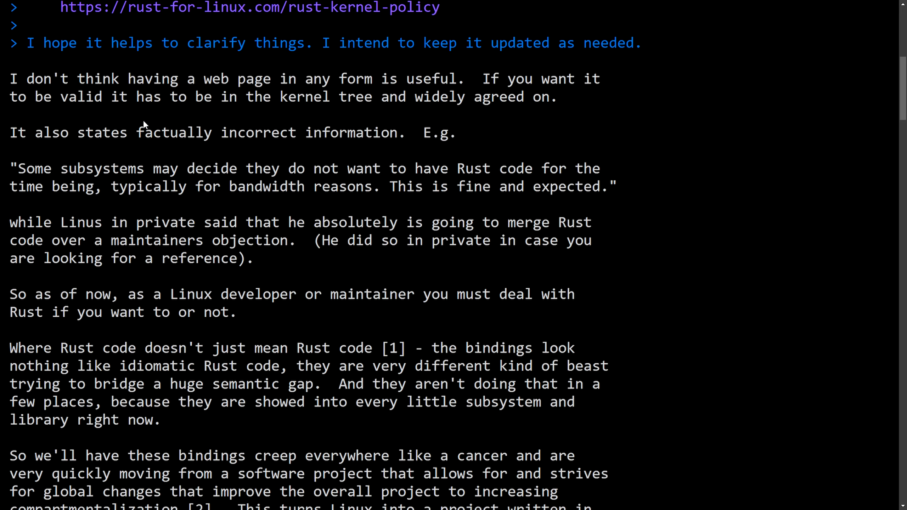
pyautogui.moveTo(13, 74)
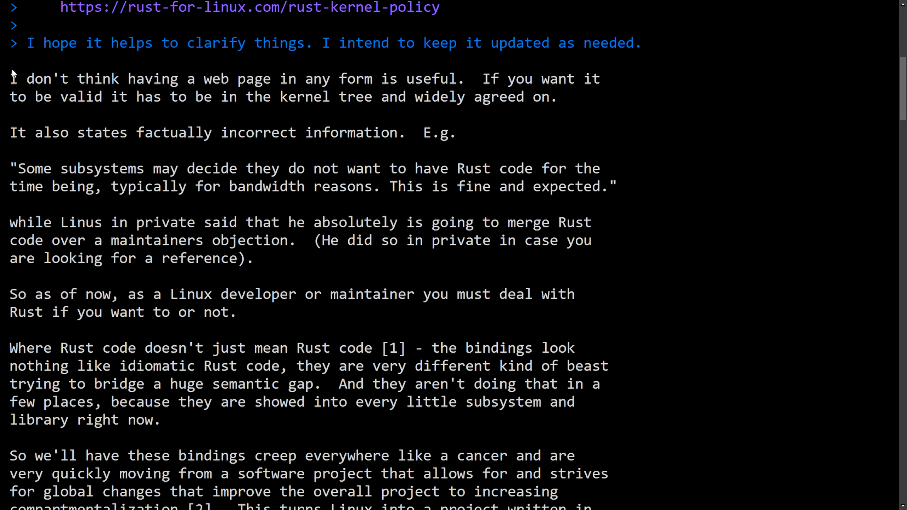
pyautogui.moveTo(10, 78); pyautogui.dragTo(338, 78)
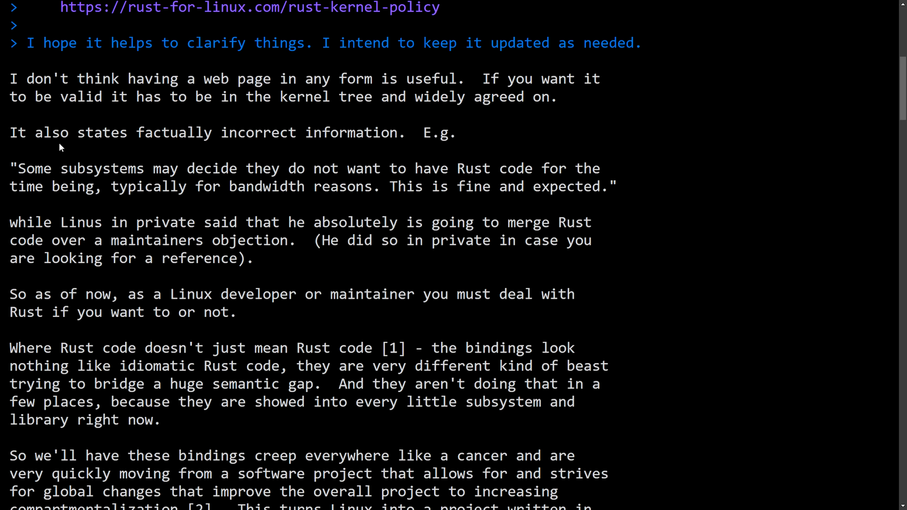
# Highlight the sentence on Linus privately saying he'll merge Rust over maintainers' objection, then clear it.
pyautogui.moveTo(9, 132); pyautogui.dragTo(384, 132)
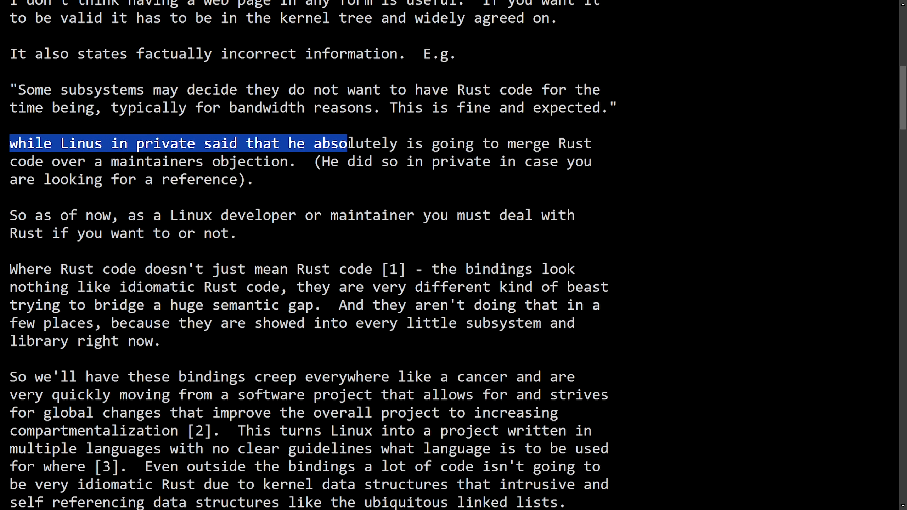
pyautogui.moveTo(346, 143); pyautogui.dragTo(187, 161)
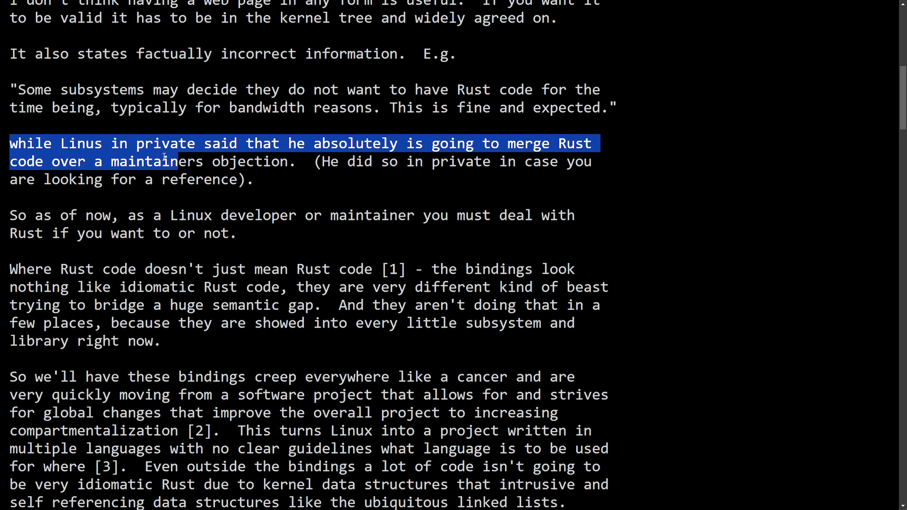
pyautogui.moveTo(164, 161); pyautogui.dragTo(371, 162)
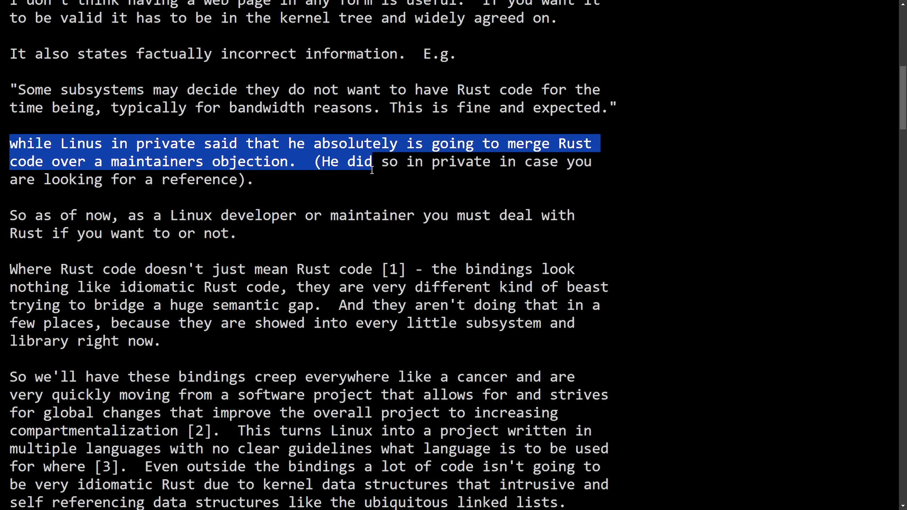
pyautogui.click(266, 182)
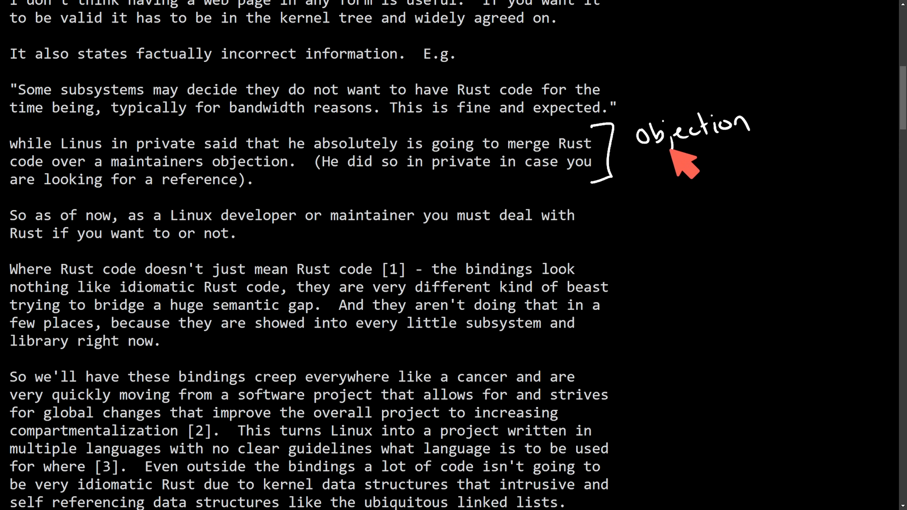
pyautogui.moveTo(673, 179)
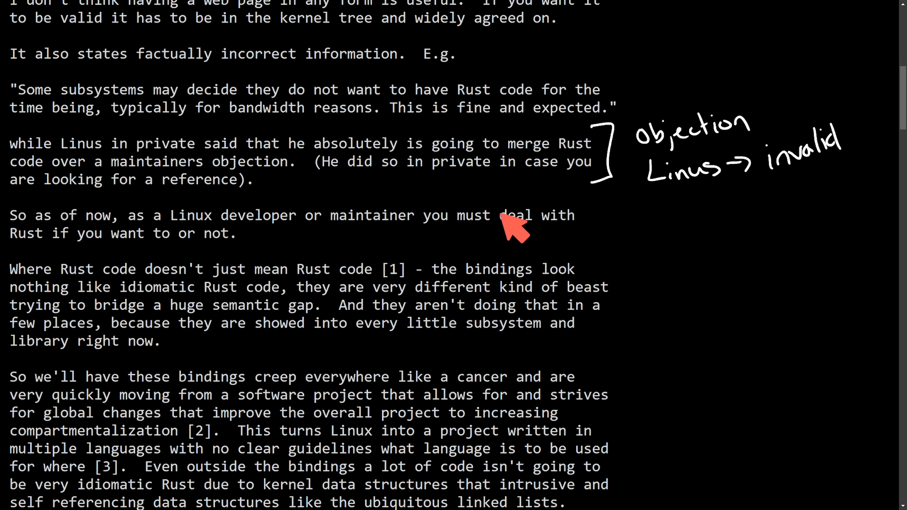
pyautogui.moveTo(520, 165)
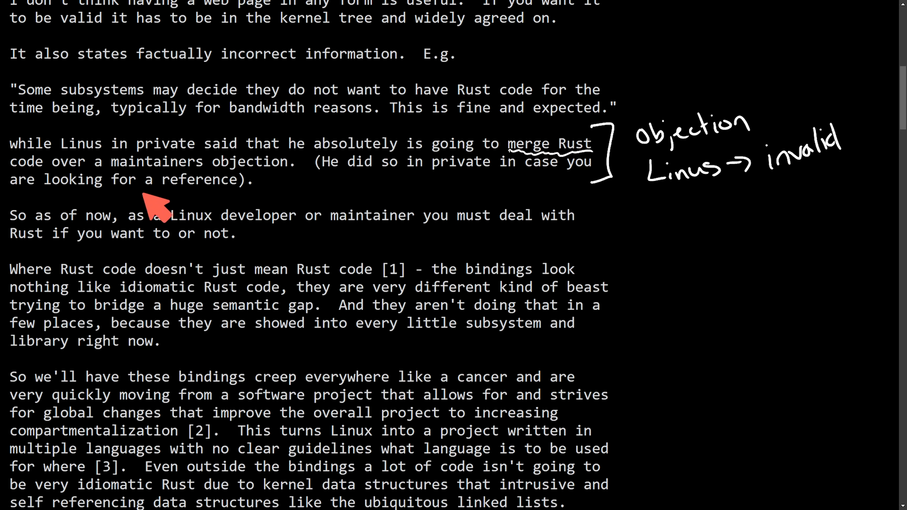
# Highlight from 'Linus in private' through 'looking for a reference).' and clear the selection.
pyautogui.moveTo(12, 168); pyautogui.dragTo(205, 163)
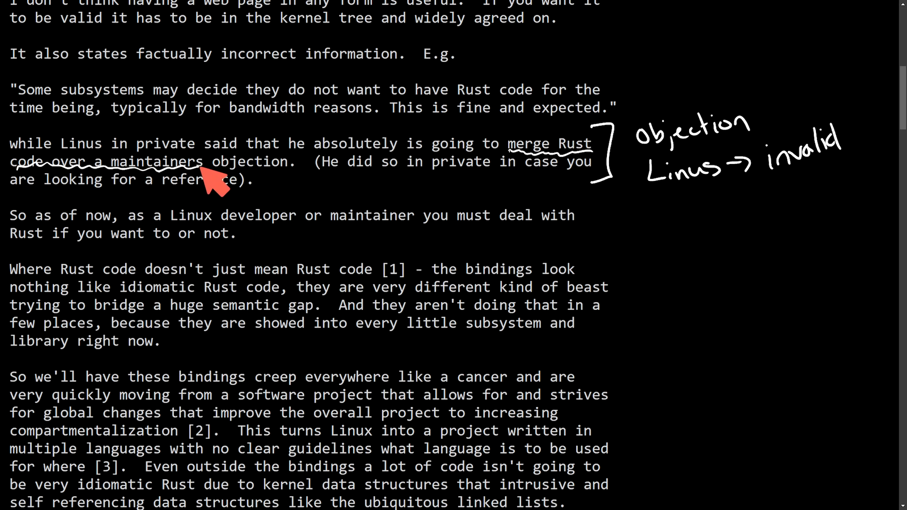
pyautogui.moveTo(53, 143); pyautogui.dragTo(251, 180)
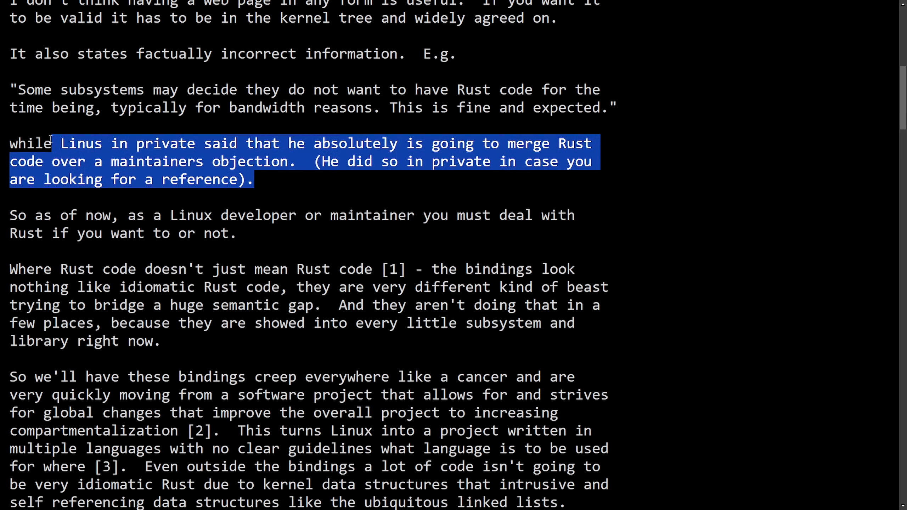
pyautogui.click(442, 193)
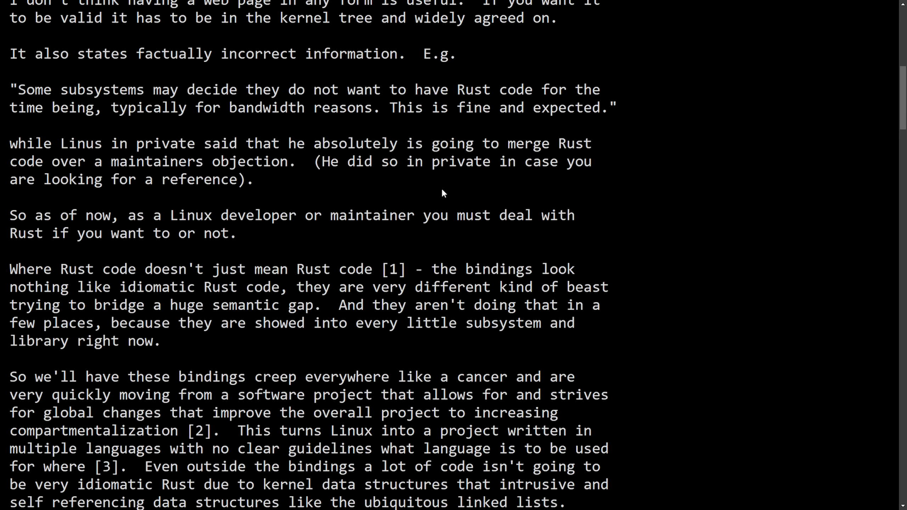
pyautogui.moveTo(427, 194)
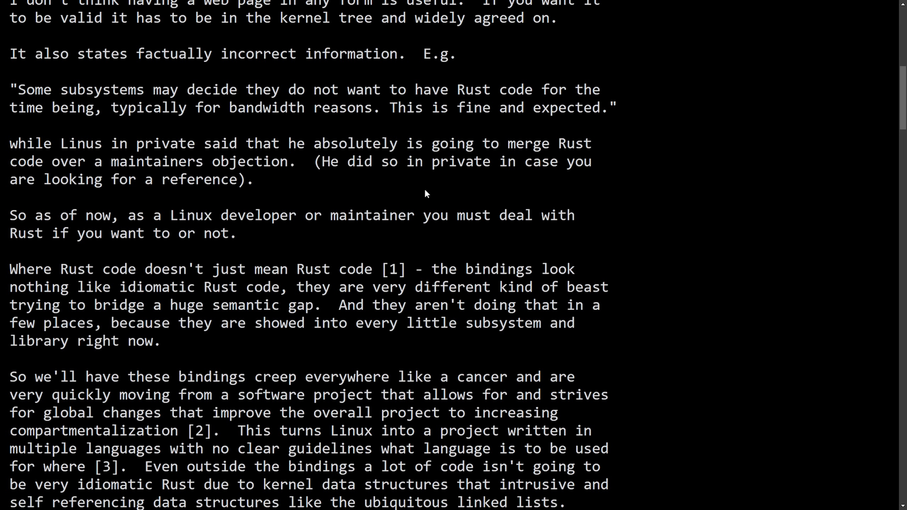
pyautogui.moveTo(413, 197)
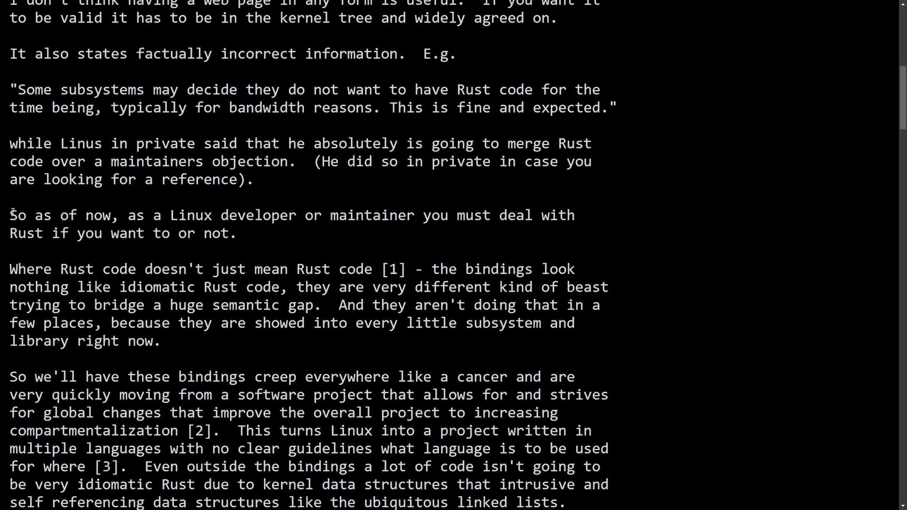
# Highlight the 'So as of now' line about having to deal with Rust, then read on to the bindings paragraph.
pyautogui.moveTo(10, 215); pyautogui.dragTo(246, 215)
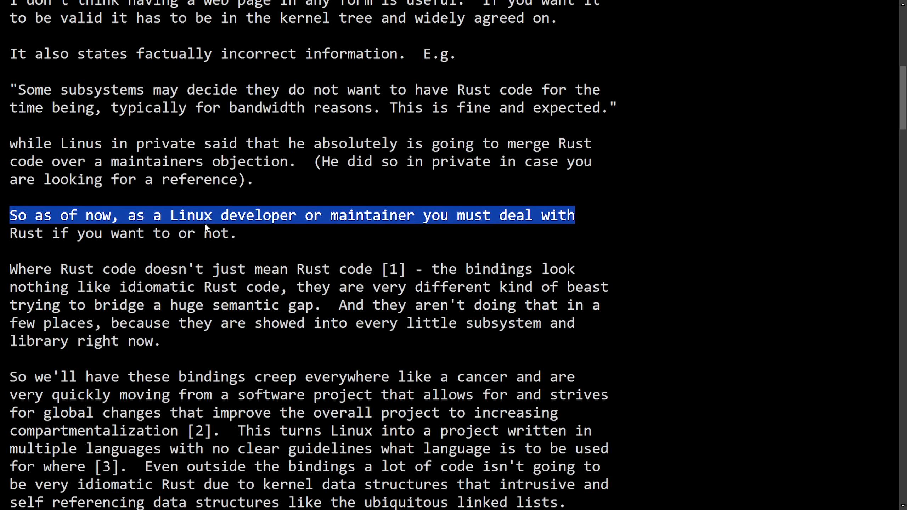
pyautogui.click(281, 247)
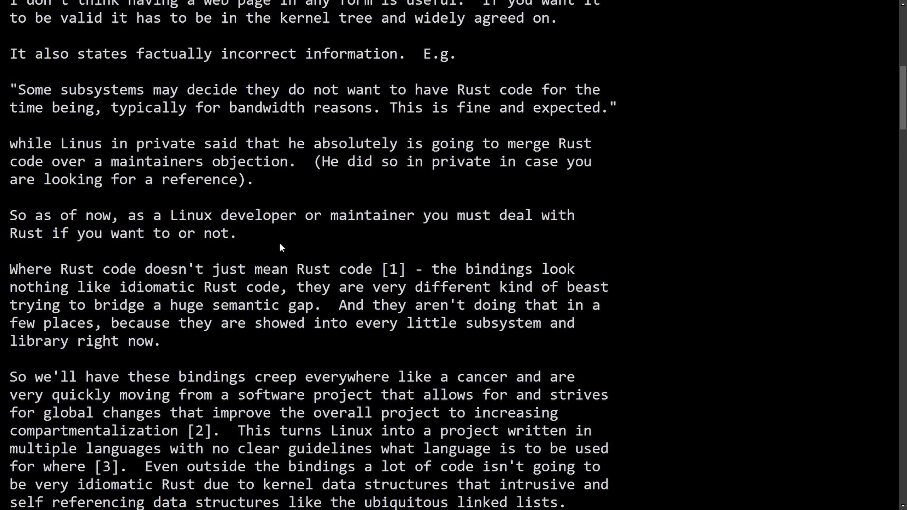
pyautogui.moveTo(371, 228)
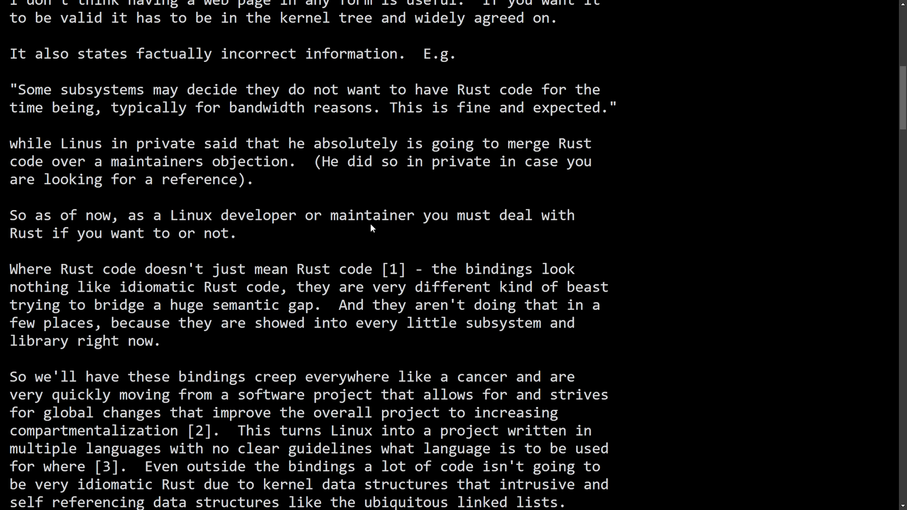
pyautogui.moveTo(360, 238)
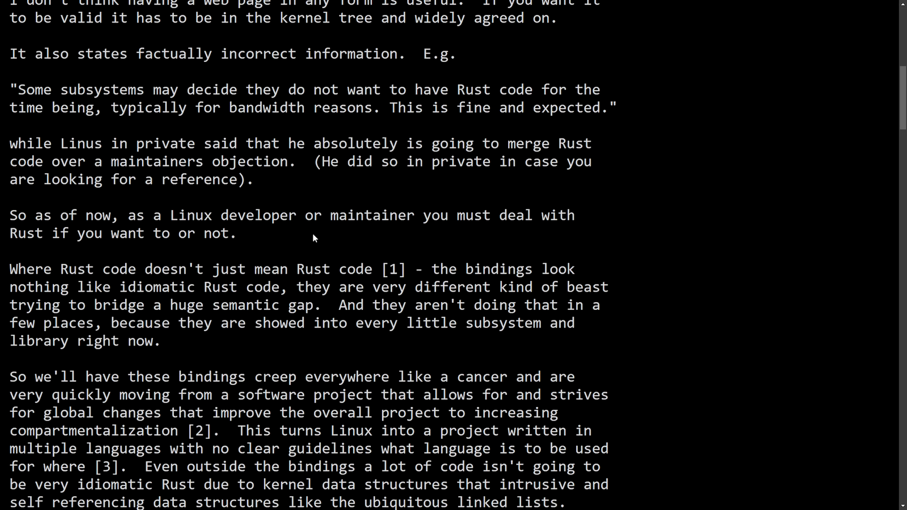
pyautogui.moveTo(162, 256)
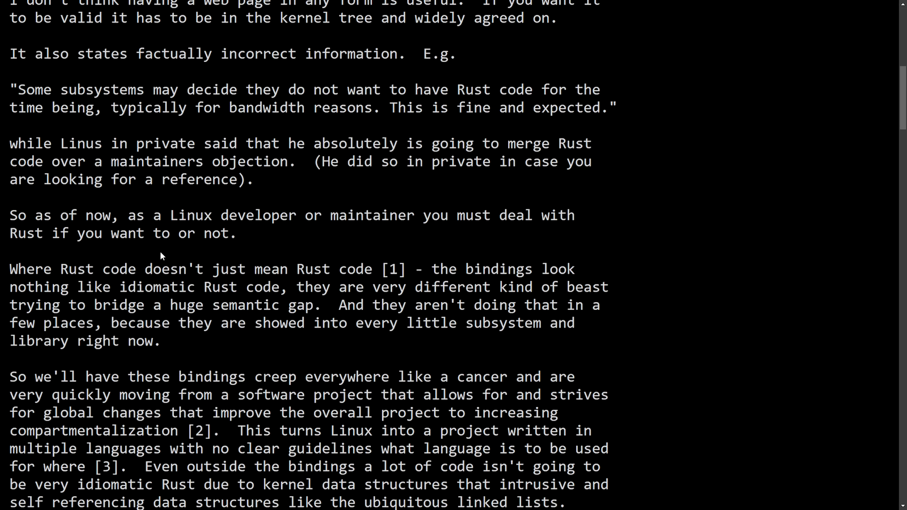
pyautogui.moveTo(644, 321)
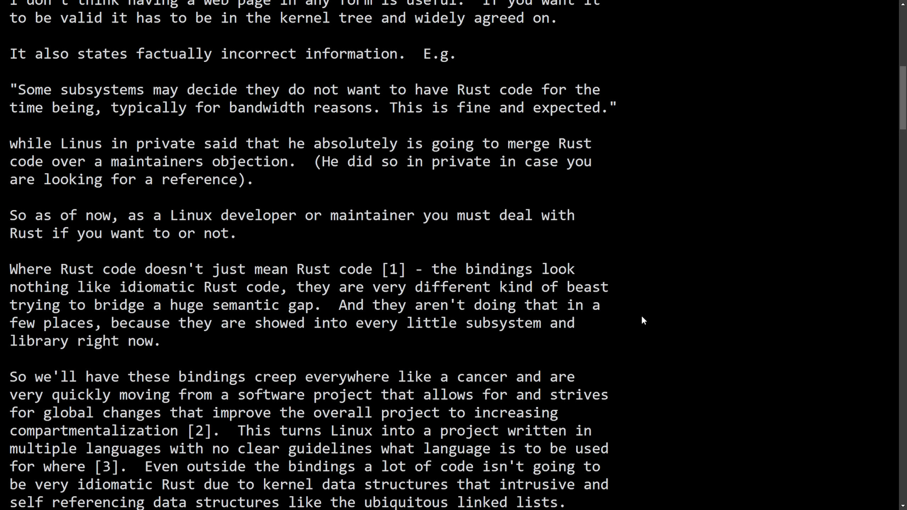
pyautogui.moveTo(235, 347)
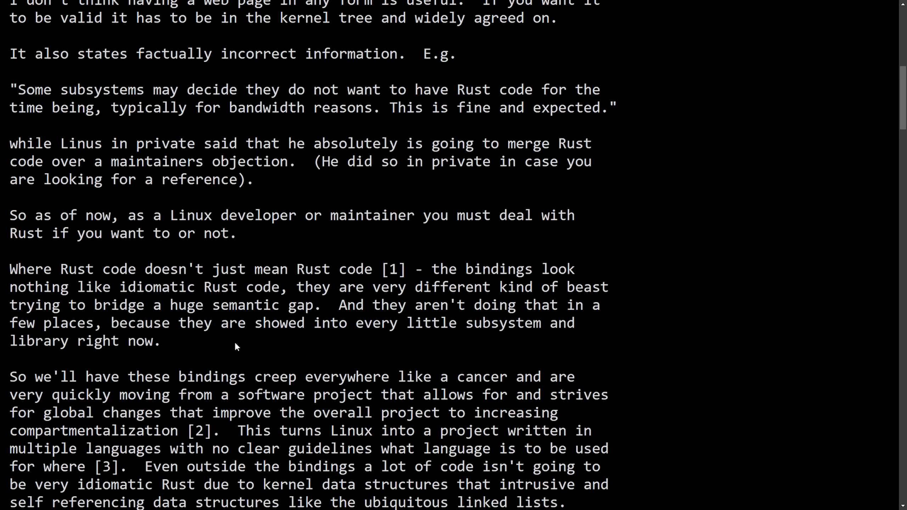
pyautogui.moveTo(193, 340)
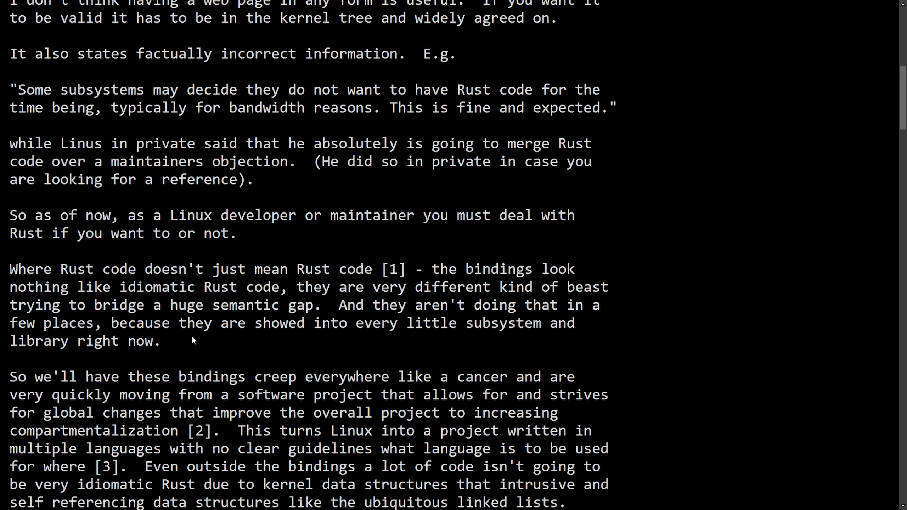
pyautogui.scroll(-3)
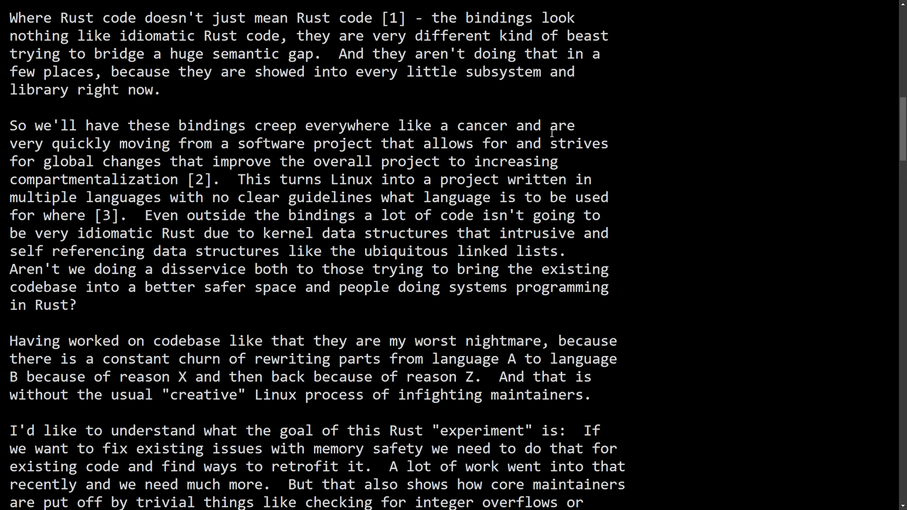
pyautogui.scroll(-3)
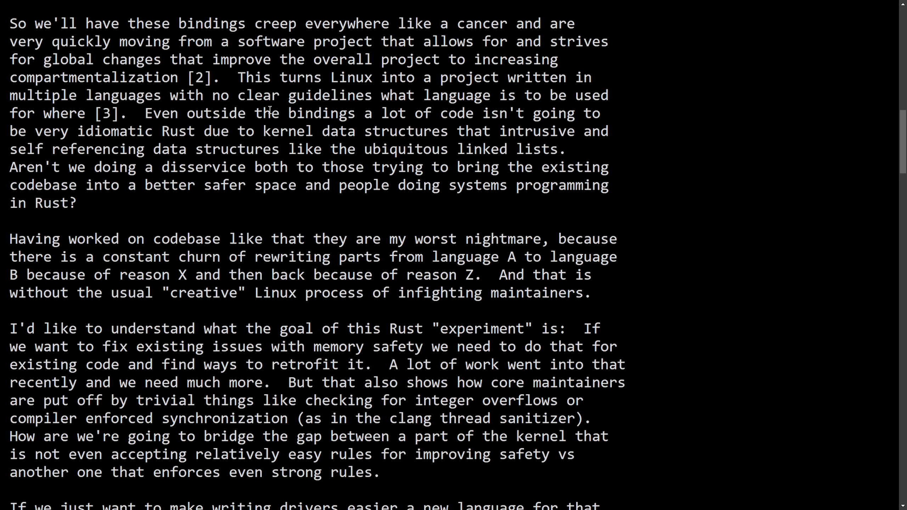
pyautogui.moveTo(82, 47)
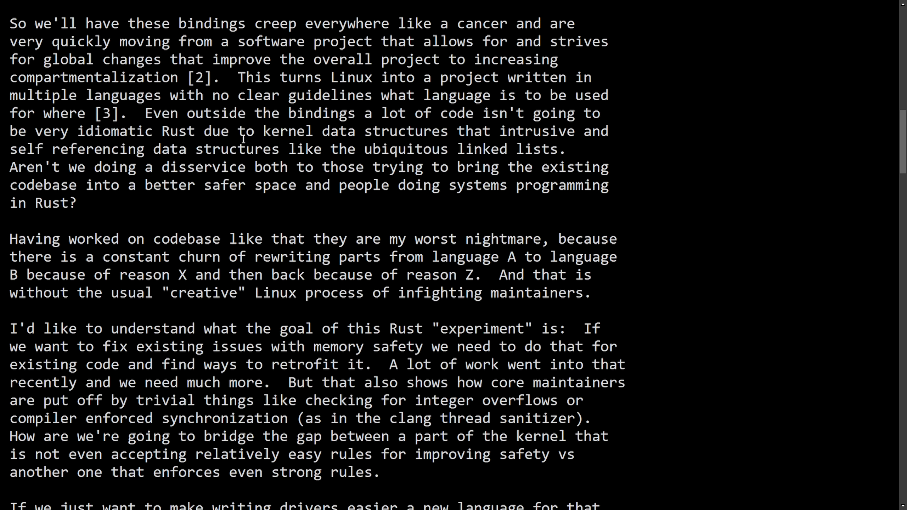
# Highlight the sentences about bindings creeping like a cancer and multiple languages in a software project.
pyautogui.moveTo(9, 23); pyautogui.dragTo(340, 24)
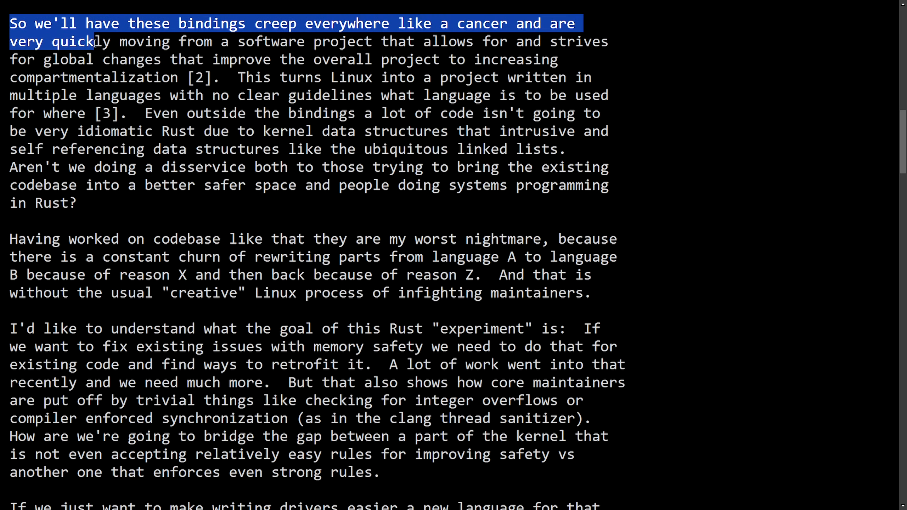
pyautogui.moveTo(93, 41); pyautogui.dragTo(364, 41)
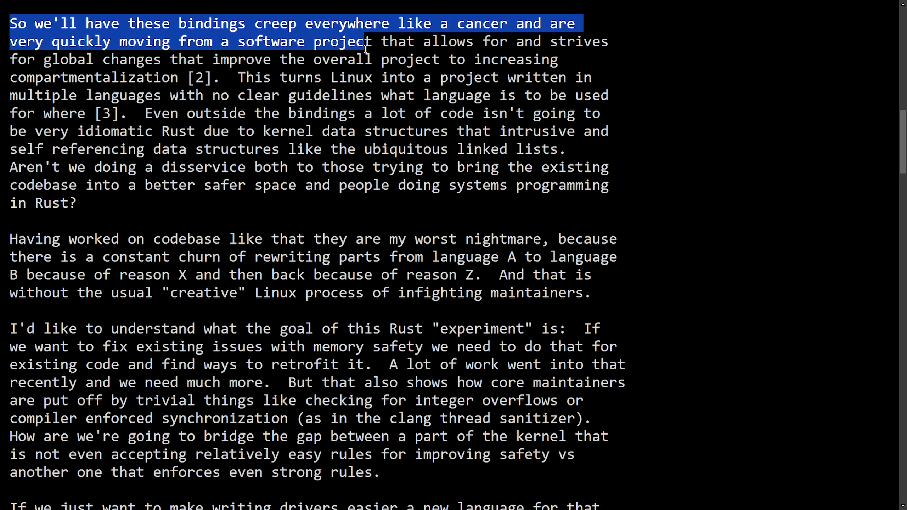
pyautogui.moveTo(366, 41); pyautogui.dragTo(607, 41)
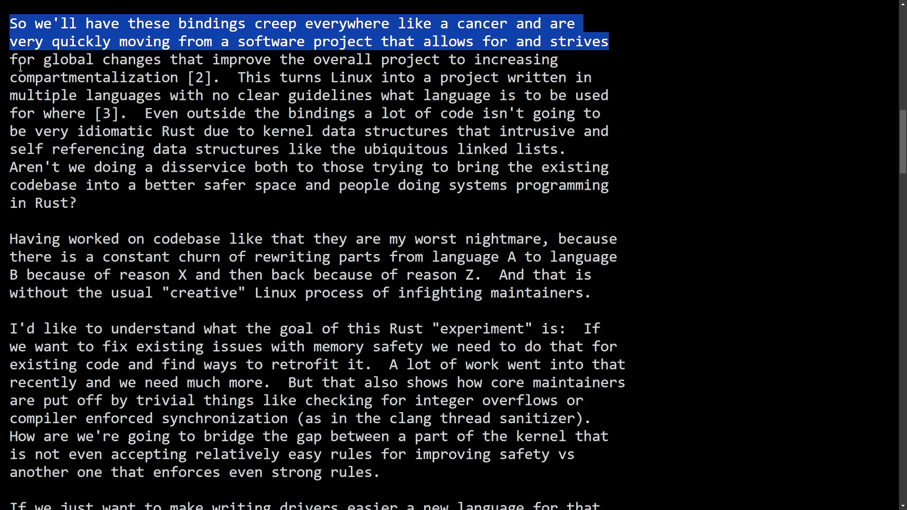
pyautogui.moveTo(11, 24); pyautogui.dragTo(440, 59)
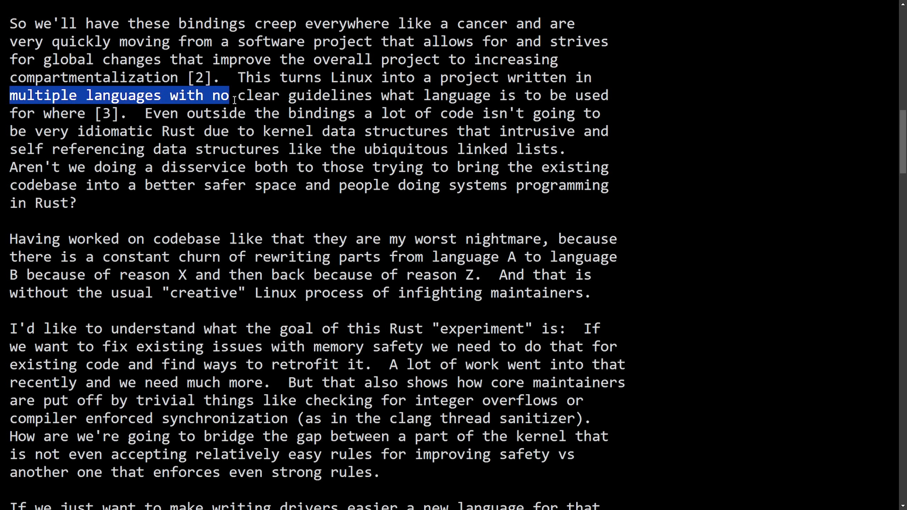
# Highlight the phrases on multiple languages, self-referencing data structures and a better, safer codebase.
pyautogui.moveTo(230, 95); pyautogui.dragTo(609, 94)
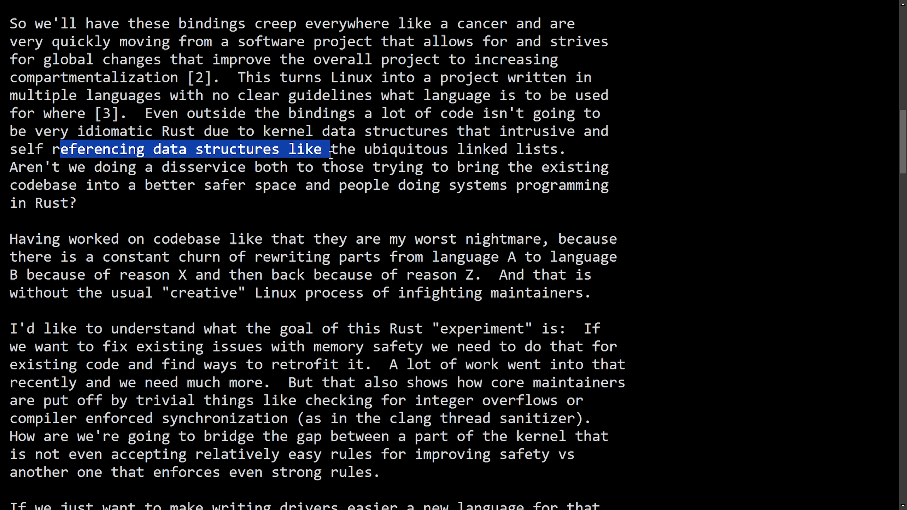
pyautogui.moveTo(329, 149); pyautogui.dragTo(473, 148)
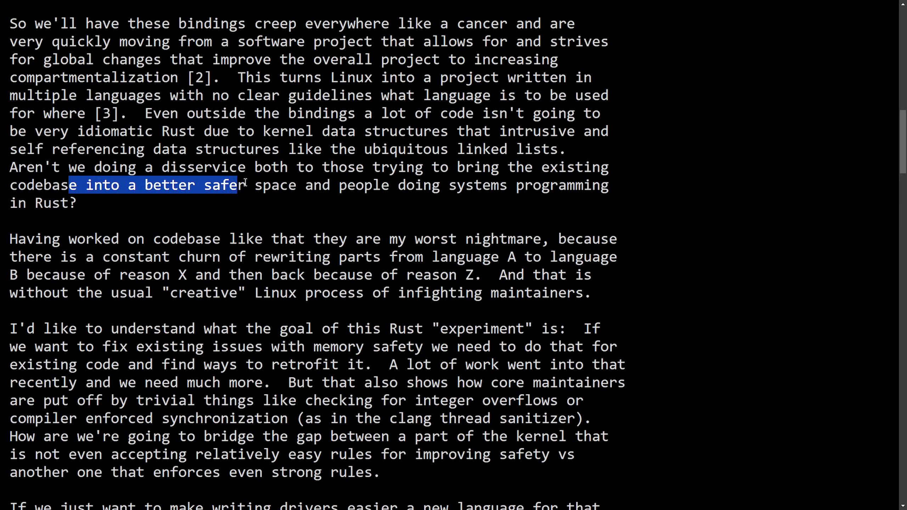
pyautogui.moveTo(237, 185); pyautogui.dragTo(609, 185)
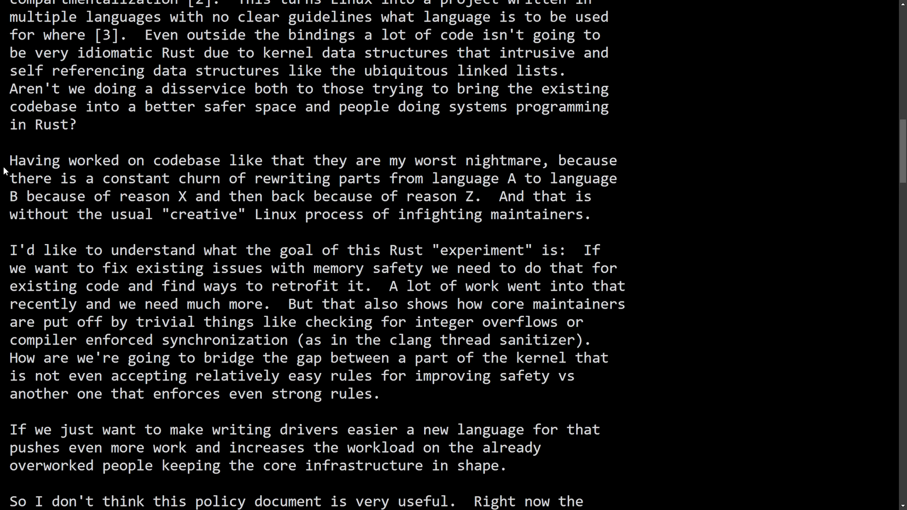
pyautogui.moveTo(10, 160); pyautogui.dragTo(419, 160)
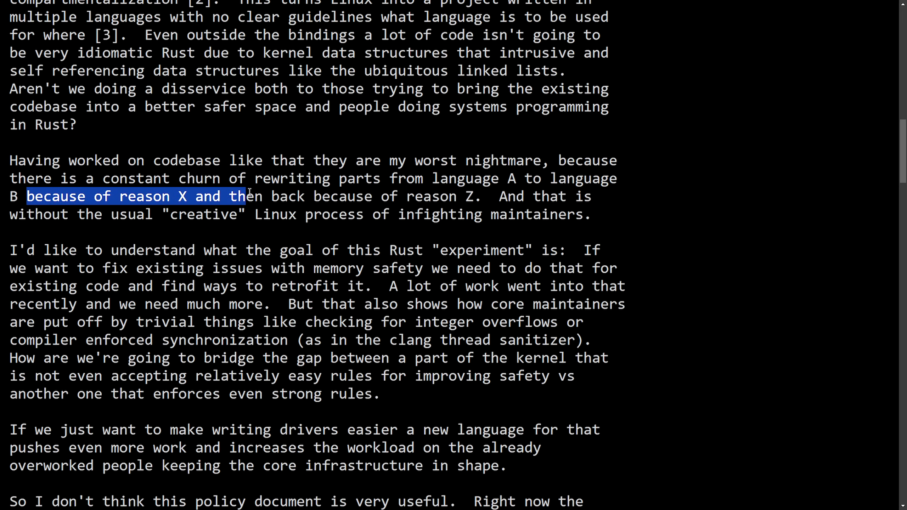
pyautogui.moveTo(245, 196); pyautogui.dragTo(483, 196)
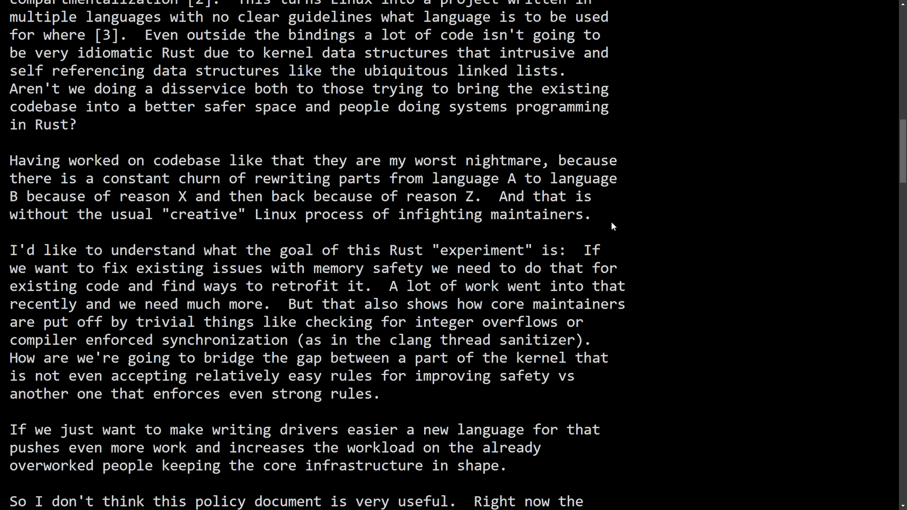
pyautogui.moveTo(9, 160); pyautogui.dragTo(590, 214)
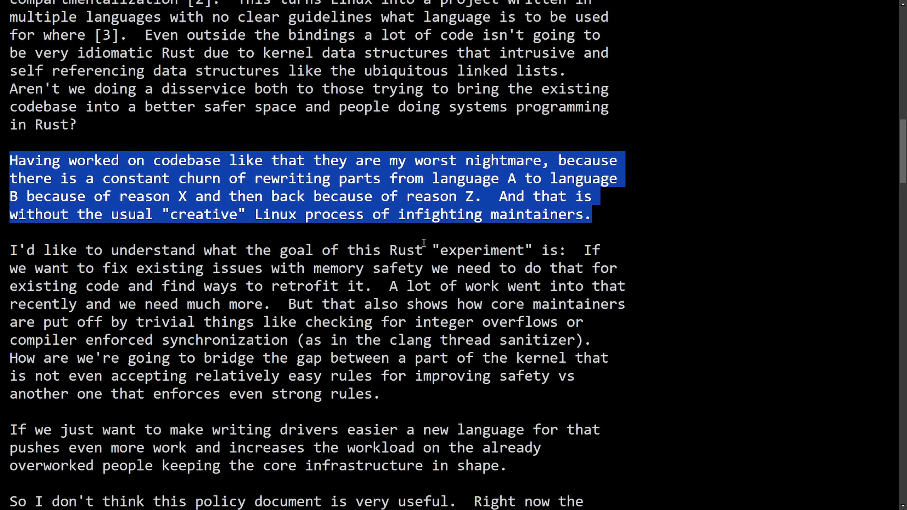
pyautogui.moveTo(639, 215)
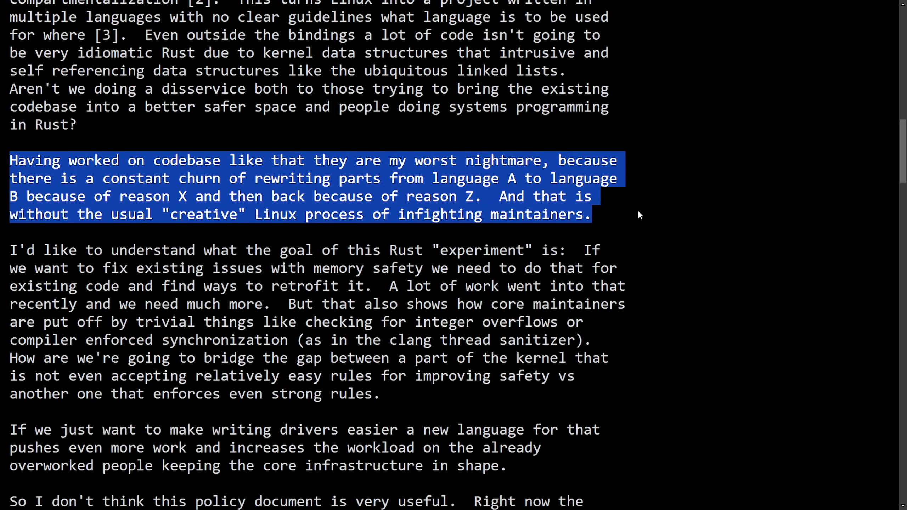
pyautogui.moveTo(609, 212)
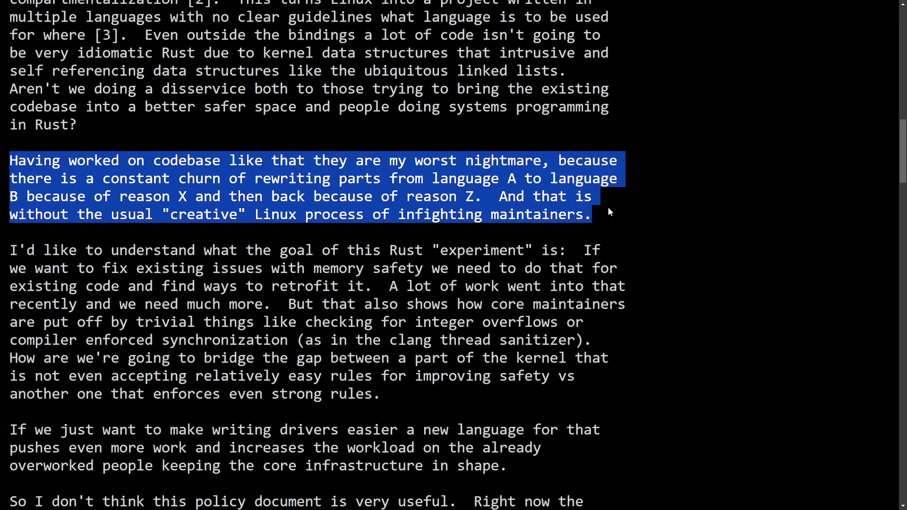
pyautogui.click(428, 178)
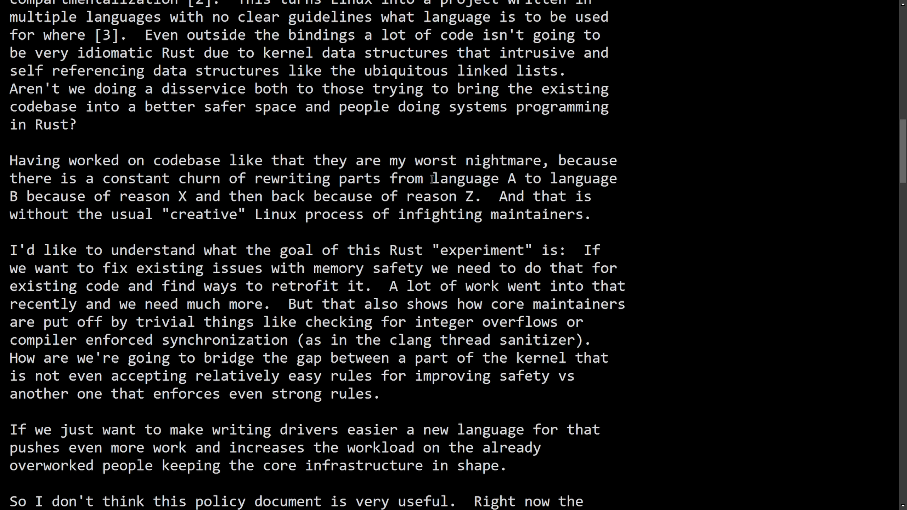
pyautogui.moveTo(436, 201)
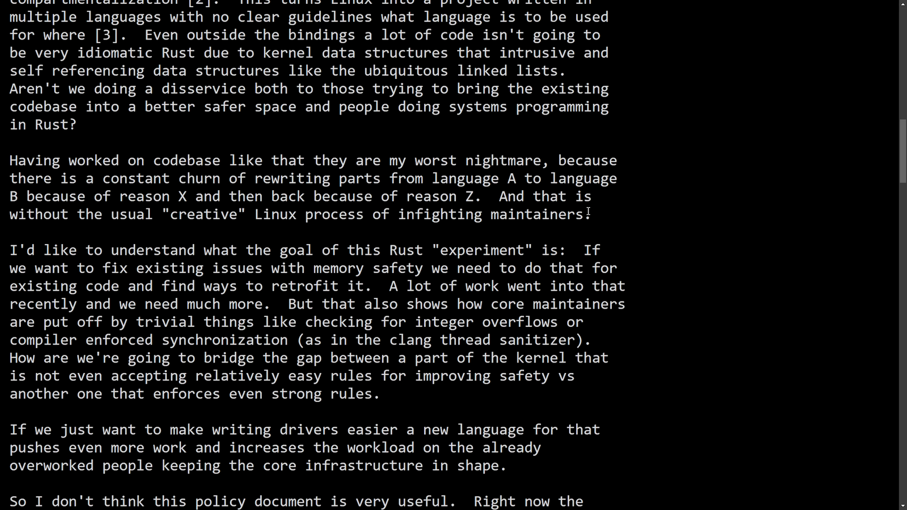
# Highlight the Rust experiment goal opening, fixing existing issues and maintainers put off by trivial things.
pyautogui.scroll(-3)
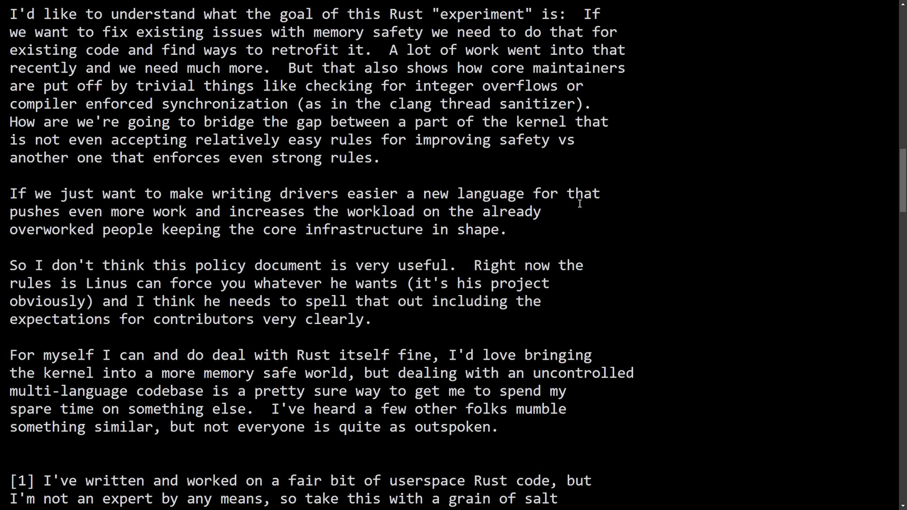
pyautogui.moveTo(27, 23)
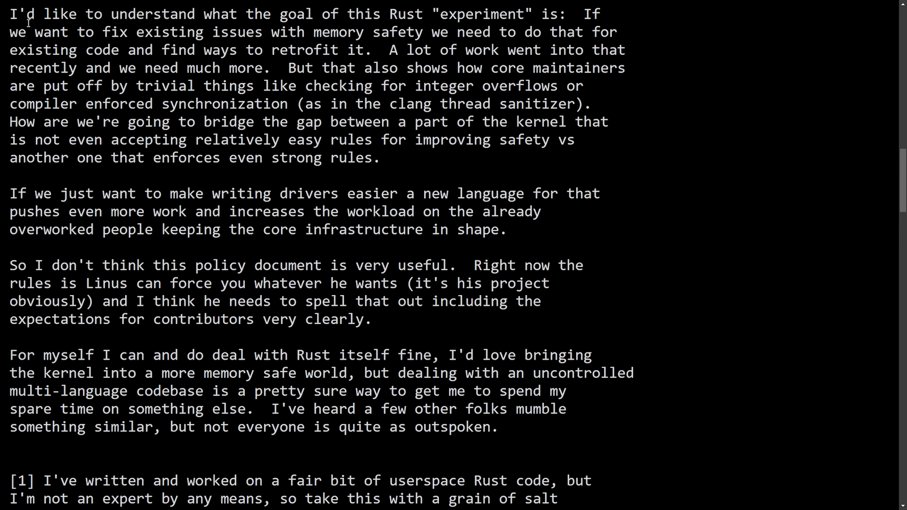
pyautogui.moveTo(9, 14); pyautogui.dragTo(238, 14)
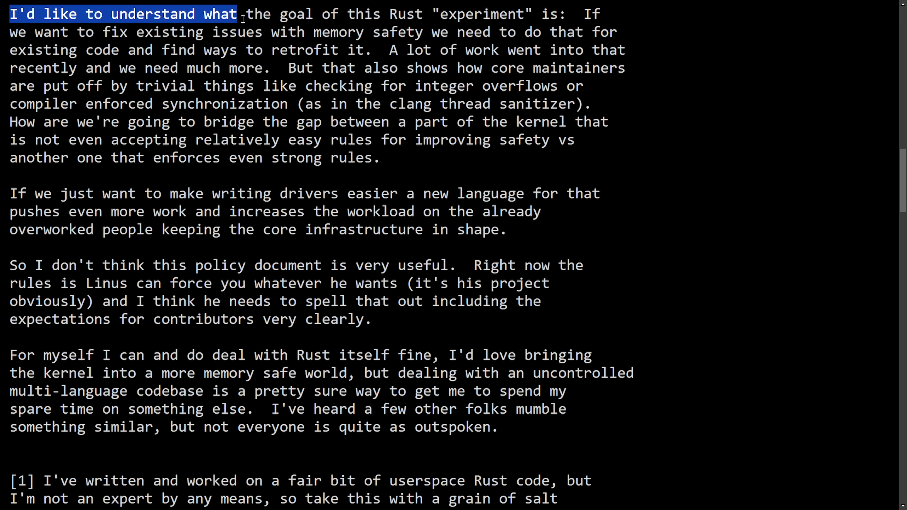
pyautogui.moveTo(237, 14); pyautogui.dragTo(477, 14)
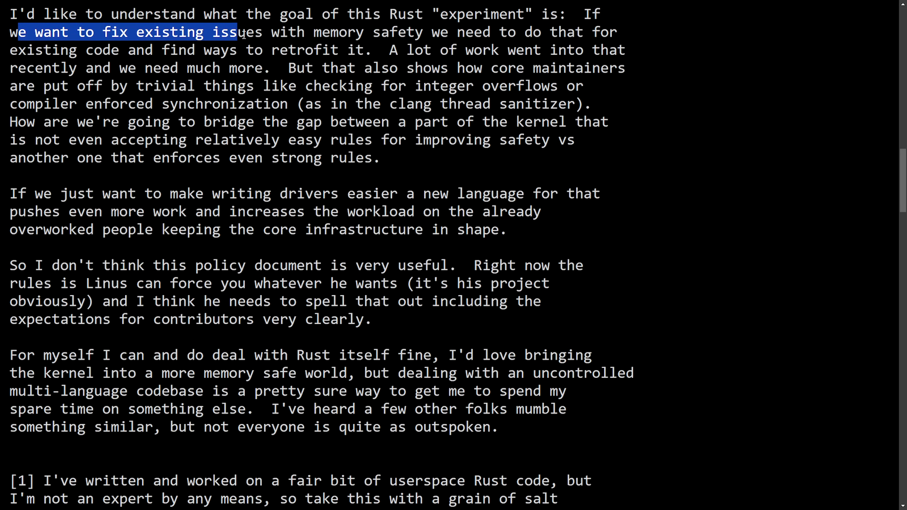
pyautogui.moveTo(237, 32); pyautogui.dragTo(521, 32)
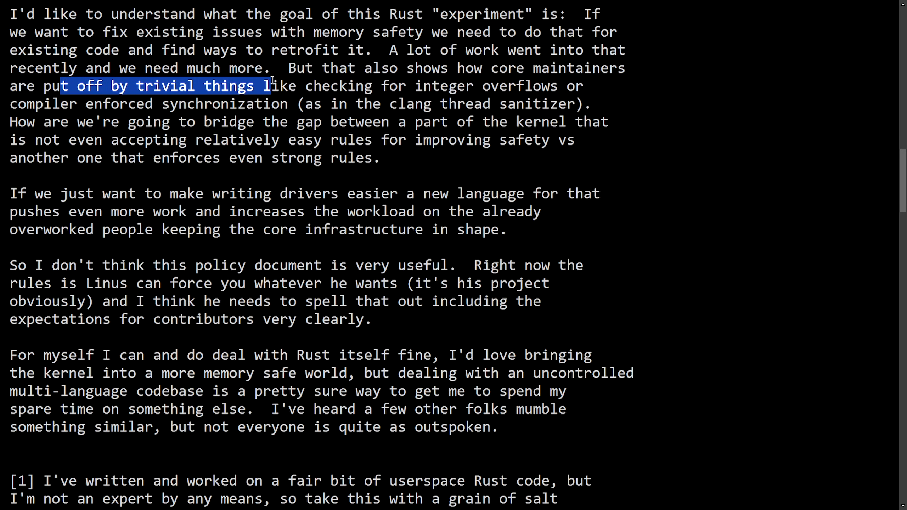
# Highlight the integer overflow example, the bridging-the-gap question, writing drivers and overworked people.
pyautogui.moveTo(272, 86); pyautogui.dragTo(582, 85)
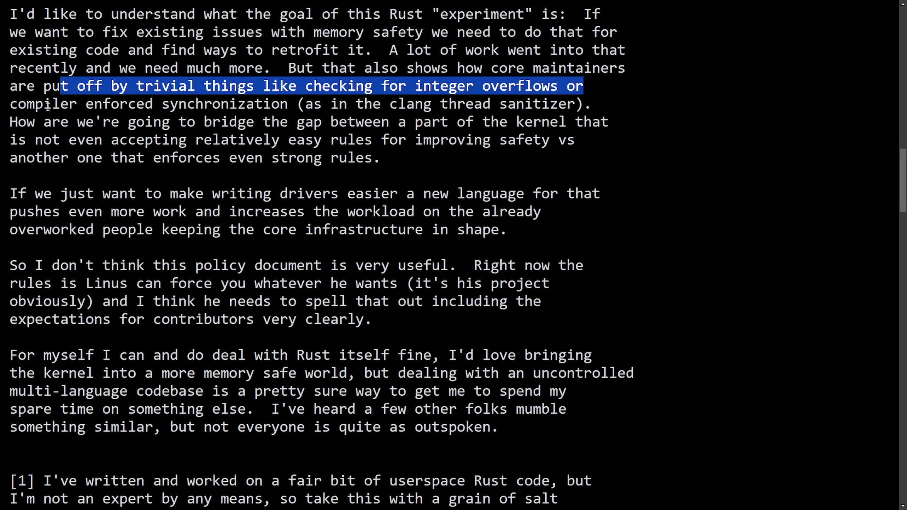
pyautogui.moveTo(583, 85); pyautogui.dragTo(304, 104)
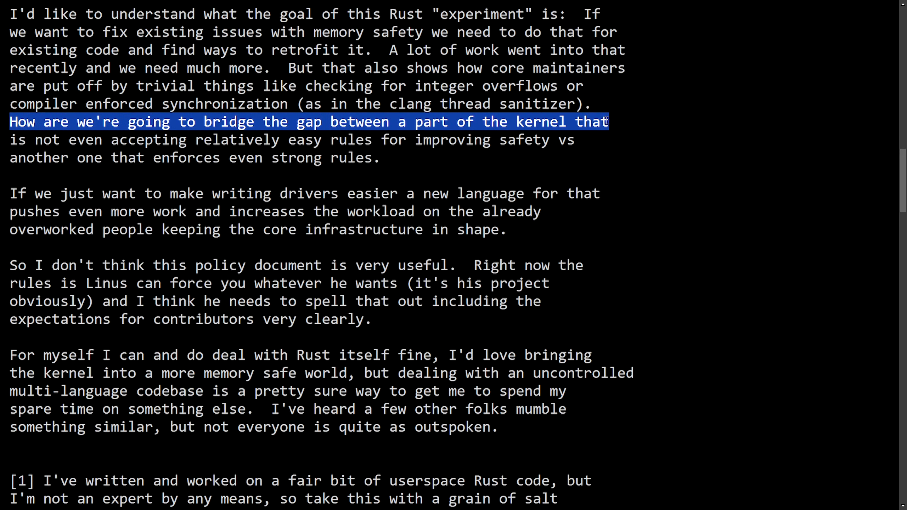
pyautogui.moveTo(608, 121); pyautogui.dragTo(262, 140)
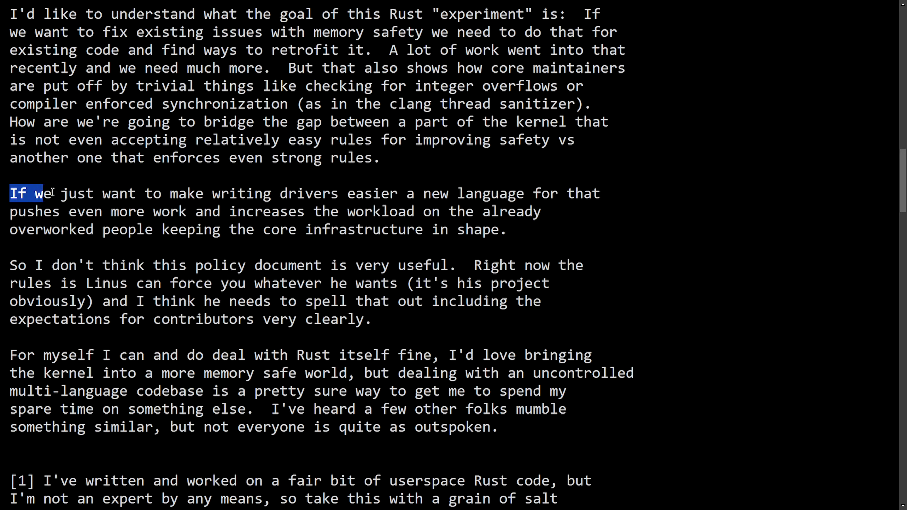
pyautogui.moveTo(46, 193); pyautogui.dragTo(460, 194)
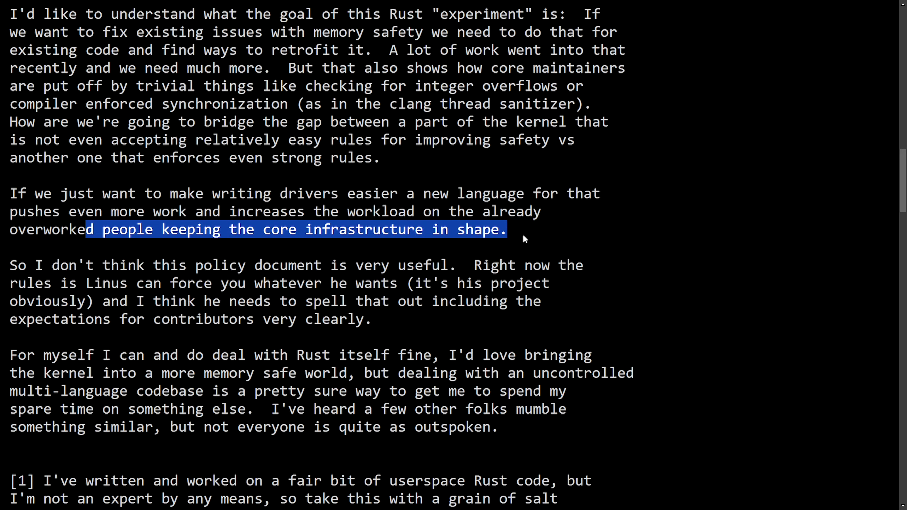
# Highlight the closing paragraph's memory-safety sentence and the multi-language codebase remark, reaching the footnotes.
pyautogui.scroll(-3)
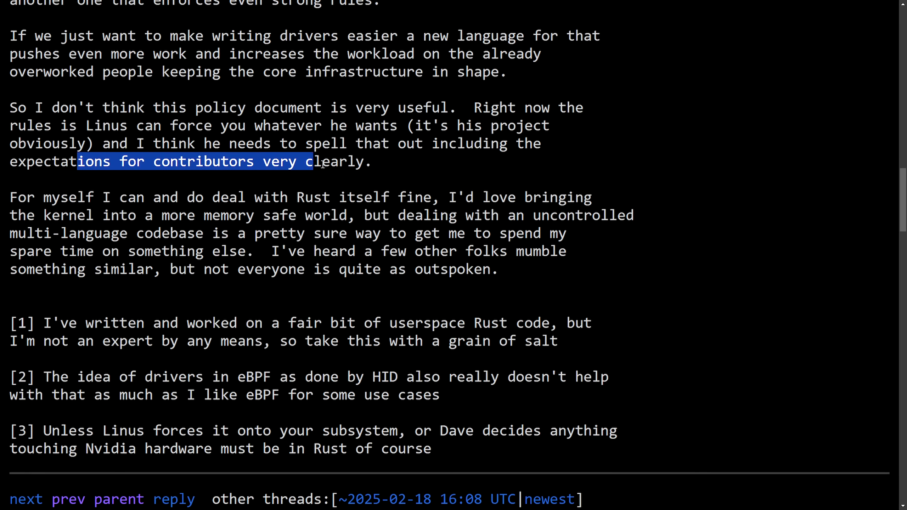
pyautogui.click(43, 197)
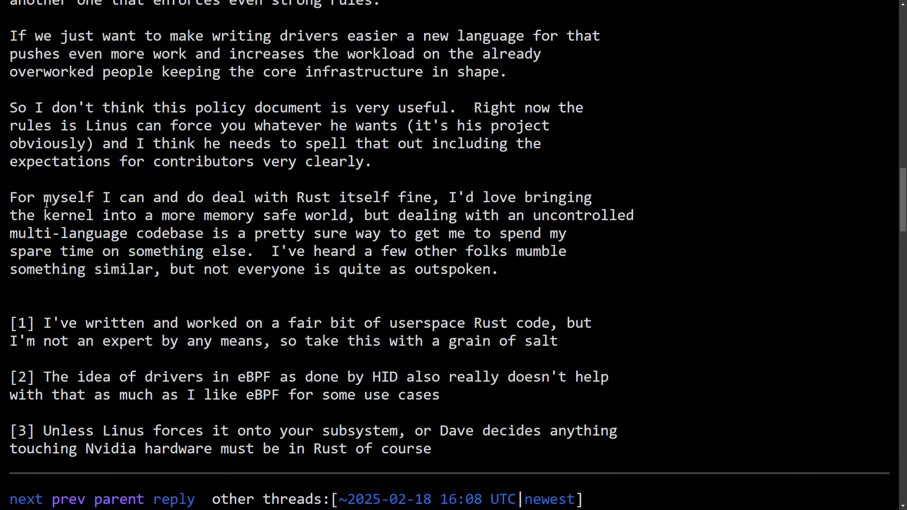
pyautogui.moveTo(9, 197); pyautogui.dragTo(272, 197)
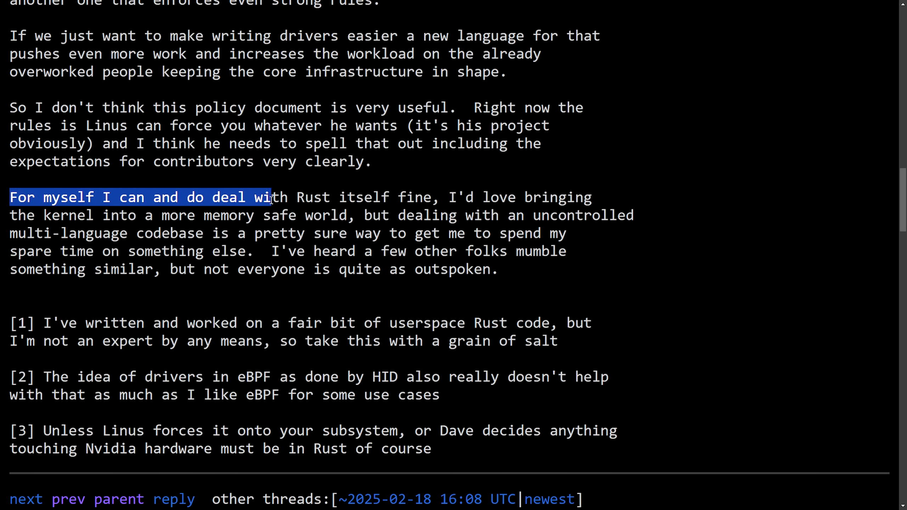
pyautogui.moveTo(270, 197); pyautogui.dragTo(425, 197)
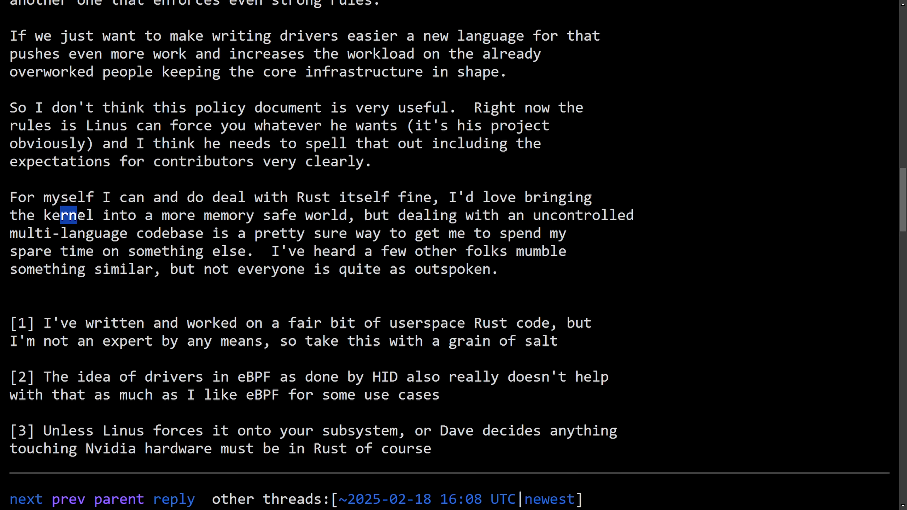
pyautogui.moveTo(61, 215); pyautogui.dragTo(553, 215)
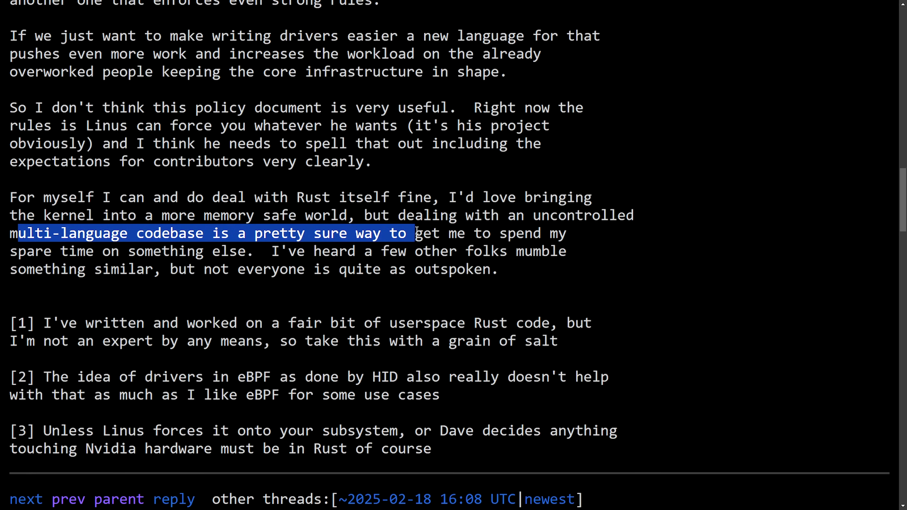
pyautogui.moveTo(414, 233); pyautogui.dragTo(566, 233)
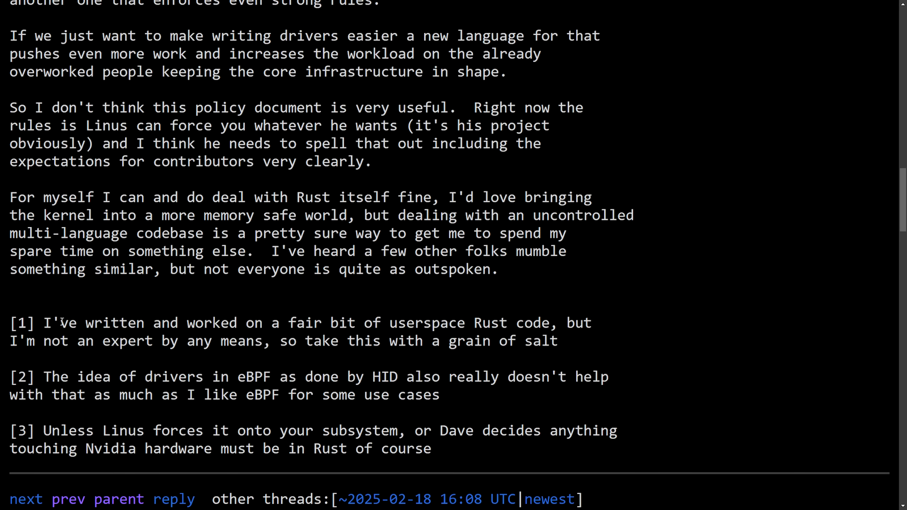
pyautogui.moveTo(45, 323); pyautogui.dragTo(414, 323)
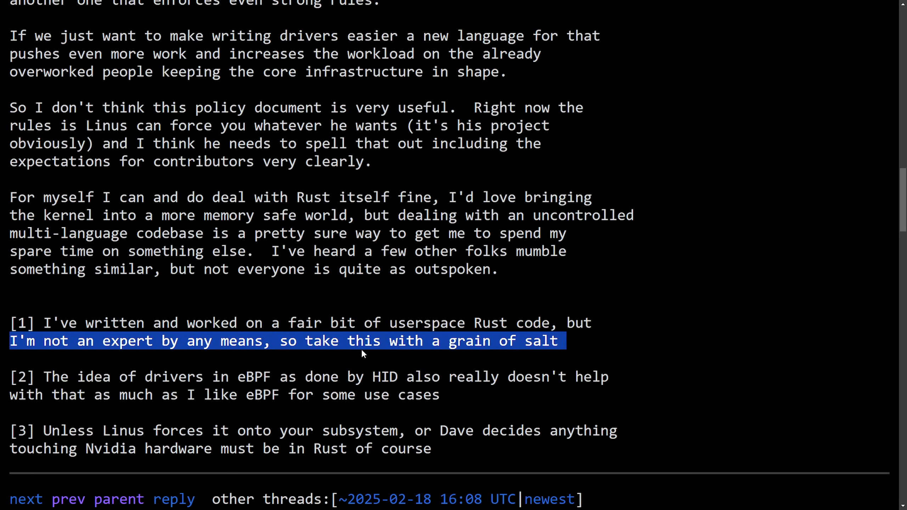
pyautogui.moveTo(36, 376); pyautogui.dragTo(235, 376)
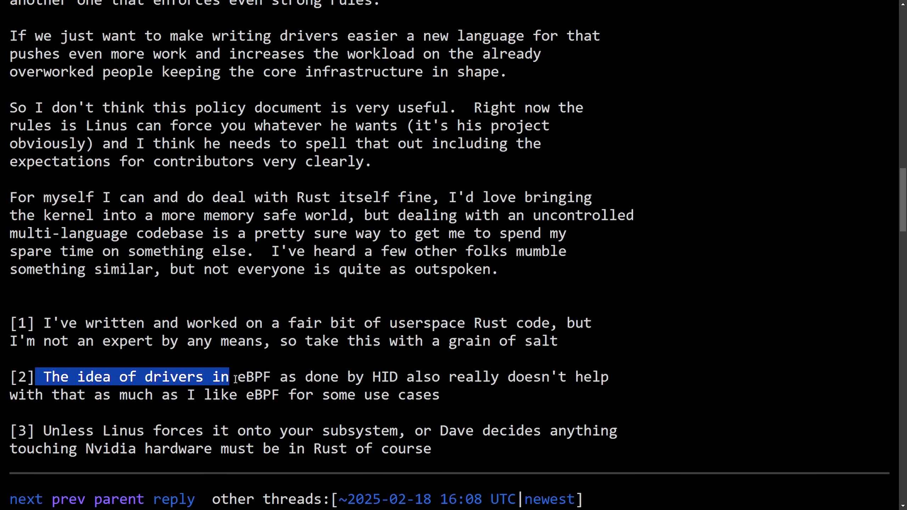
pyautogui.moveTo(228, 376); pyautogui.dragTo(353, 376)
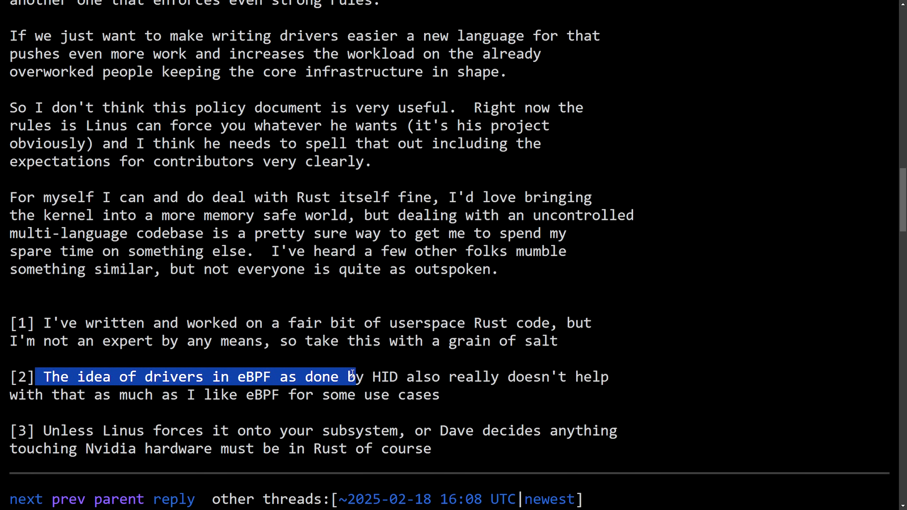
pyautogui.moveTo(353, 376); pyautogui.dragTo(414, 376)
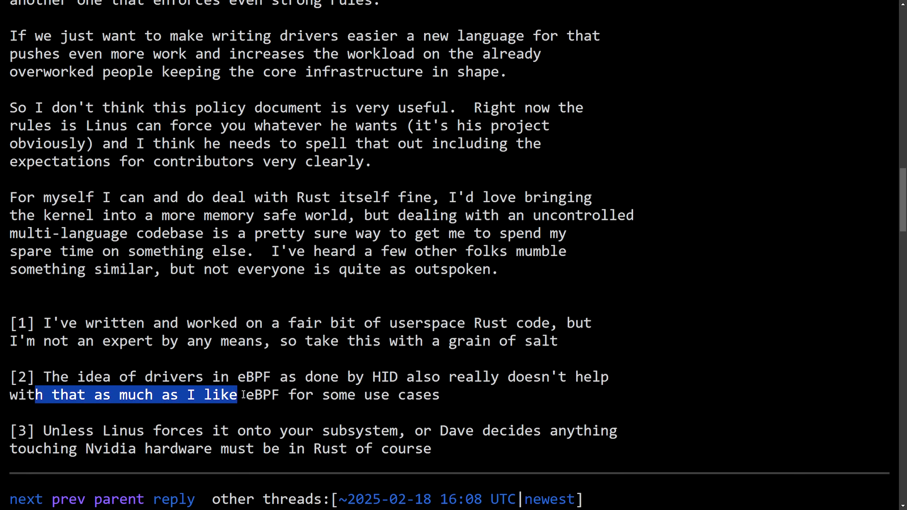
pyautogui.moveTo(243, 395); pyautogui.dragTo(439, 395)
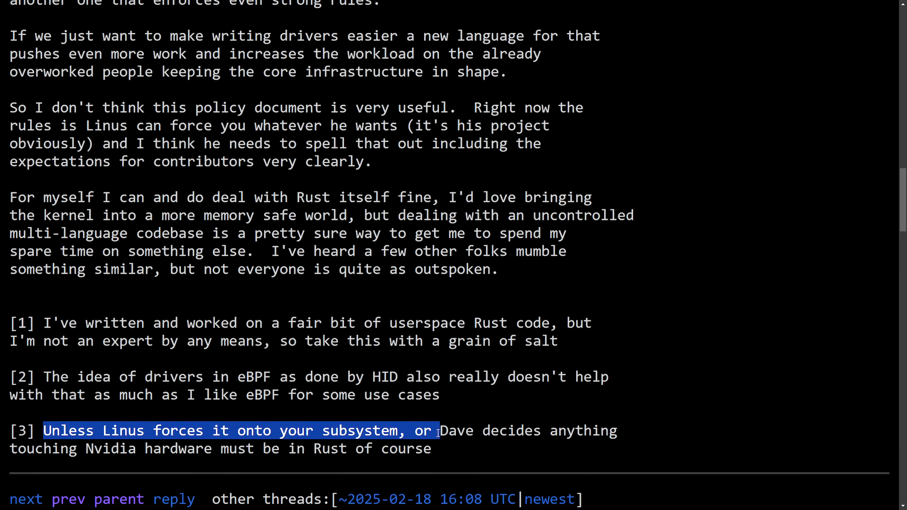
pyautogui.doubleClick(109, 448)
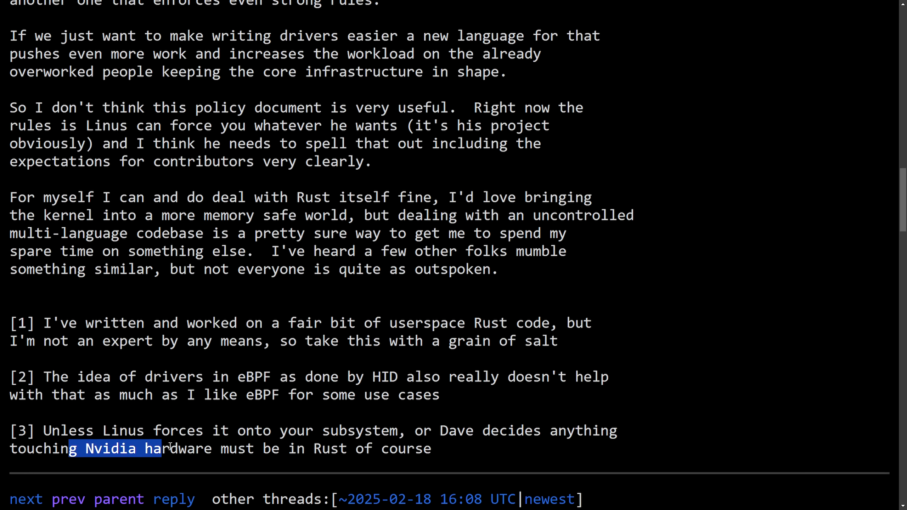
pyautogui.click(454, 456)
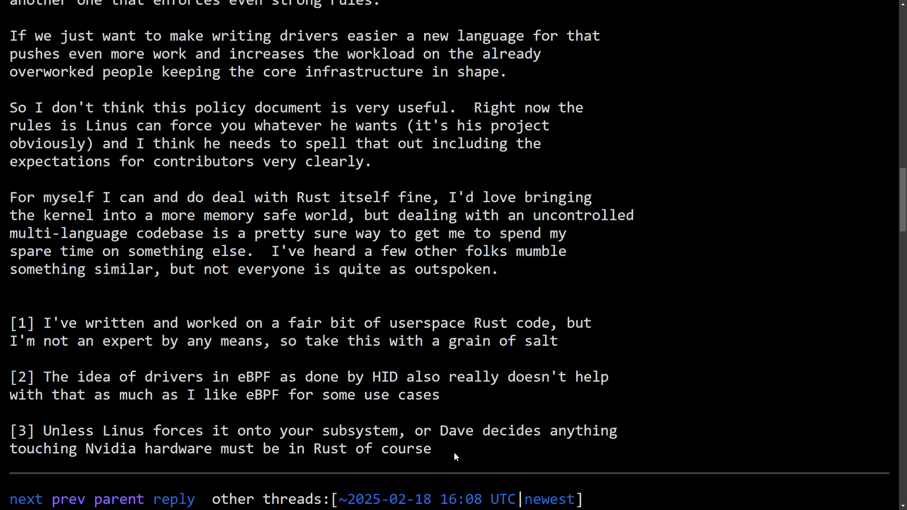
pyautogui.moveTo(695, 381)
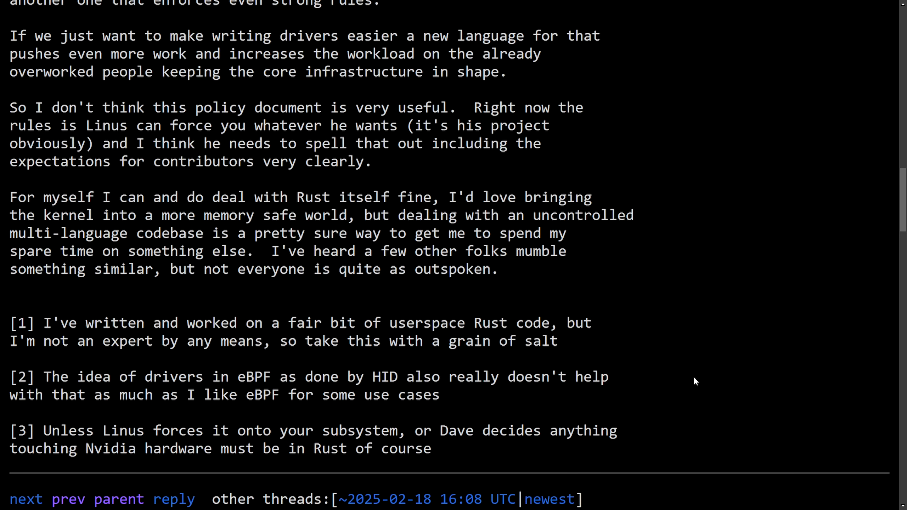